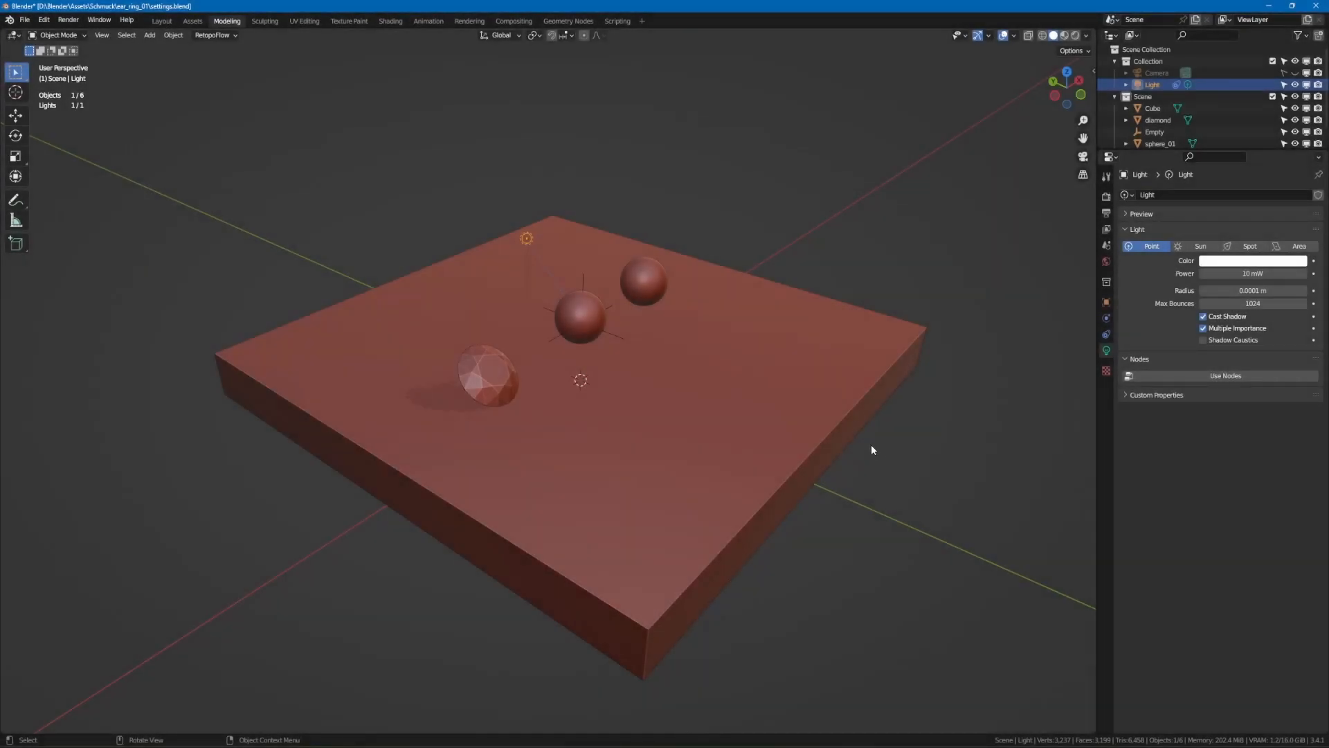
mouse_move(964, 351)
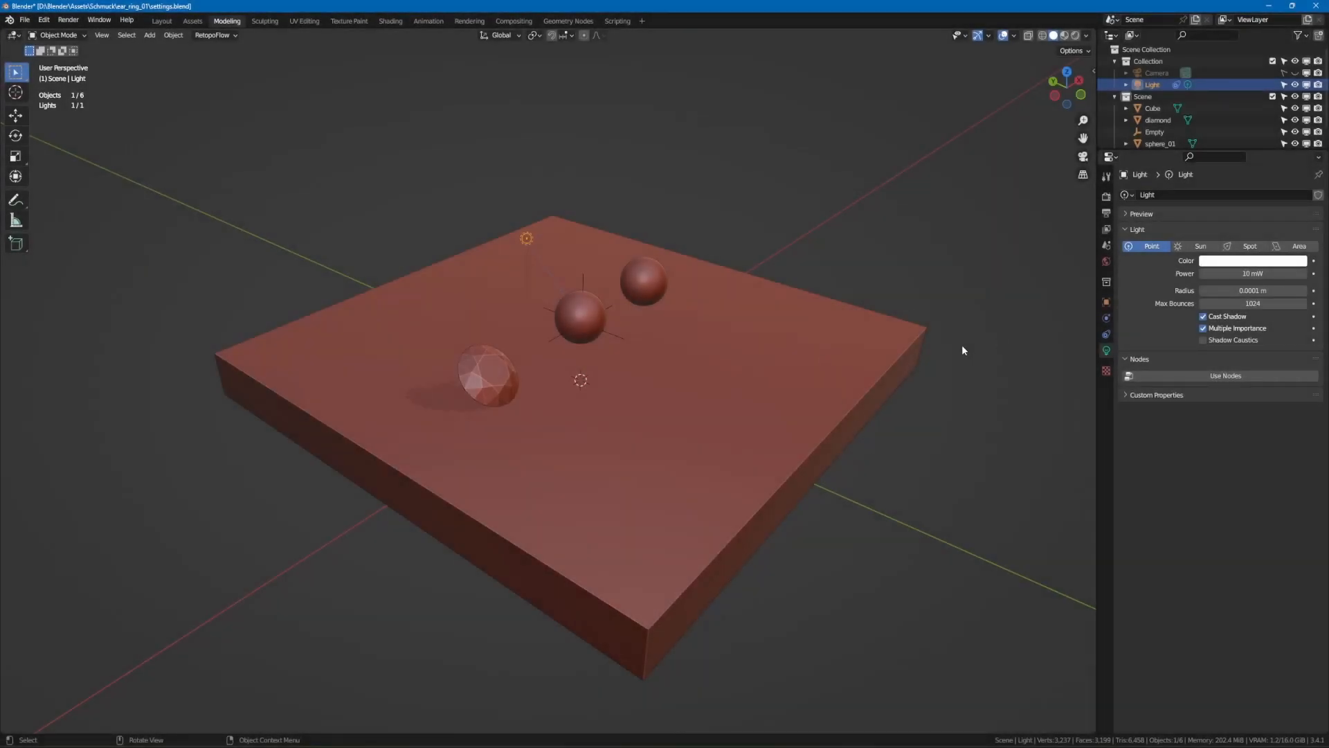
mouse_move(655, 373)
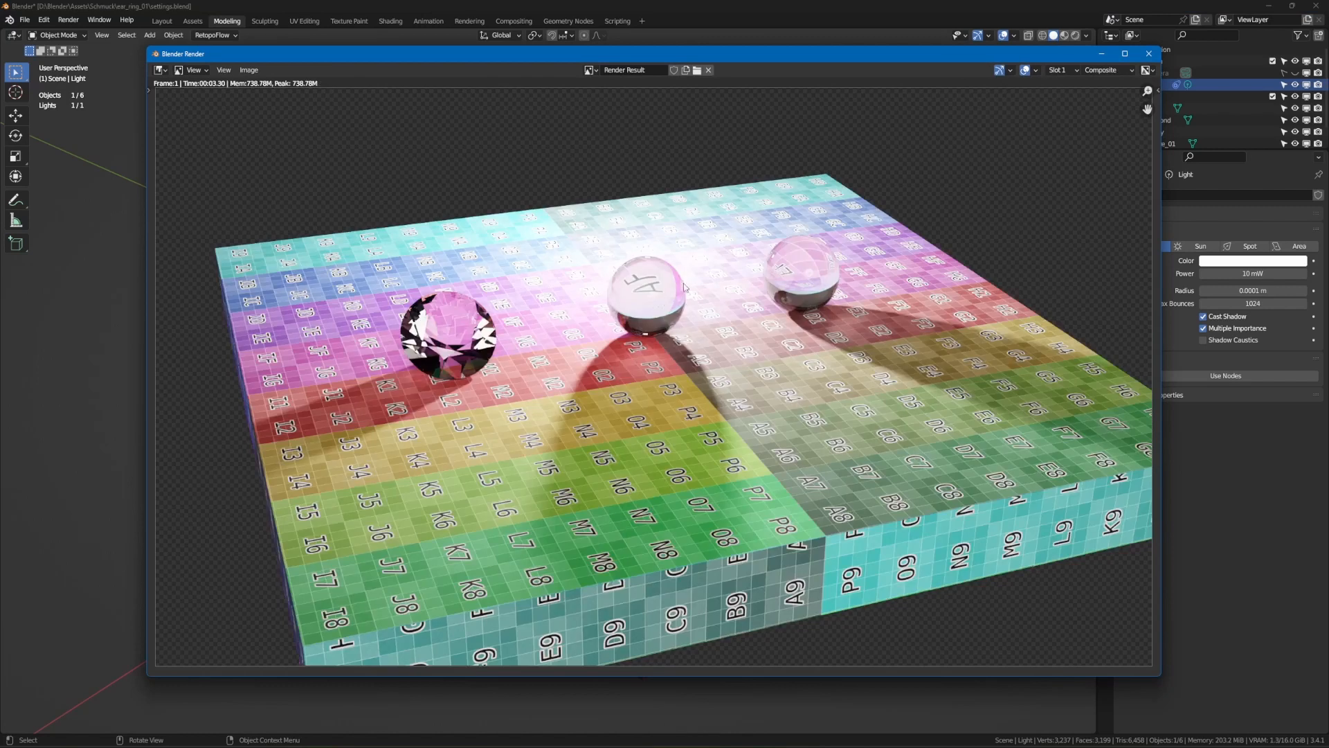
mouse_move(705, 257)
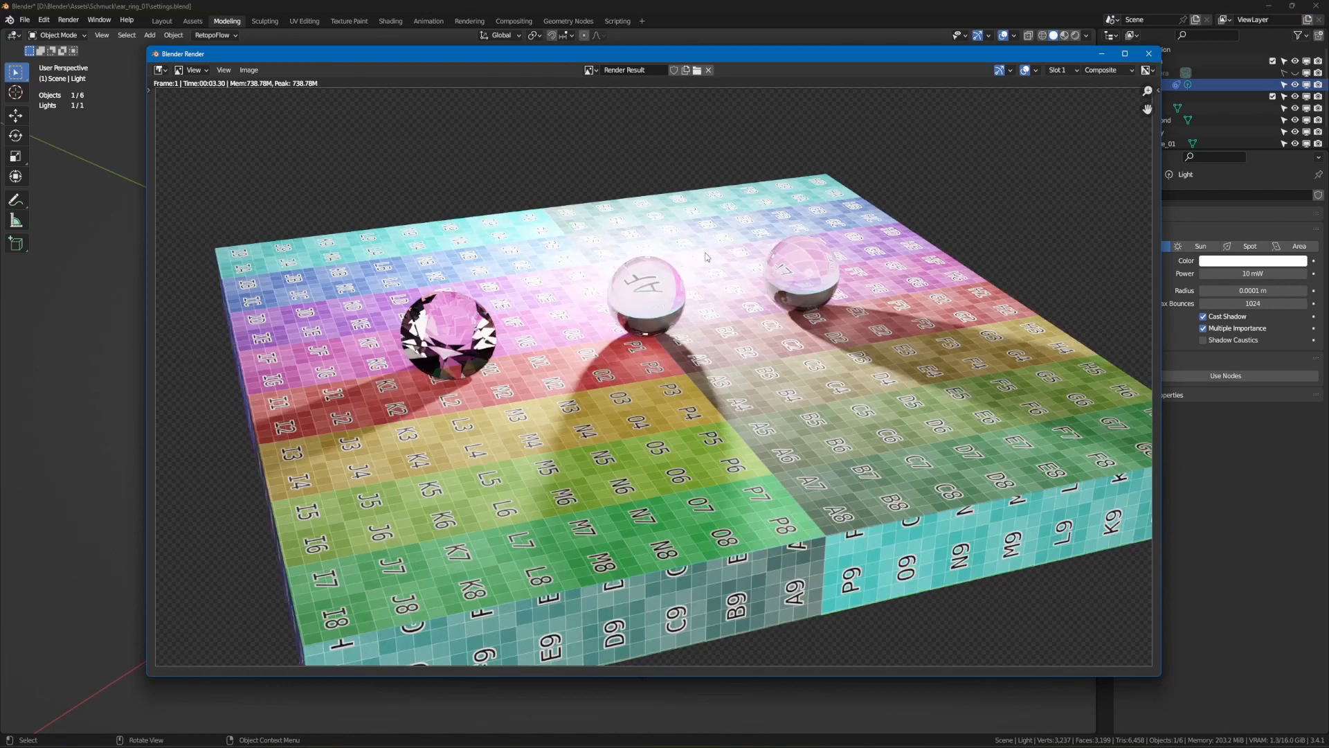
mouse_move(1108, 94)
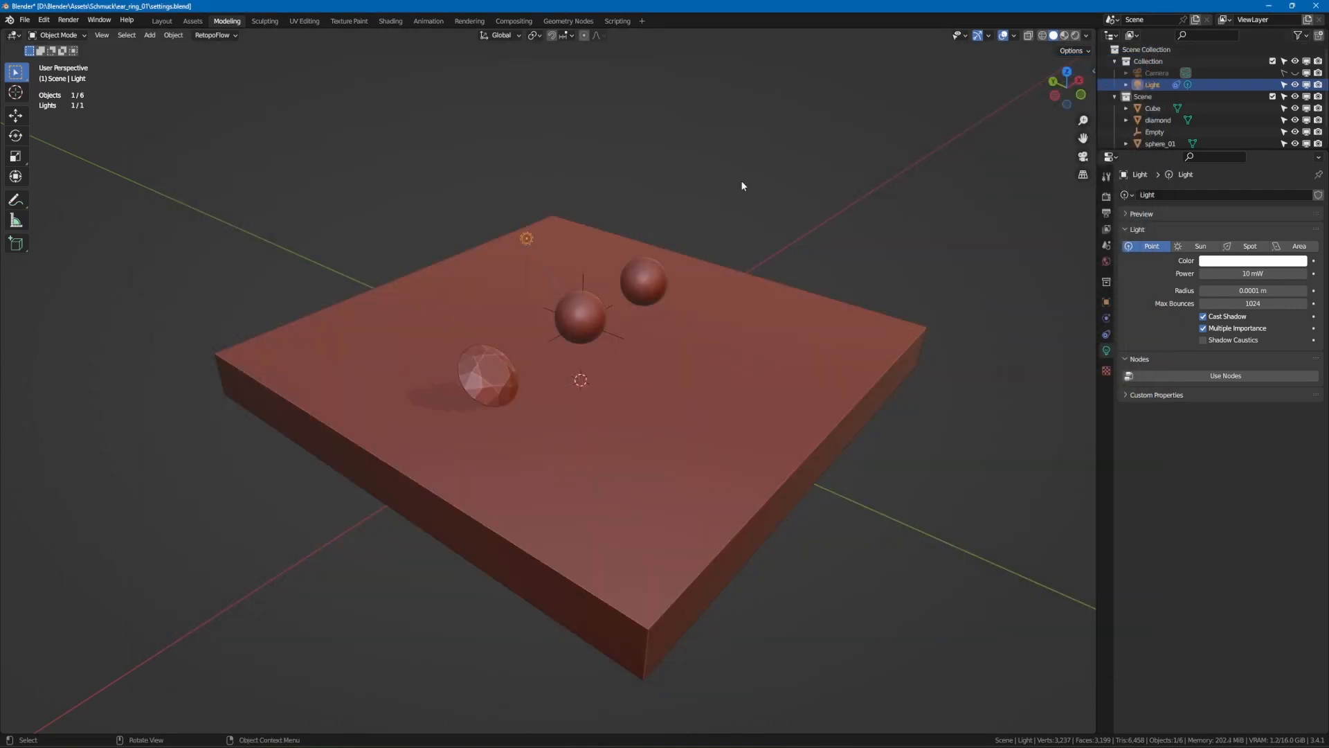
mouse_move(529, 246)
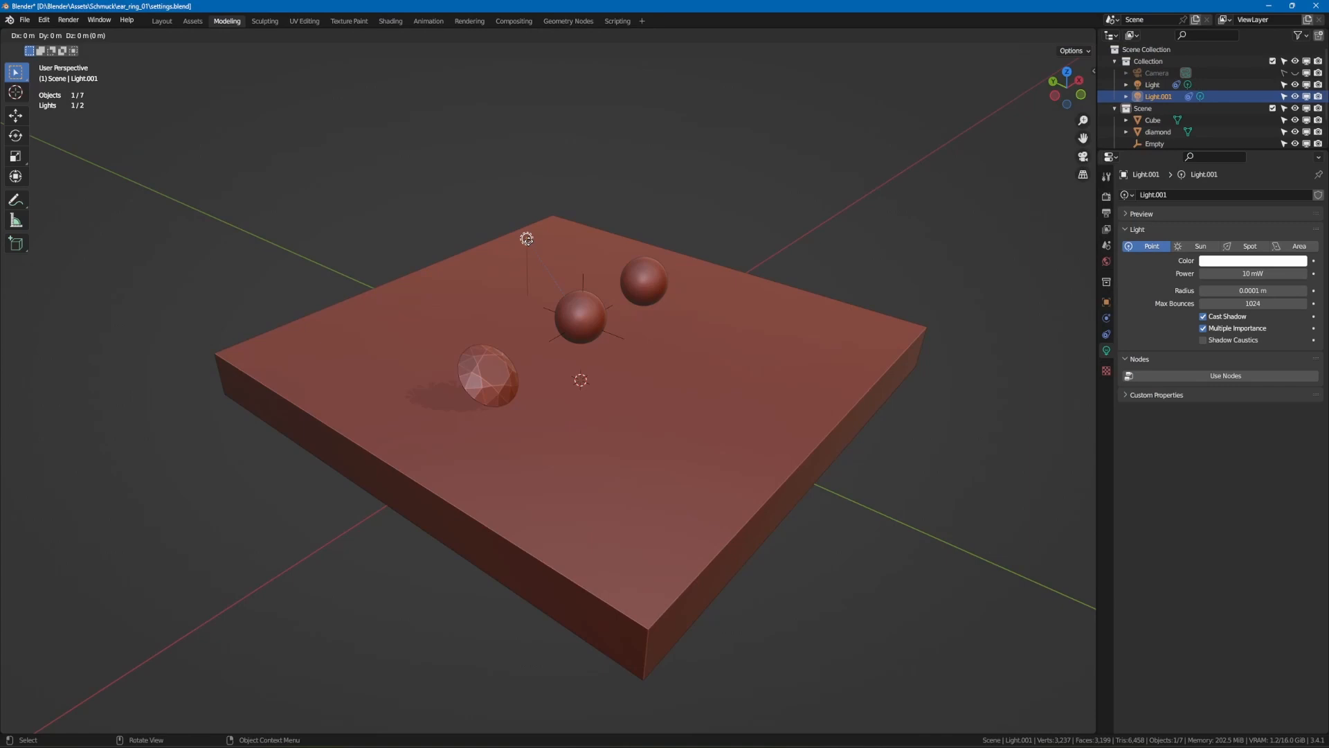
Place the duplicated light, render with F12, and set the viewport to Rendered shading
drag(526, 237, 587, 211)
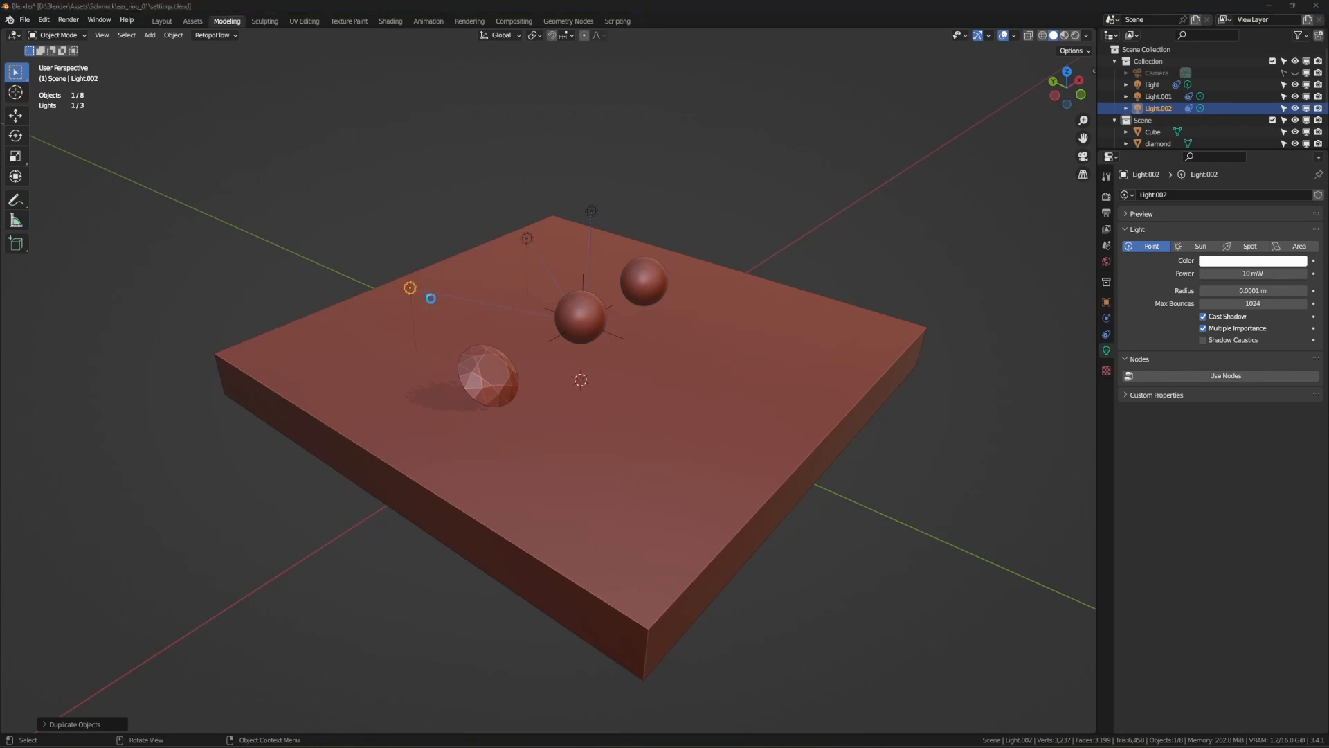
key(F12)
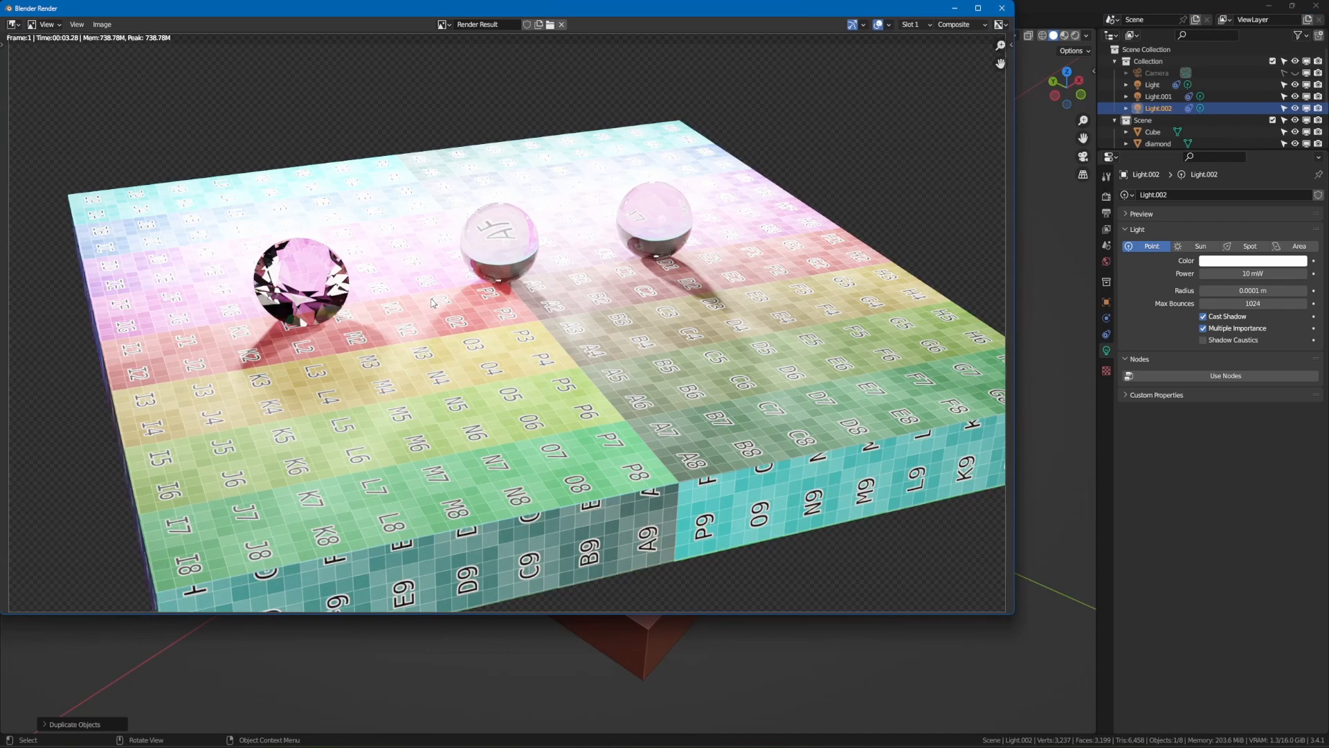
mouse_move(664, 194)
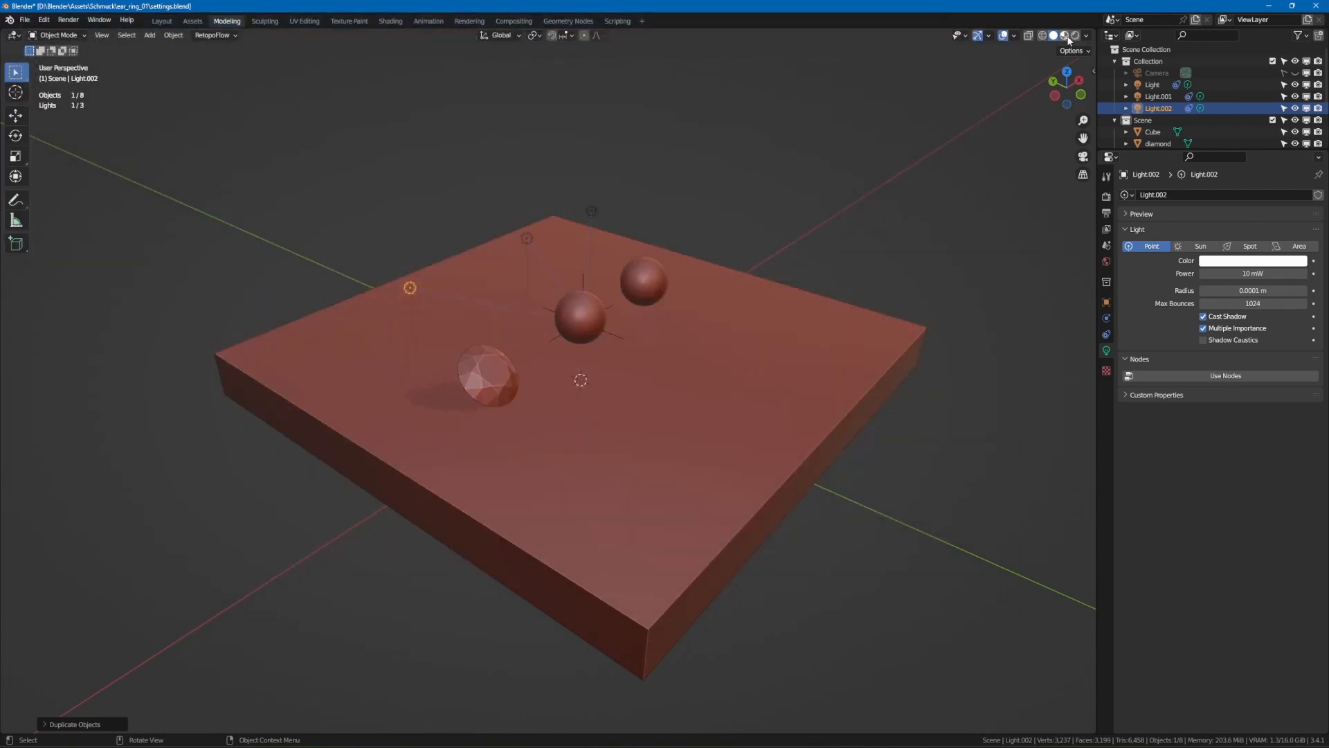
click(1064, 36)
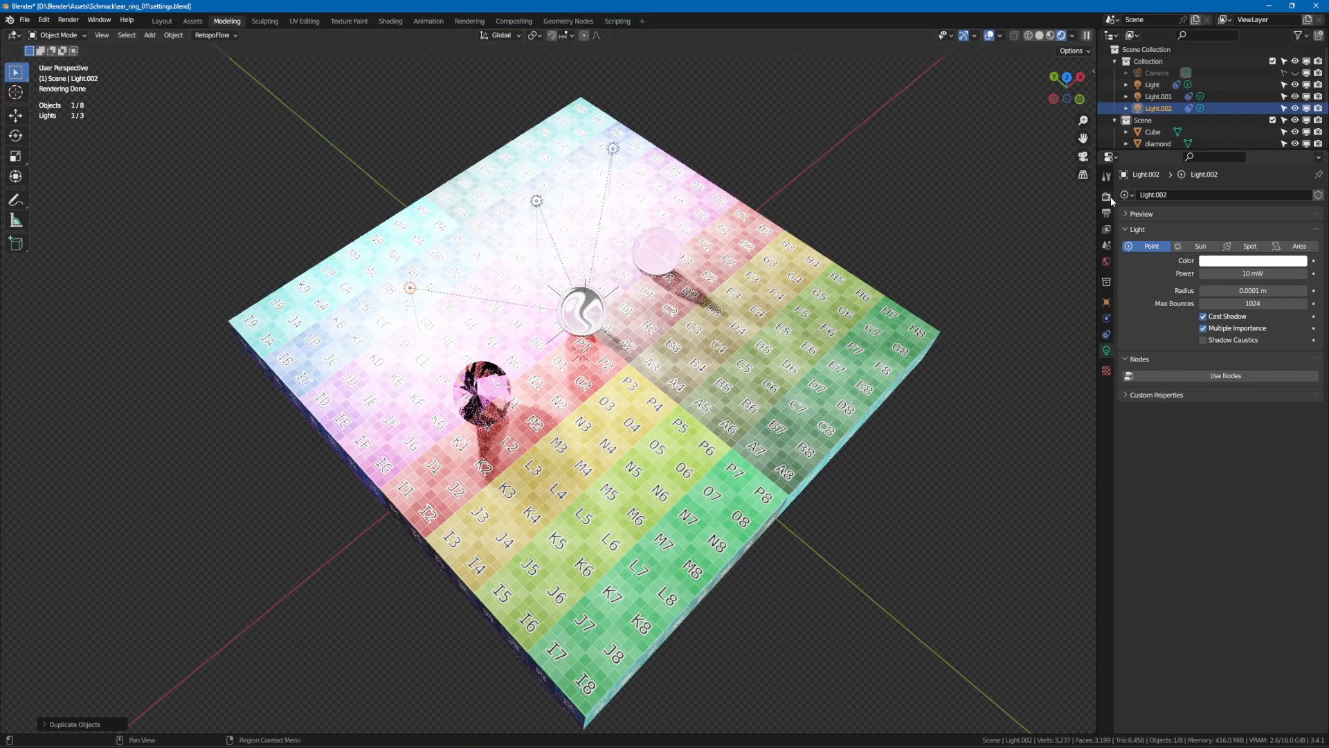
Set the scene's View Transform to False Color in Color Management and check it in a render
click(1105, 196)
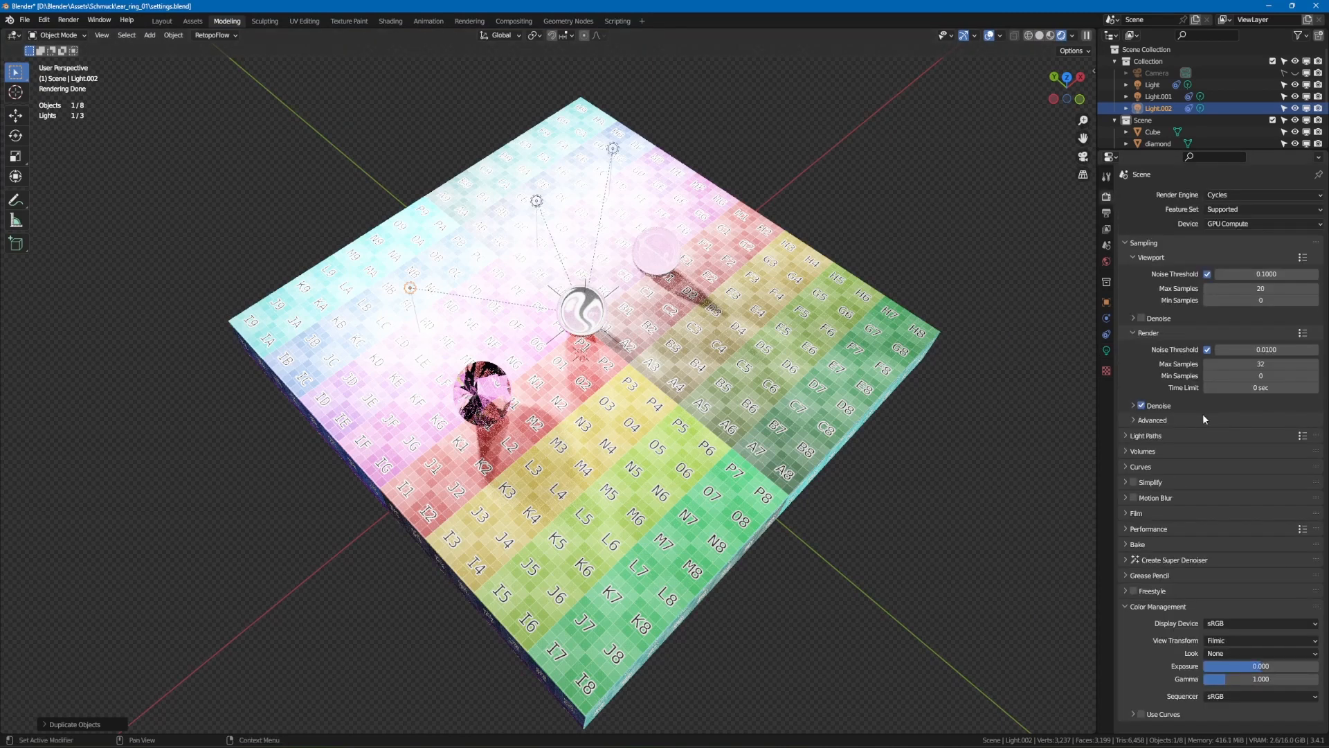
click(1126, 607)
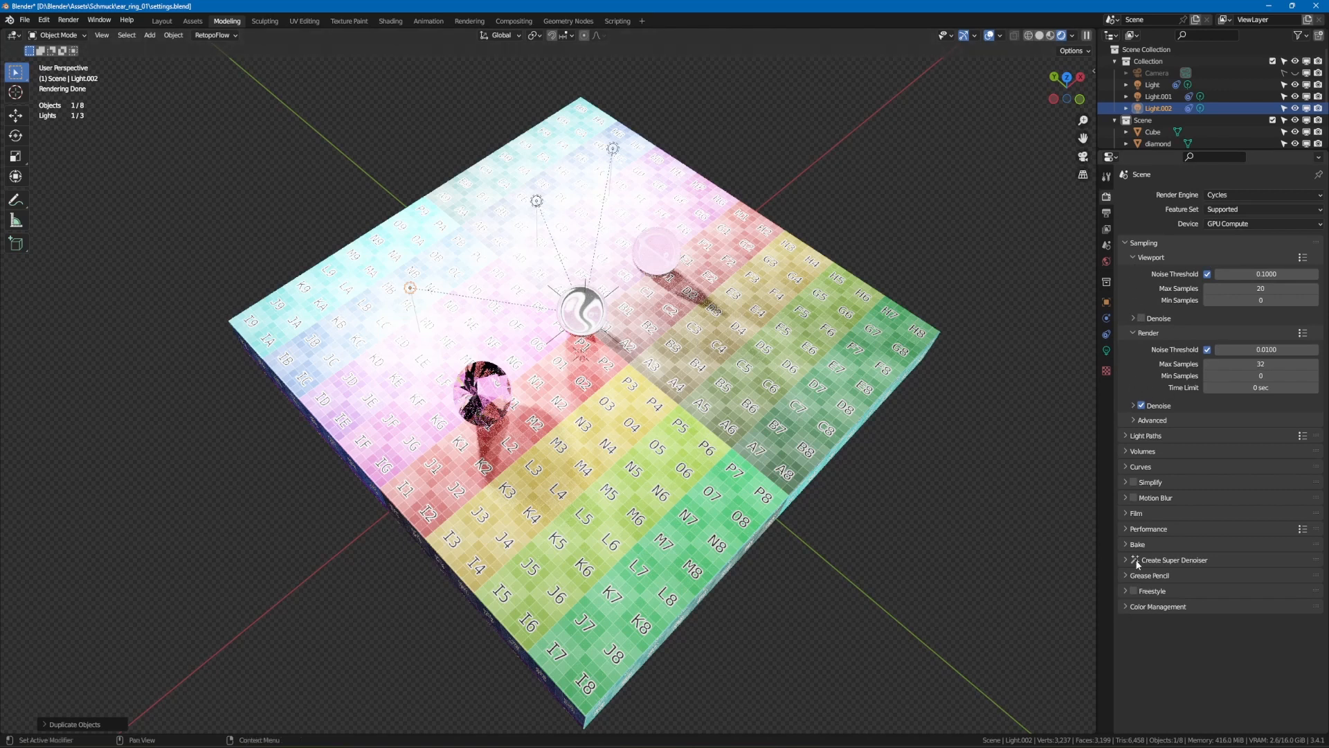
click(1124, 606)
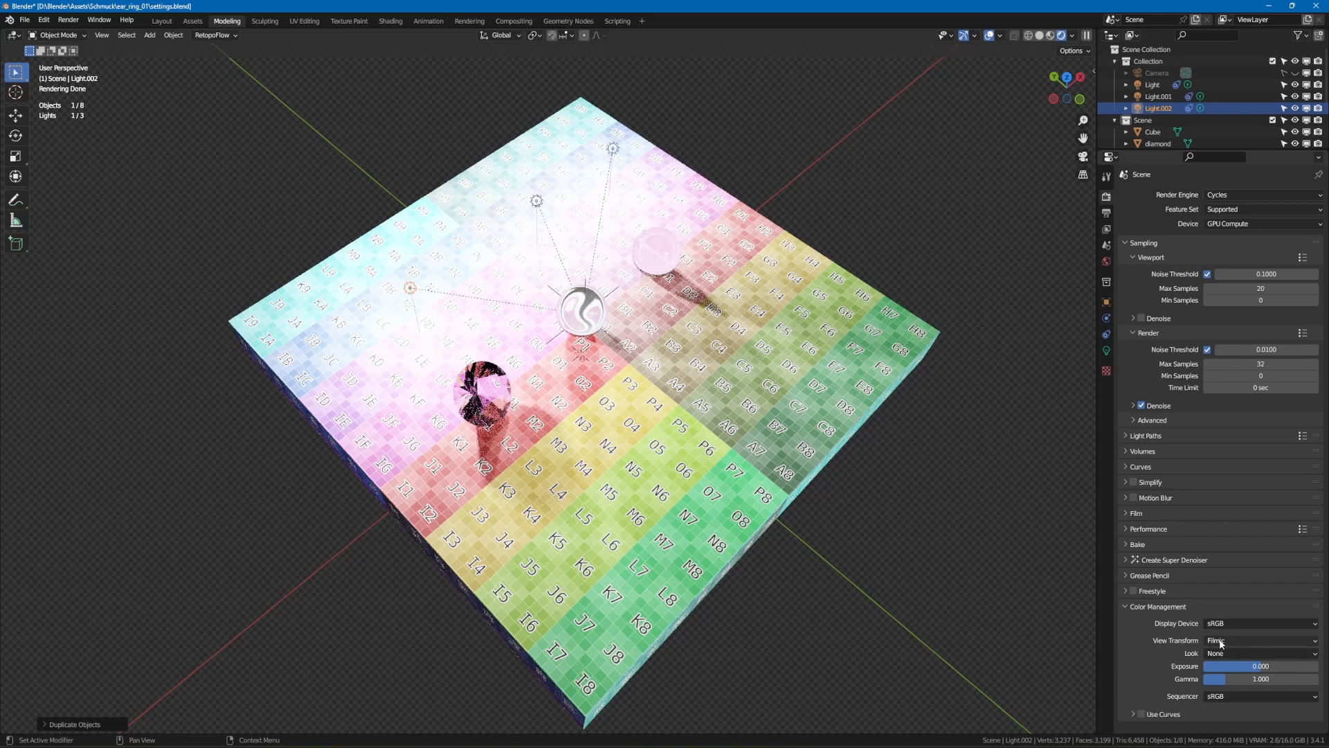
click(1260, 640)
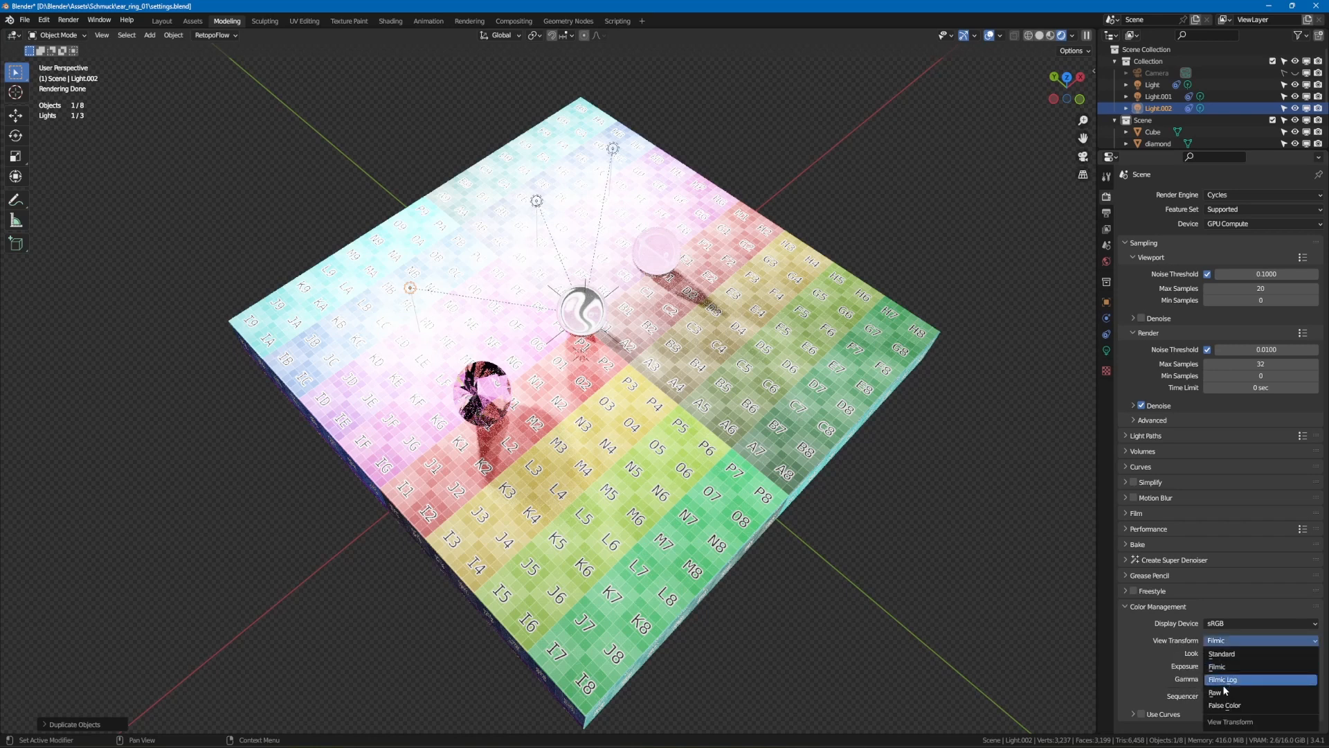
click(1224, 705)
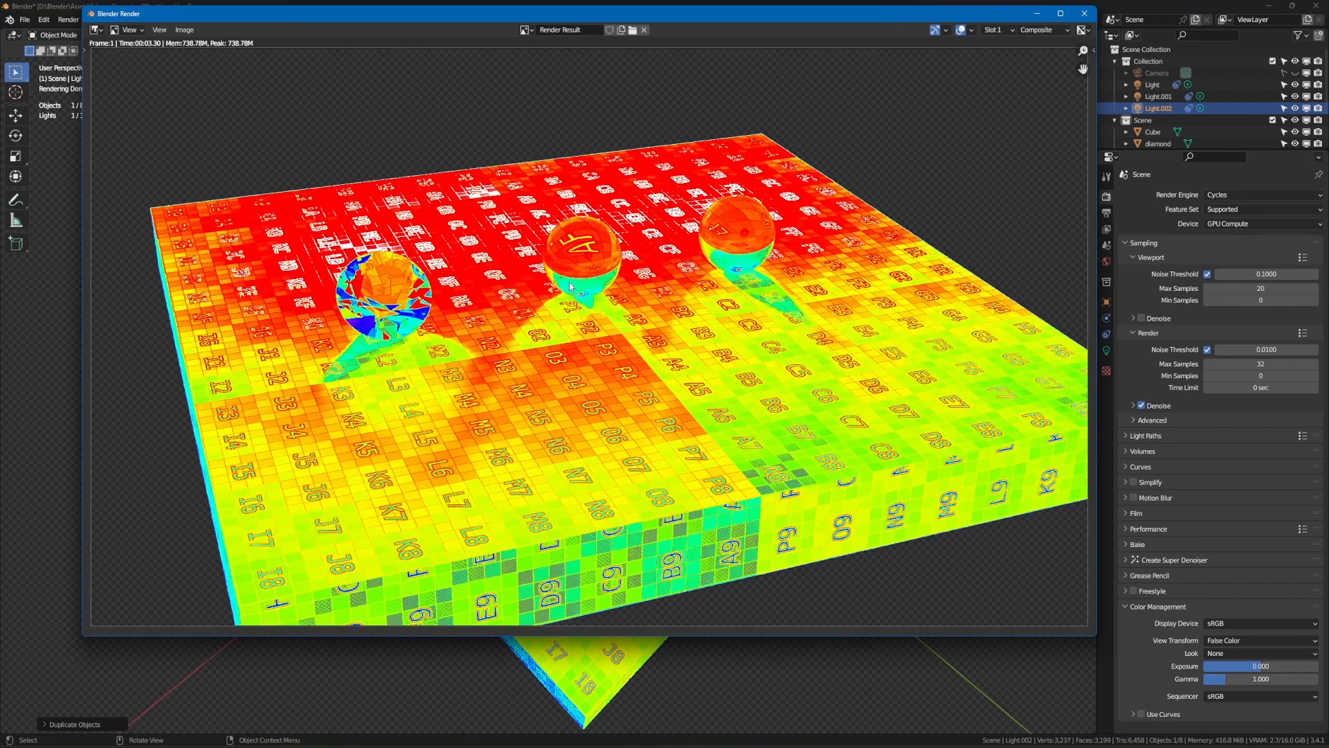
mouse_move(769, 202)
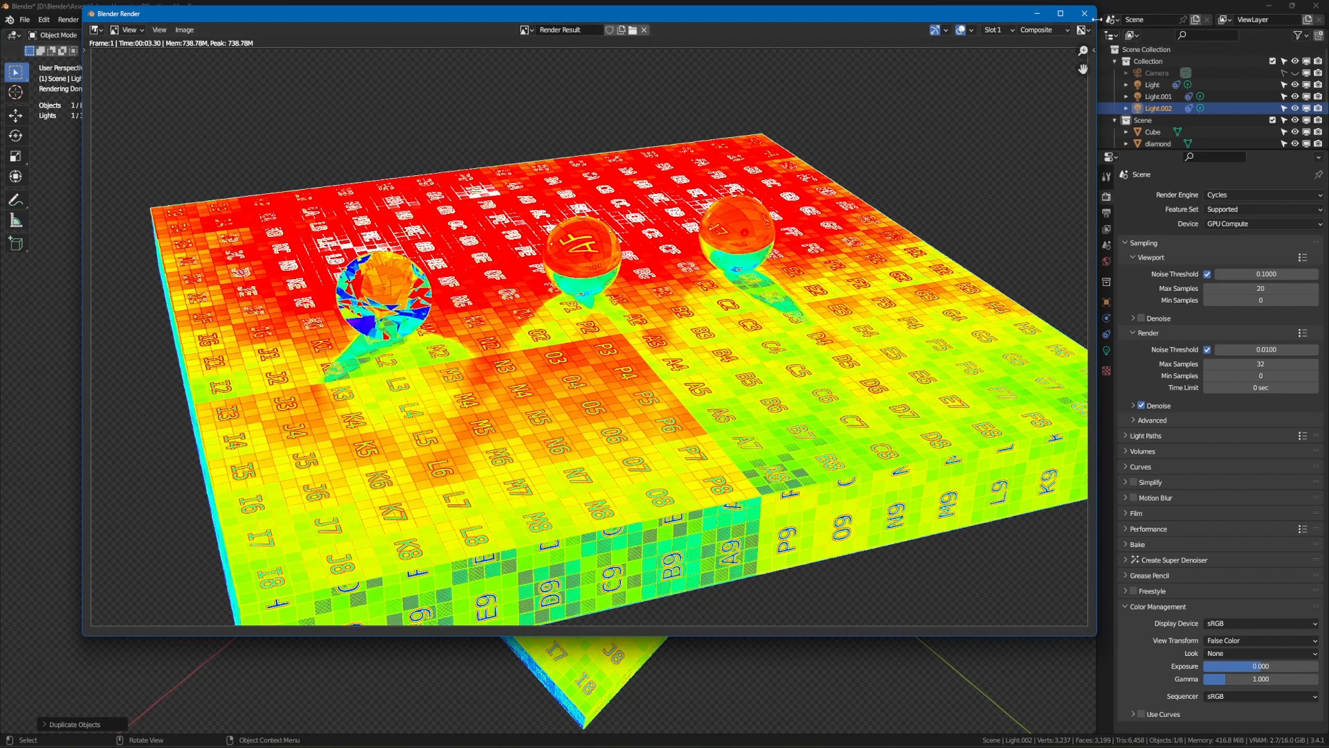
click(643, 29)
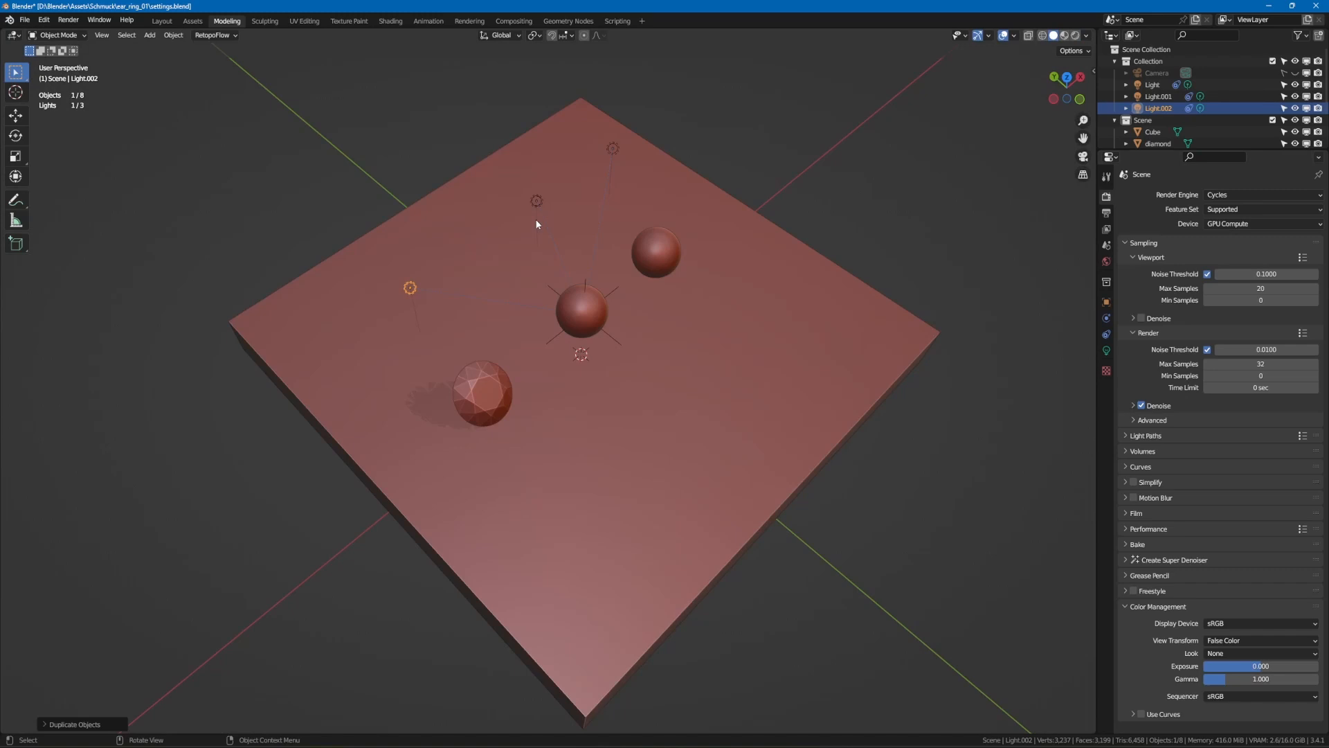
Raise the first point light's Power from 10 mW to 20 mW
click(1152, 84)
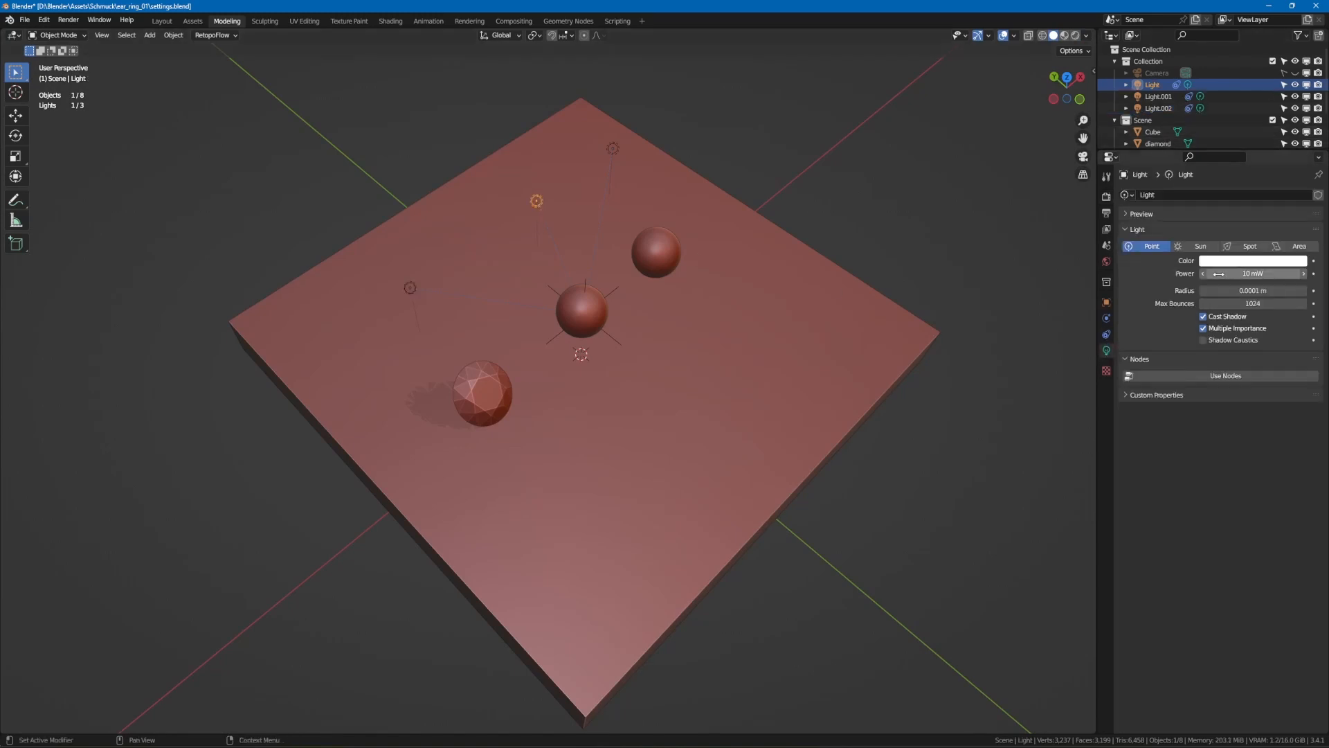
double_click(1251, 273)
text(2)
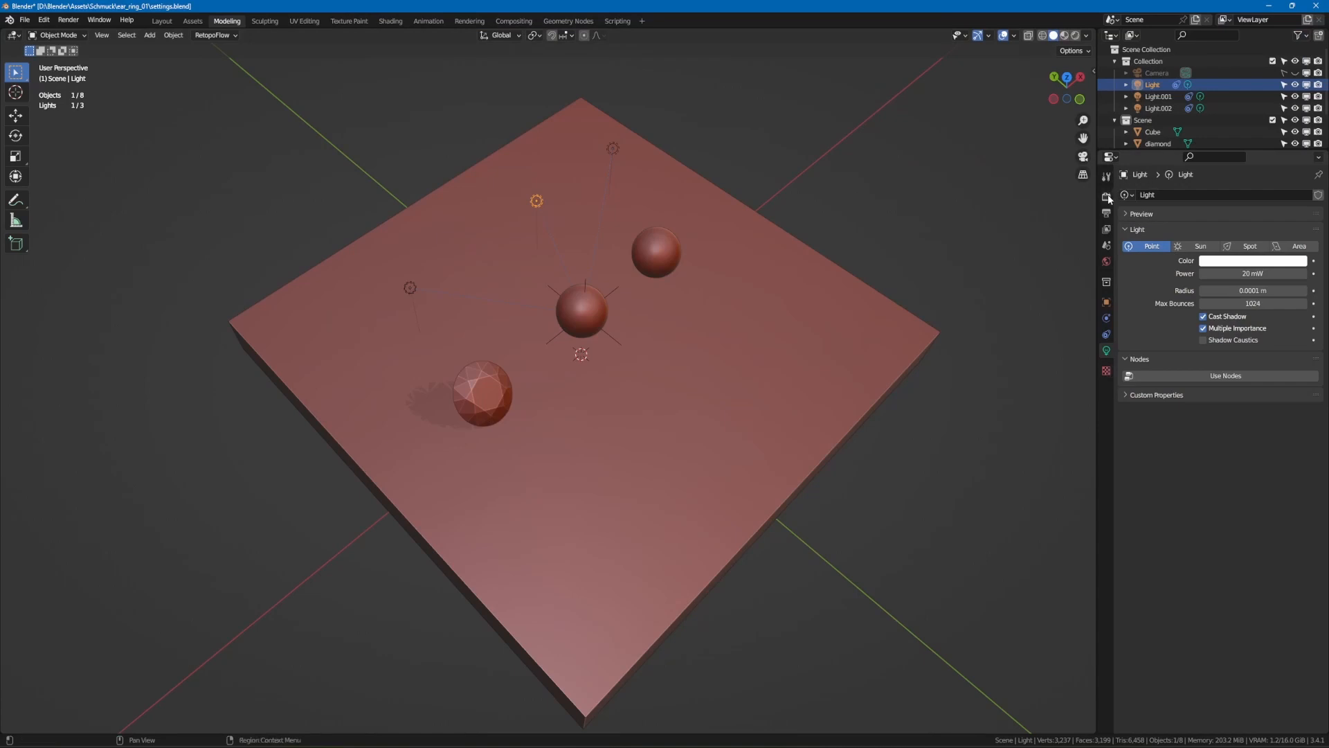
click(1105, 200)
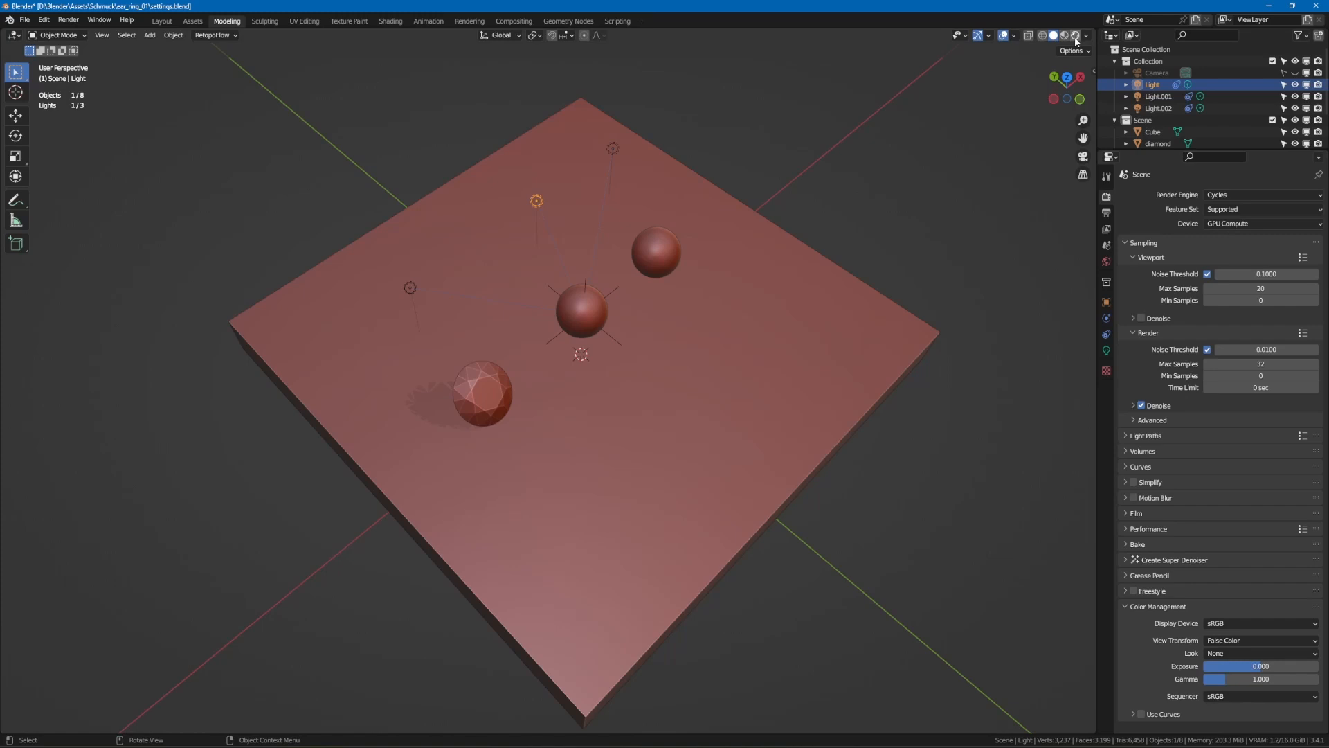
Show a live rendered preview and change the View Transform back from False Color to normal colours
click(1071, 36)
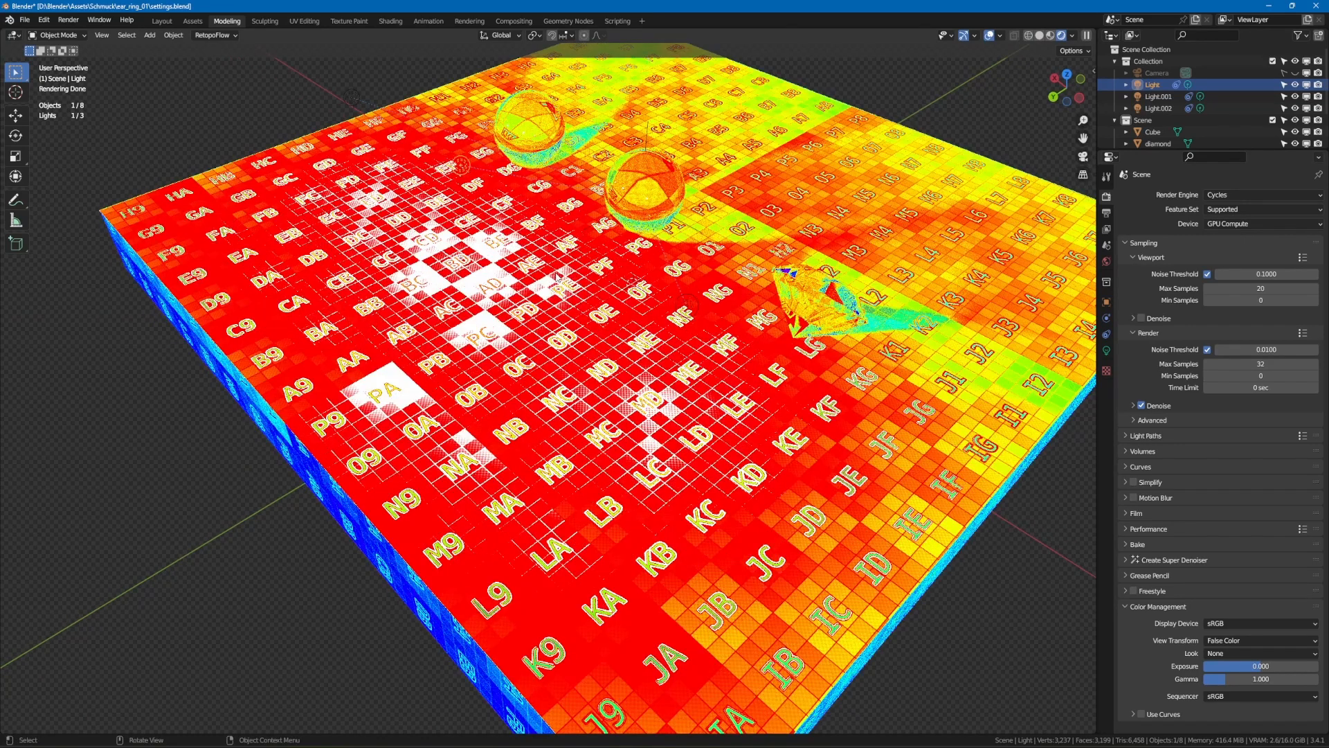
click(1260, 640)
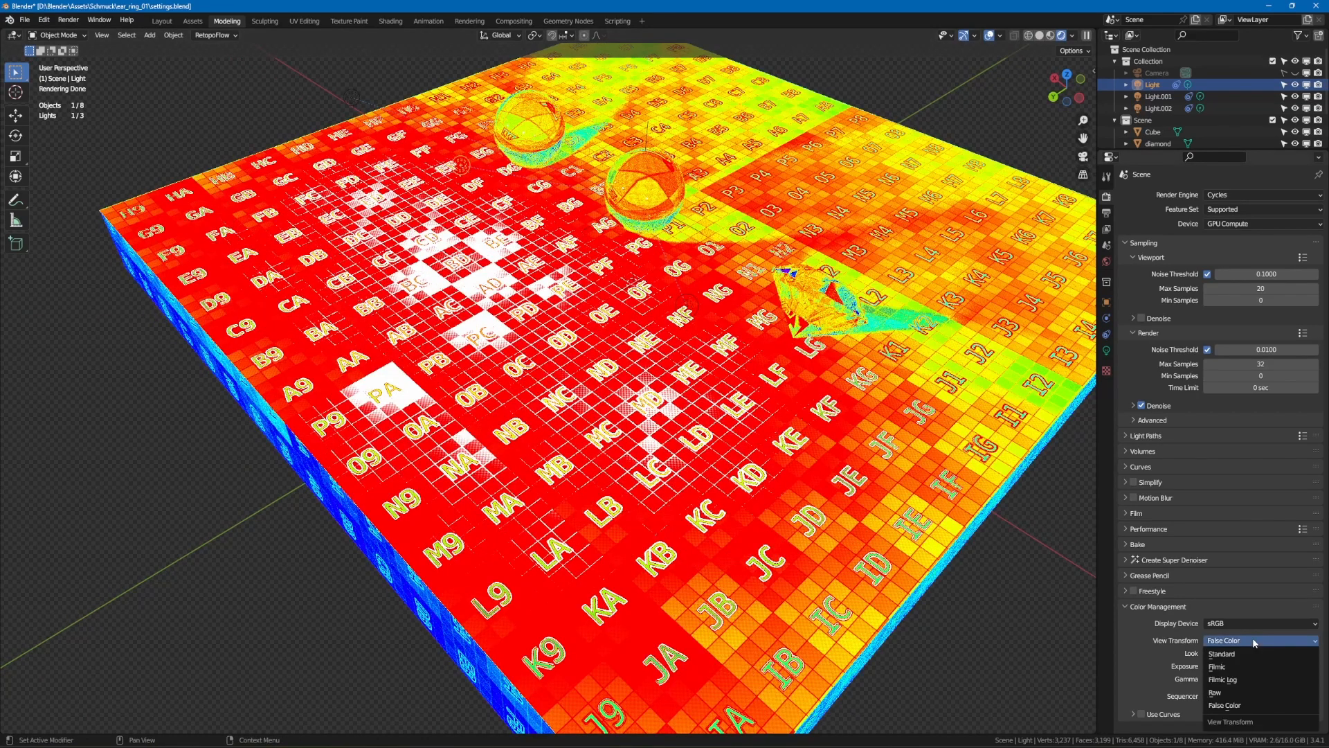
click(1218, 666)
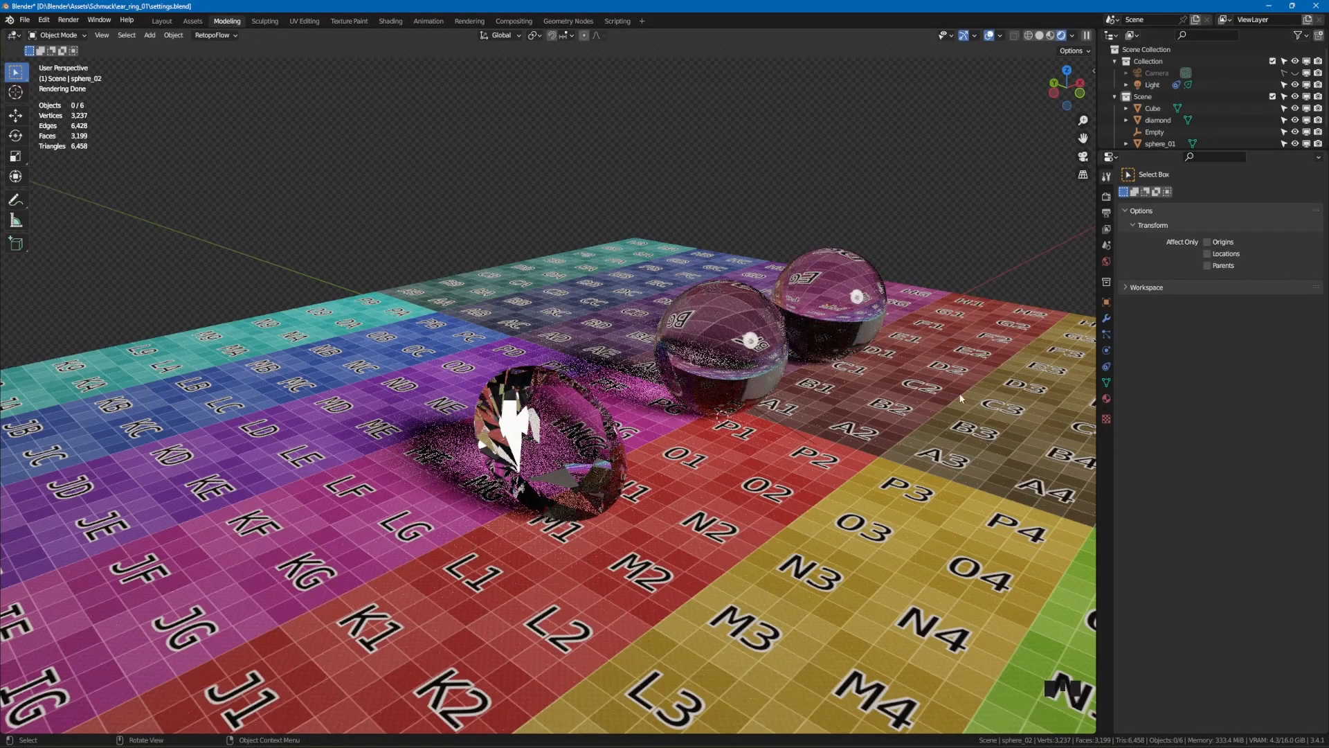
Show the Cube plate's Transform in the sidebar: scale 1, dimensions 0.1 m by 0.1 m
key(N)
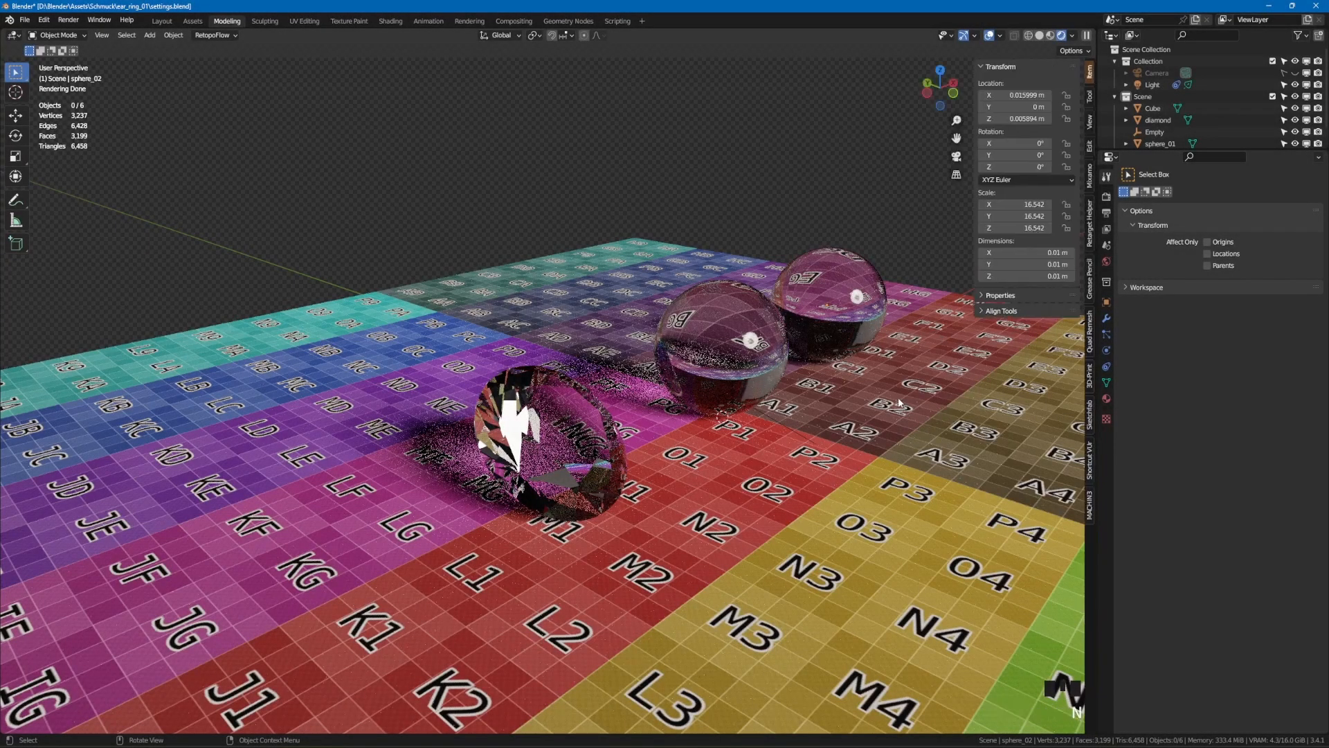
click(1152, 107)
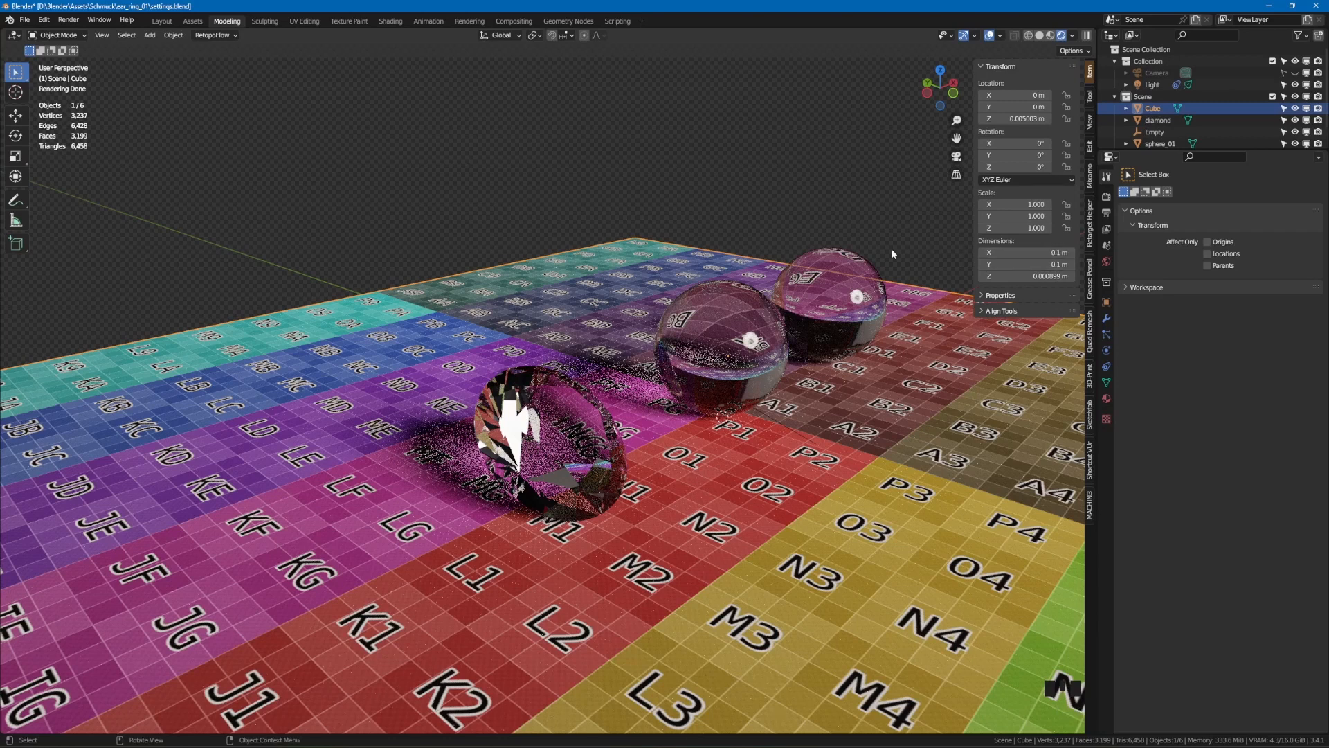
mouse_move(978, 390)
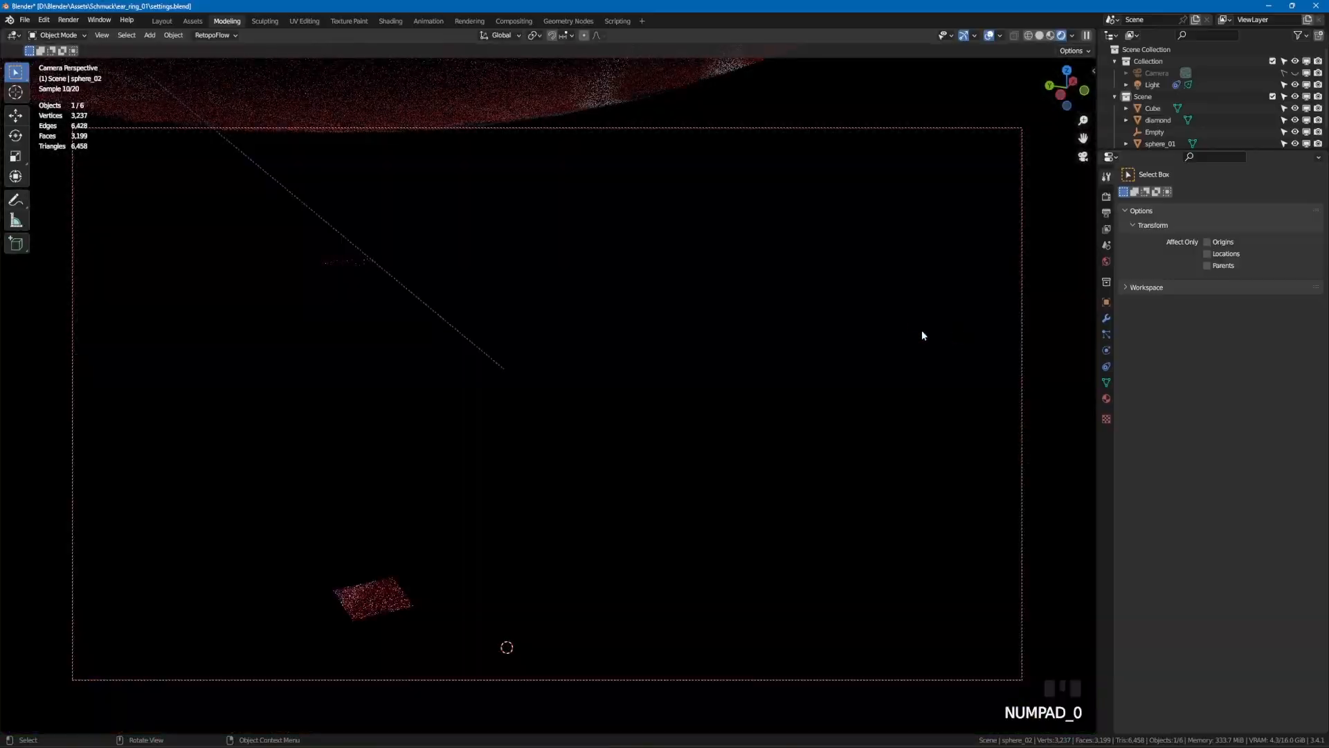
Zoom out over the checkered floor and show the View sidebar with 50 mm focal length and clipping
scroll(down, 3)
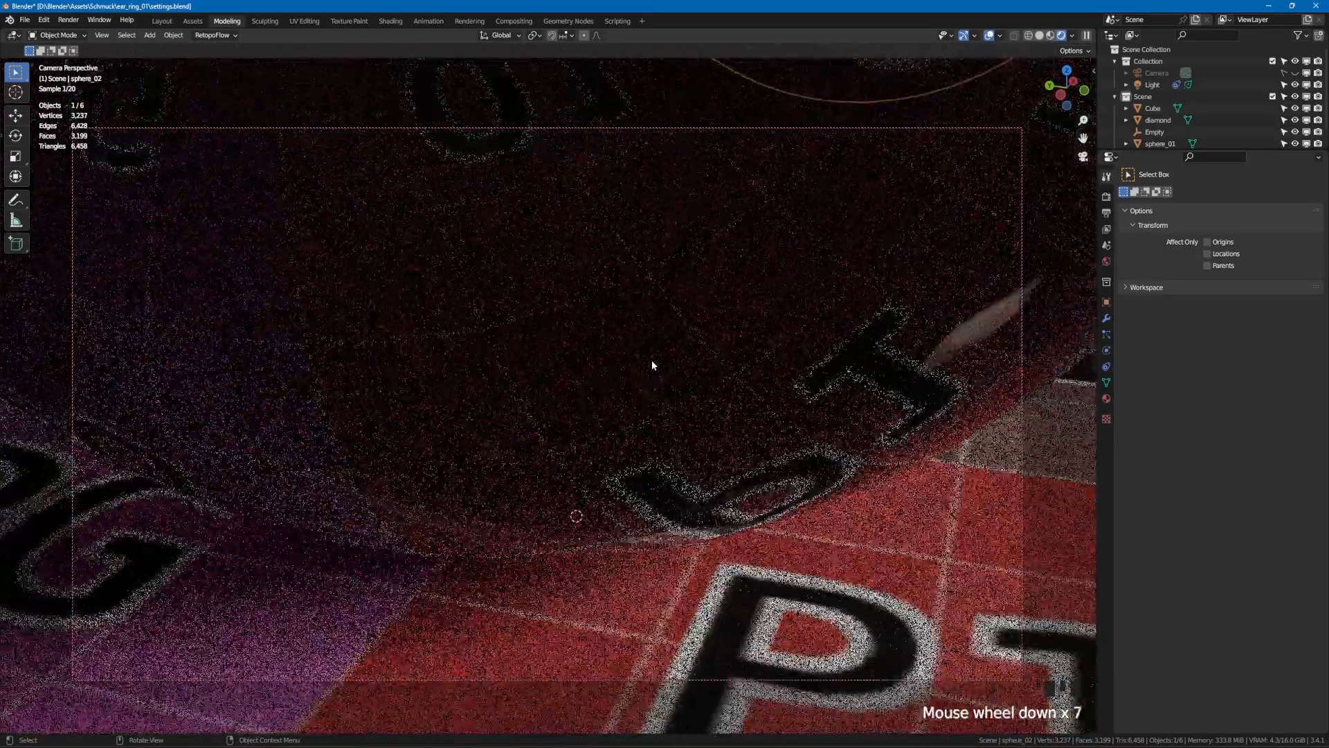
scroll(down, 3)
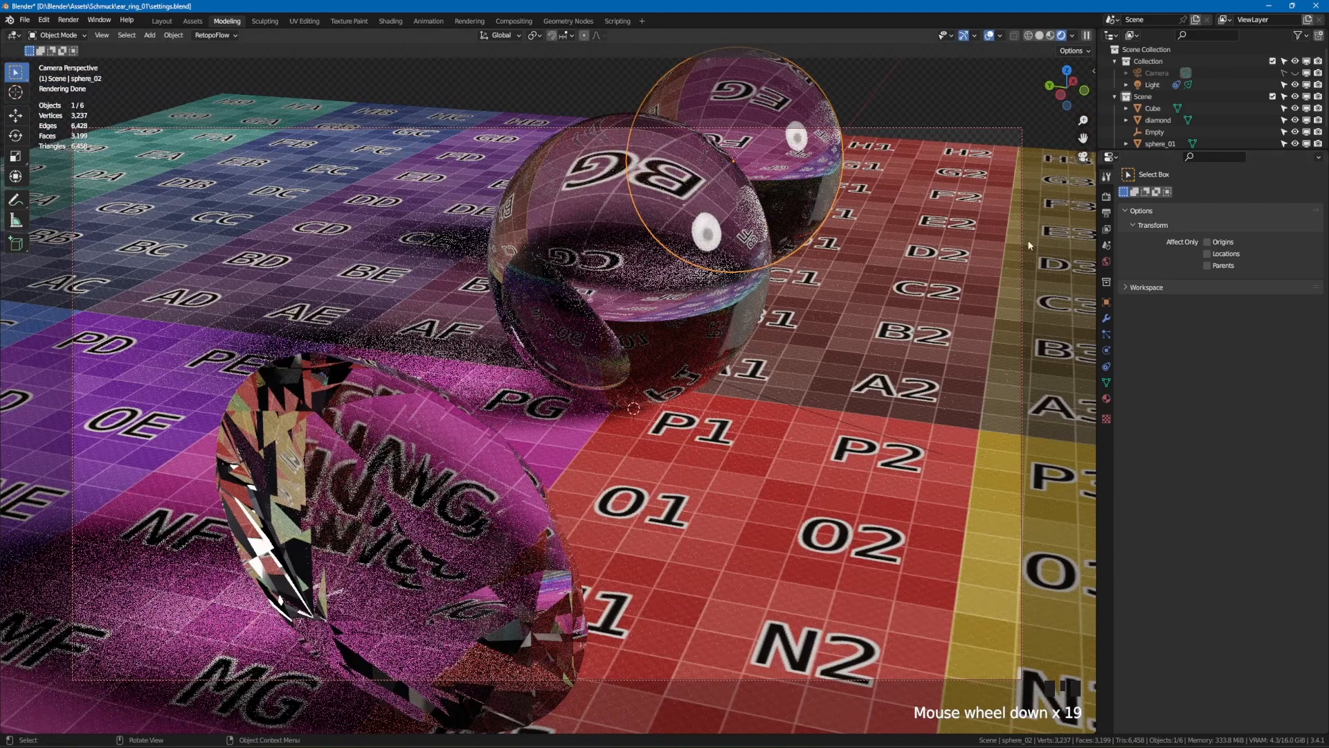
key(N)
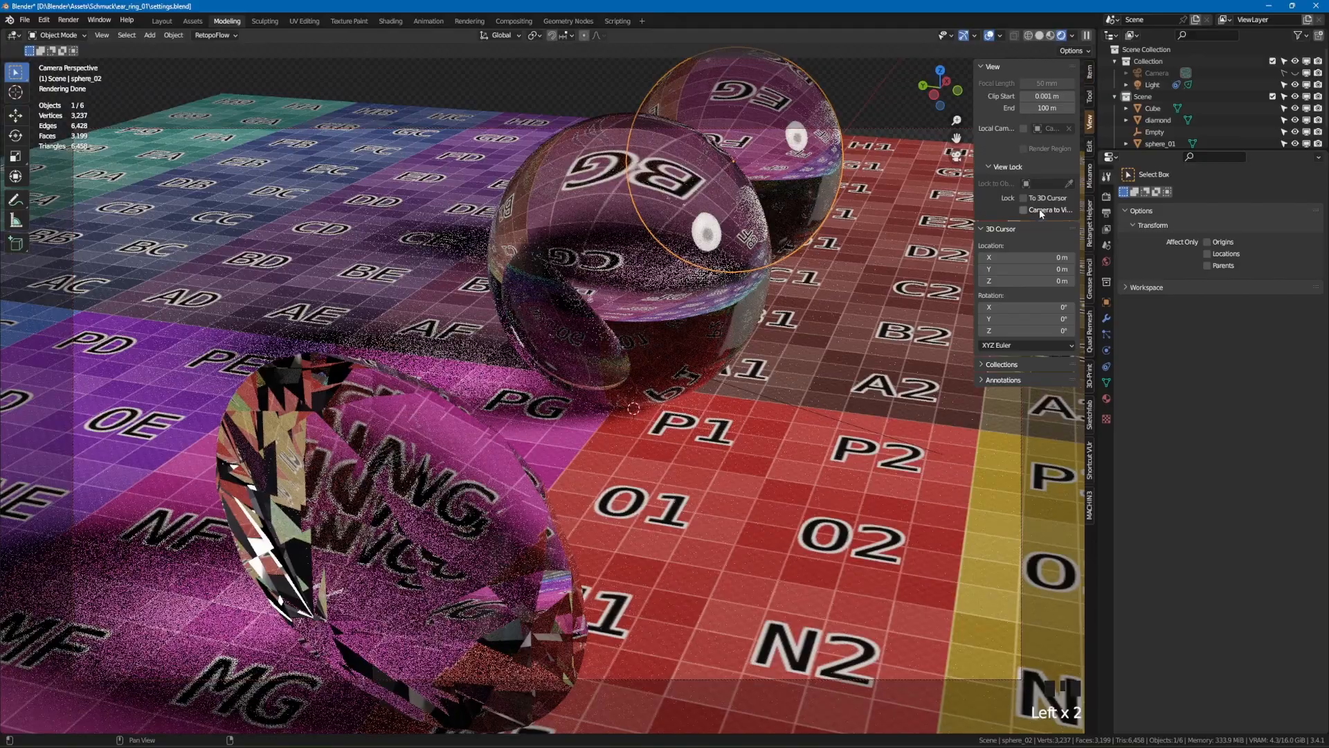
scroll(down, 3)
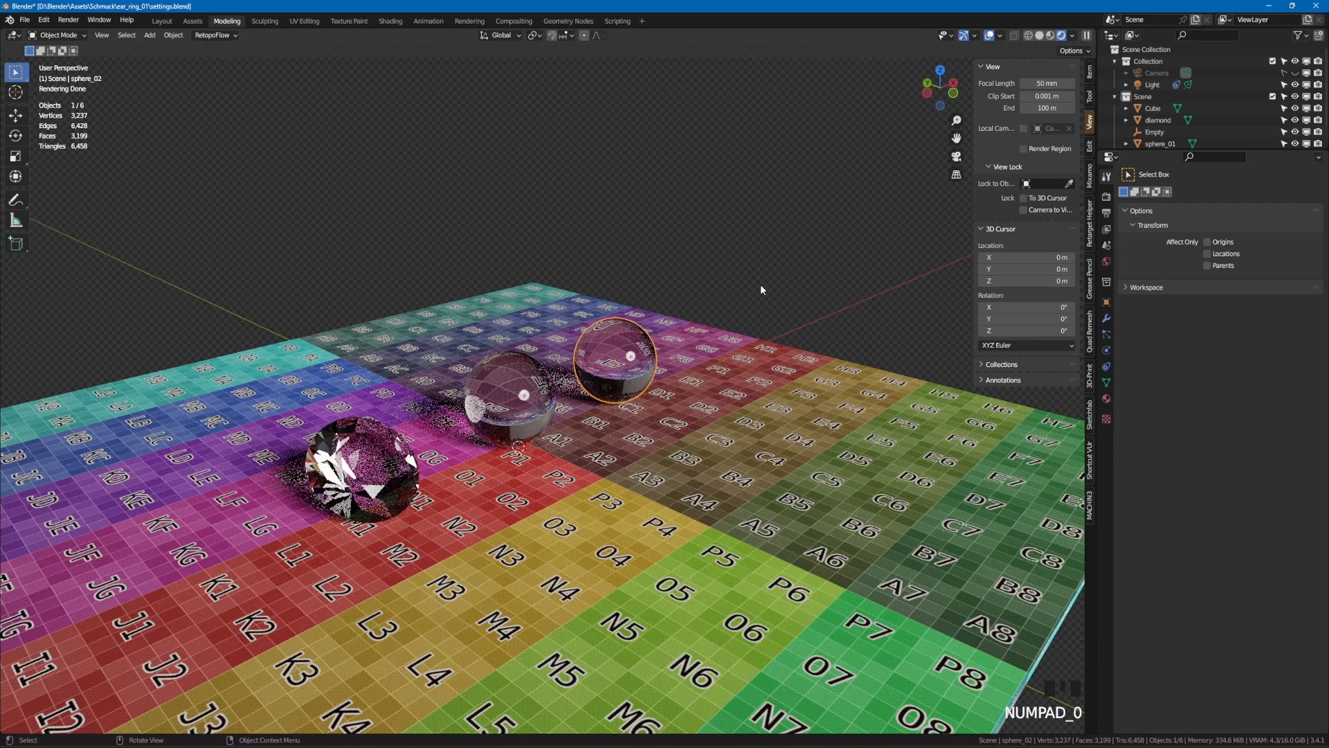
Render the camera view of the glass spheres and diamond with F12
key(F12)
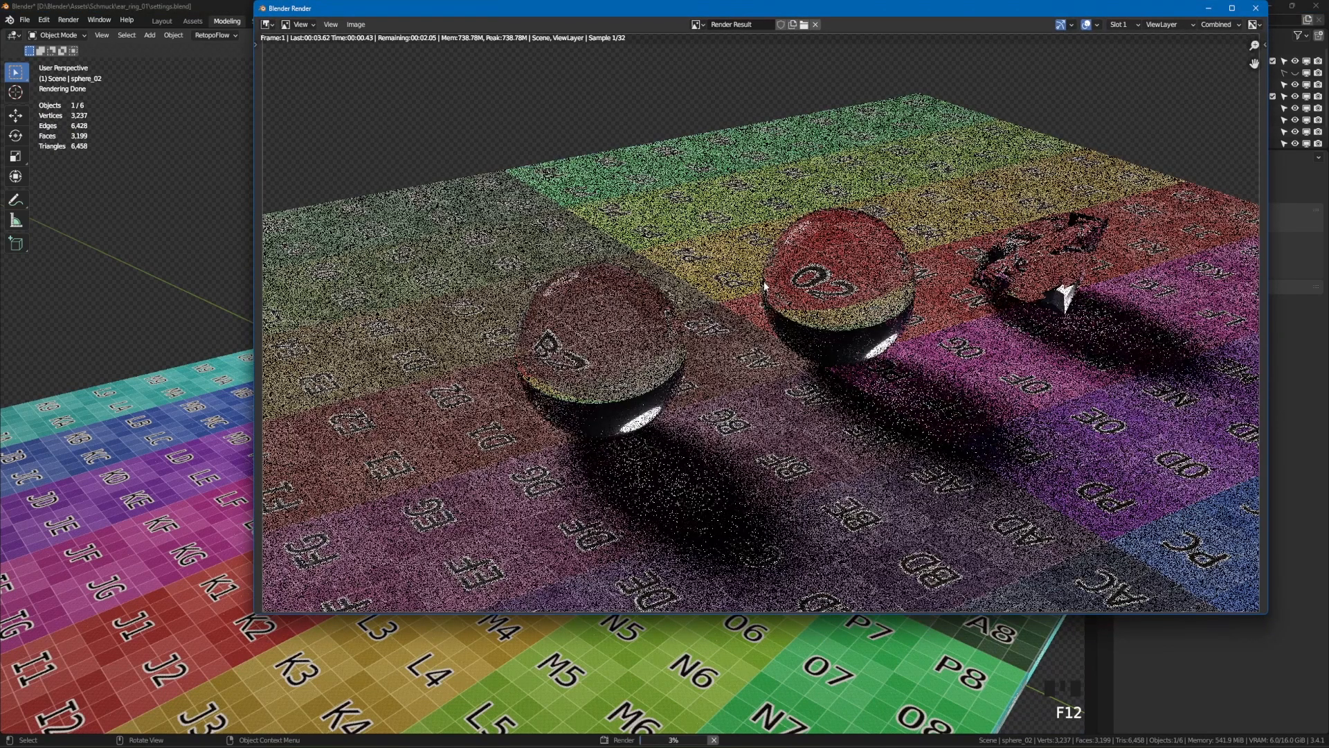
mouse_move(799, 25)
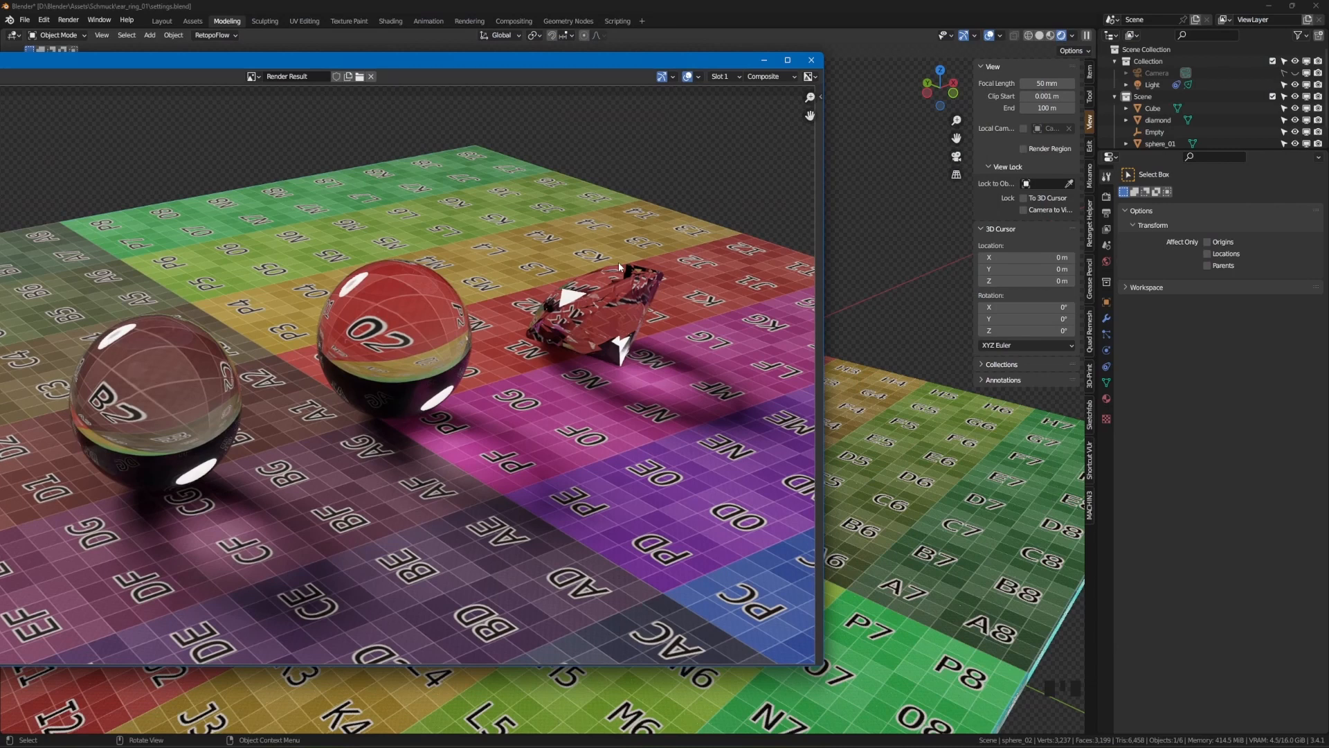
mouse_move(824, 161)
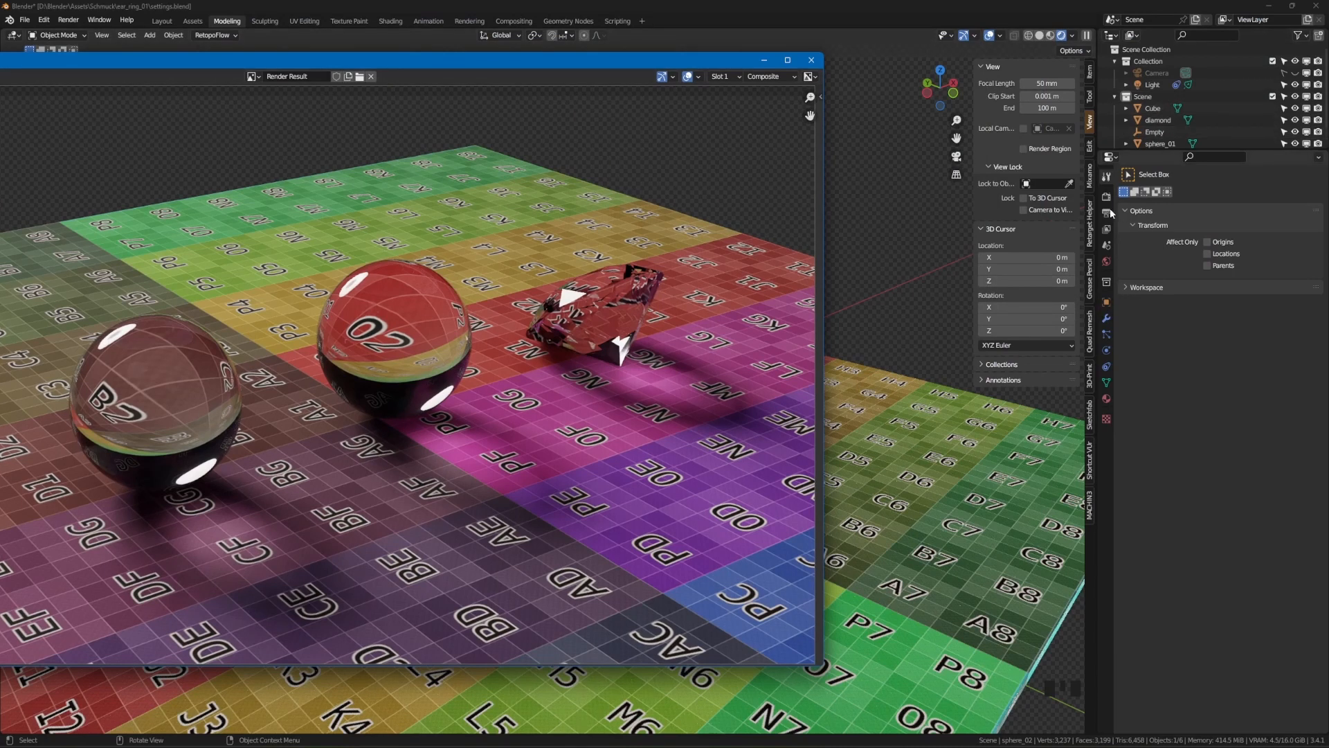
mouse_move(1106, 200)
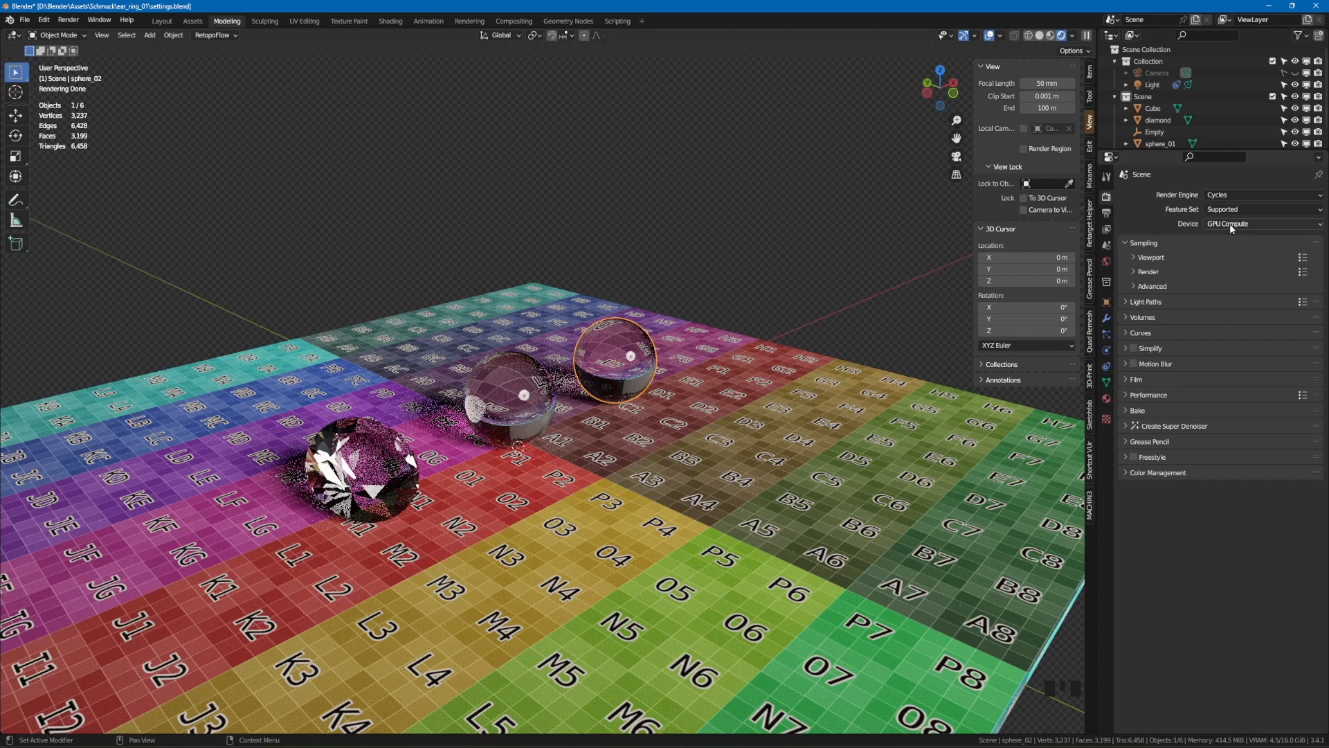
Keep the Cycles render device set to GPU Compute
click(1246, 224)
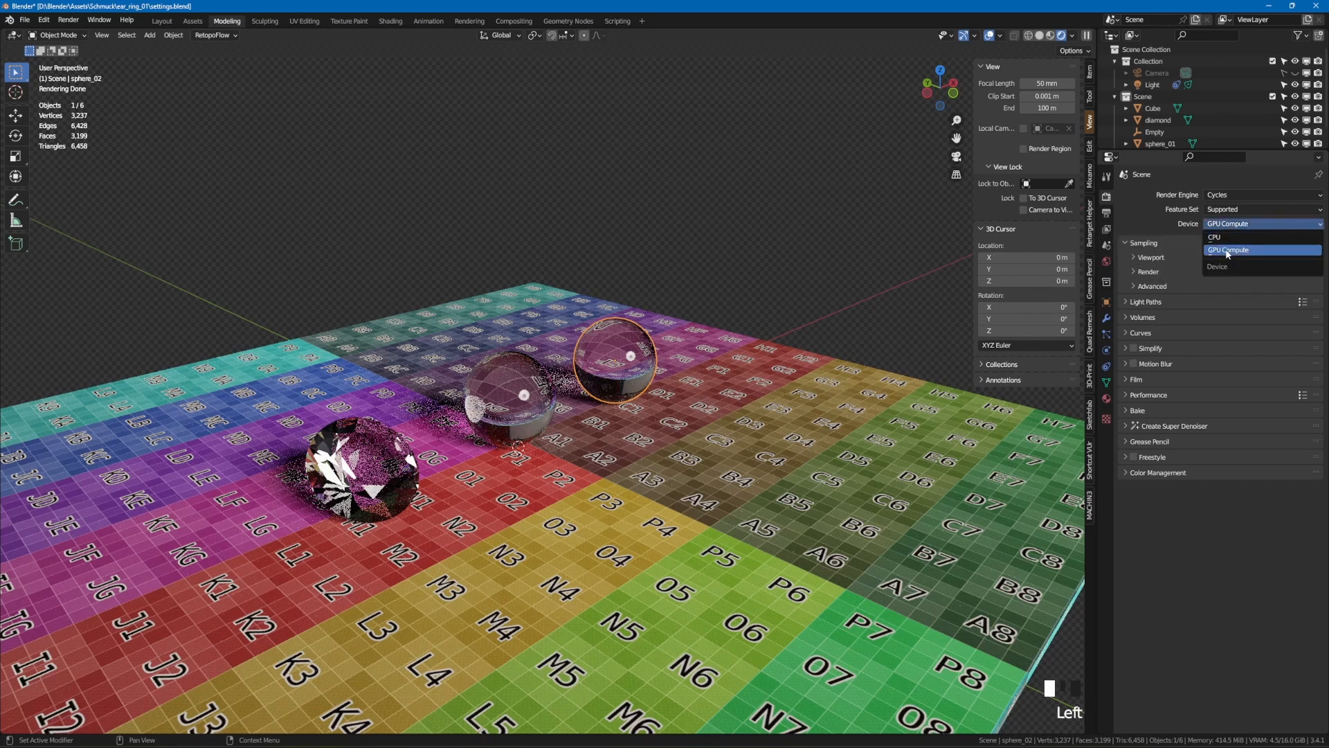
mouse_move(1238, 251)
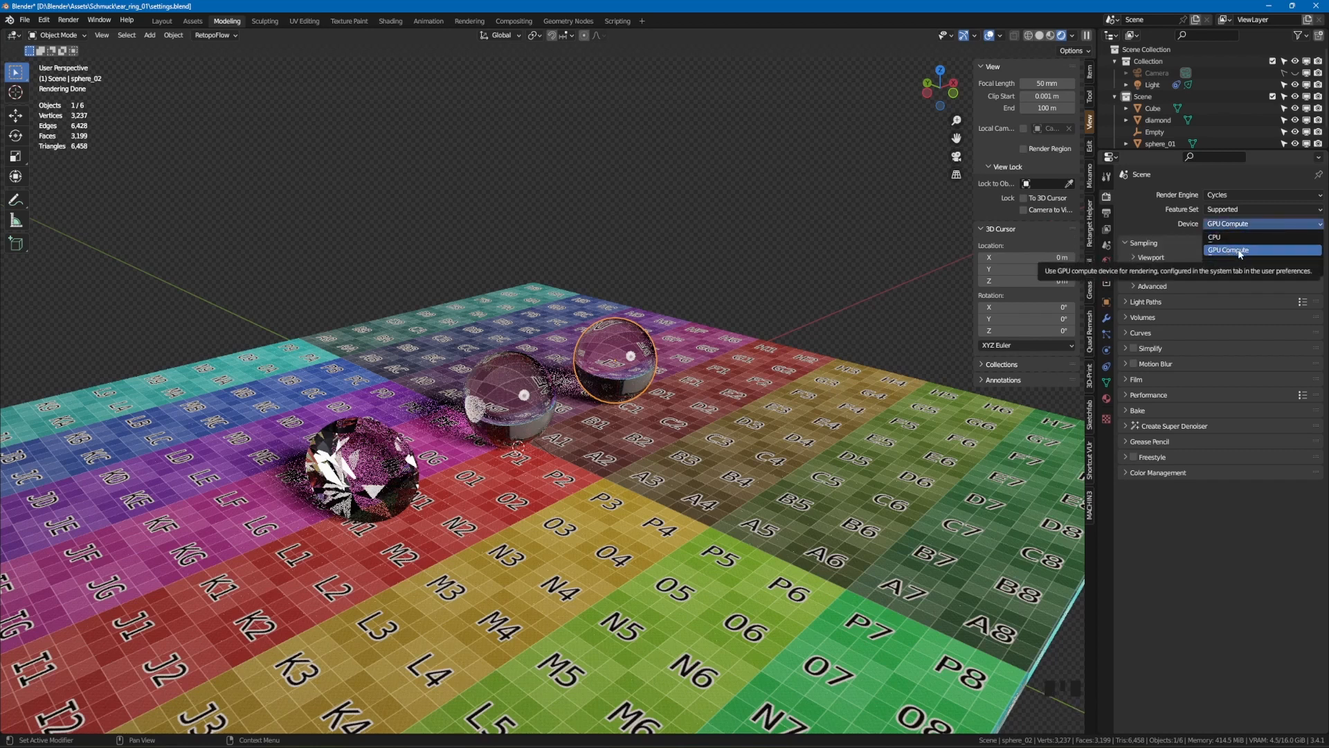
click(1227, 249)
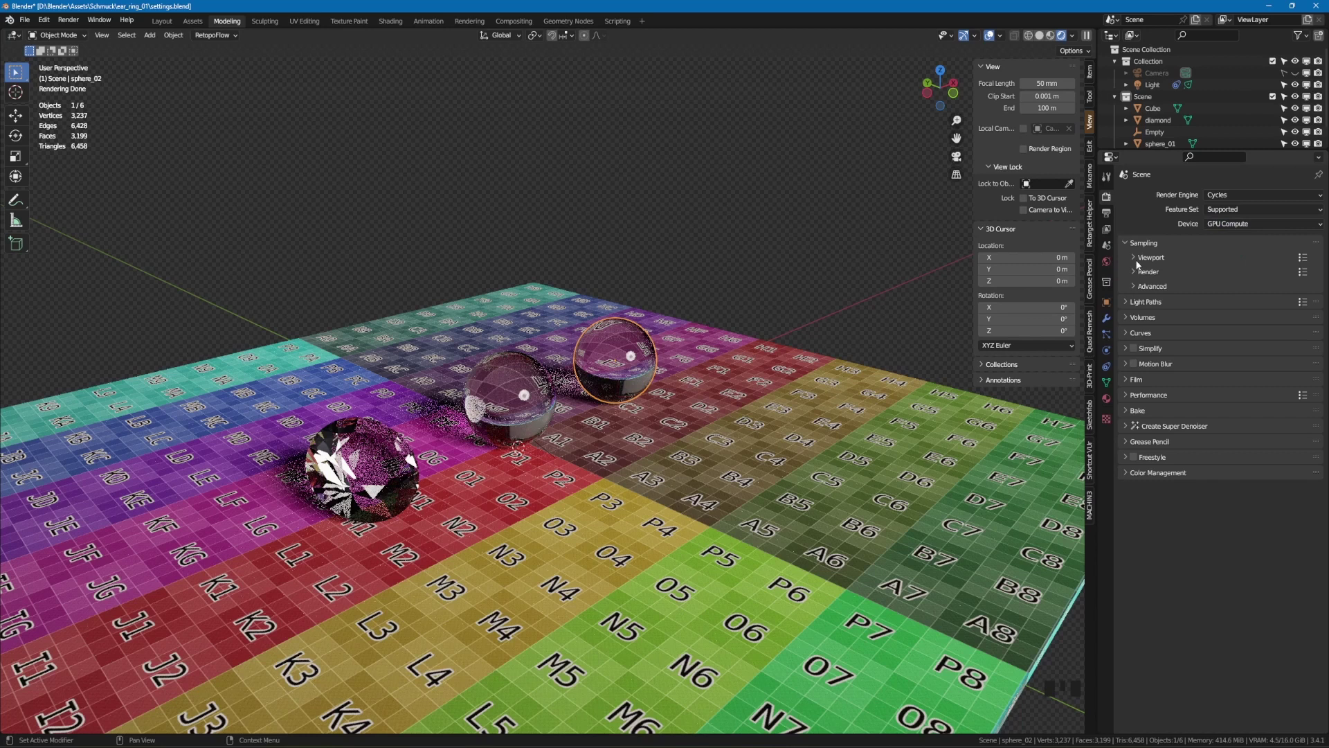
Expand the Viewport and Render sampling panels showing the 0.01 noise threshold and OpenImageDenoise
click(1134, 258)
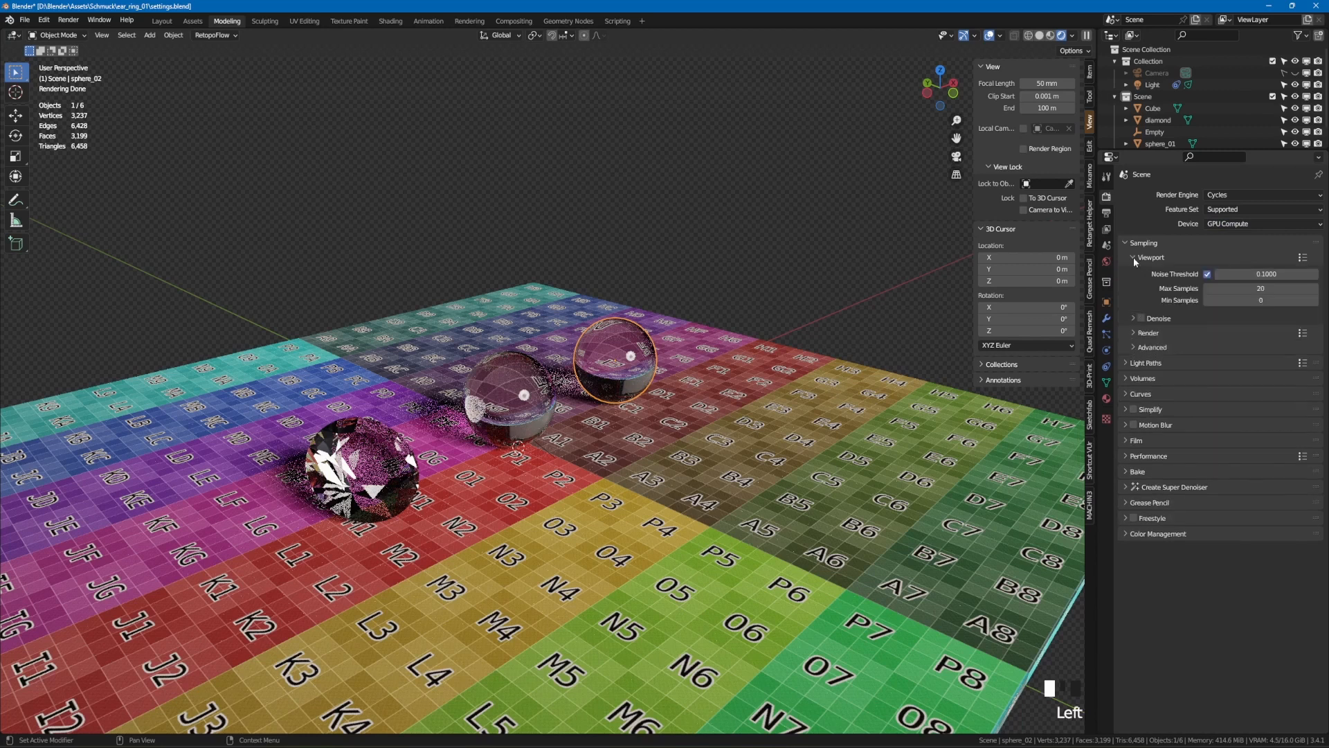
click(1131, 332)
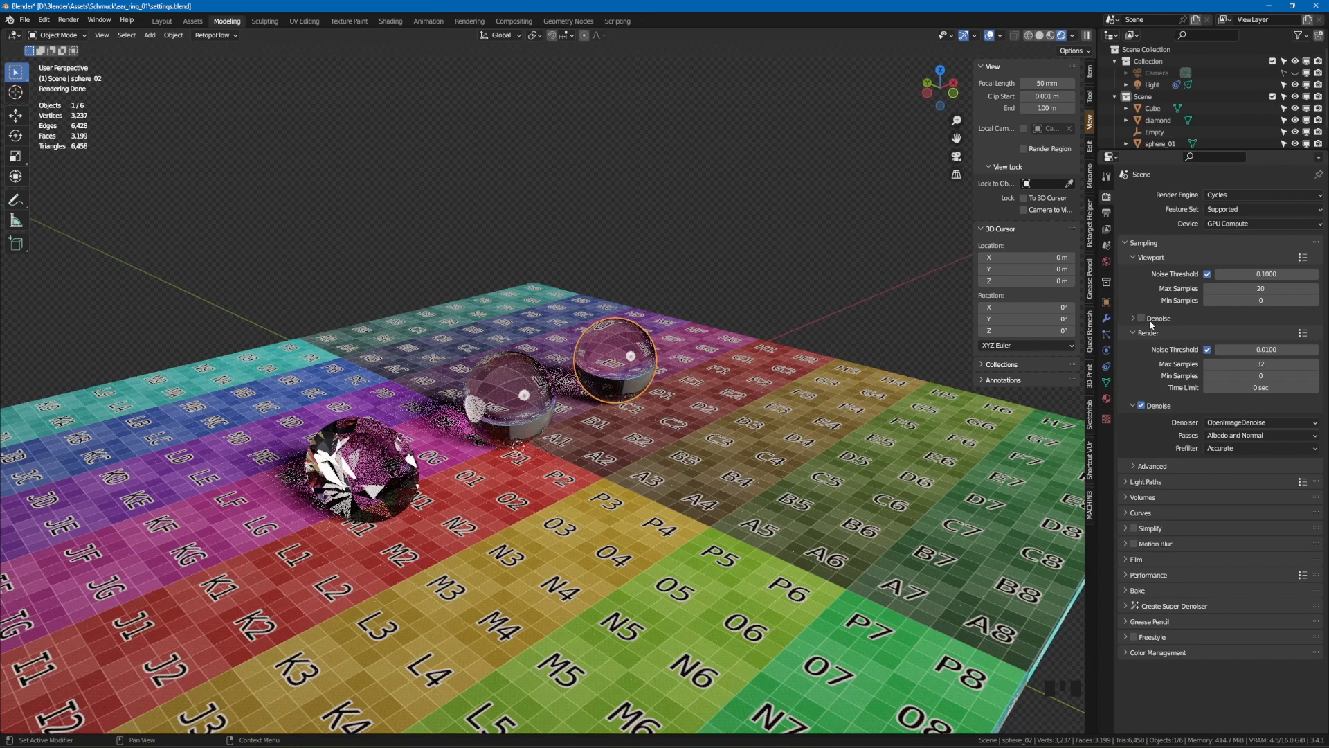
mouse_move(1260, 288)
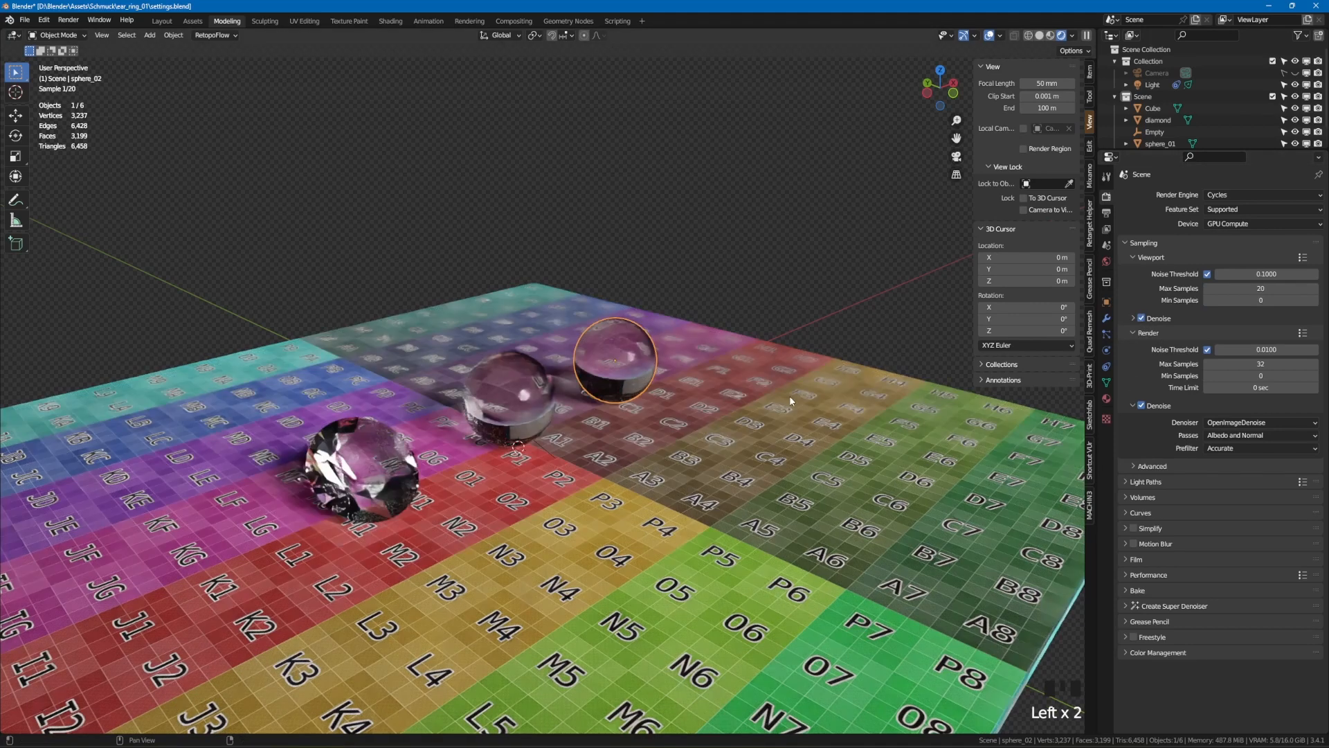
drag(788, 399, 507, 508)
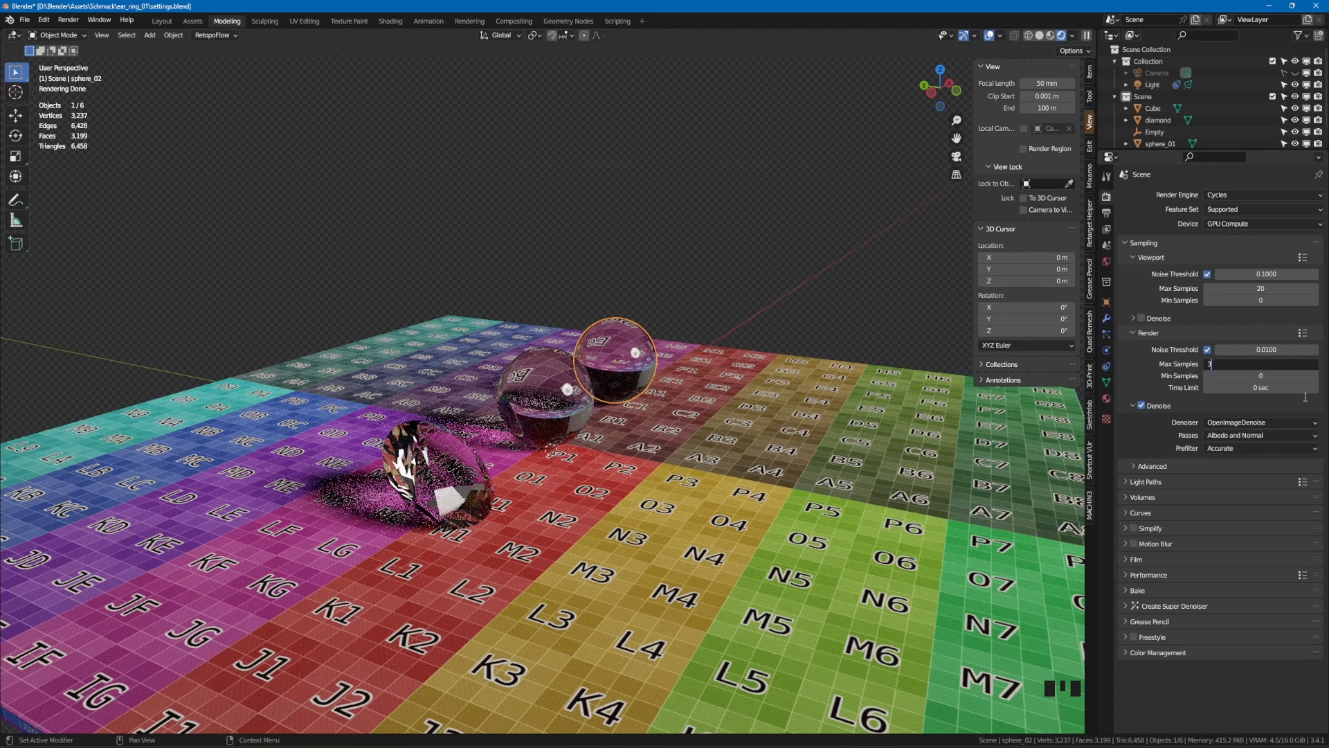
Set the final render Max Samples to 300, render a test and close the result window
text(300)
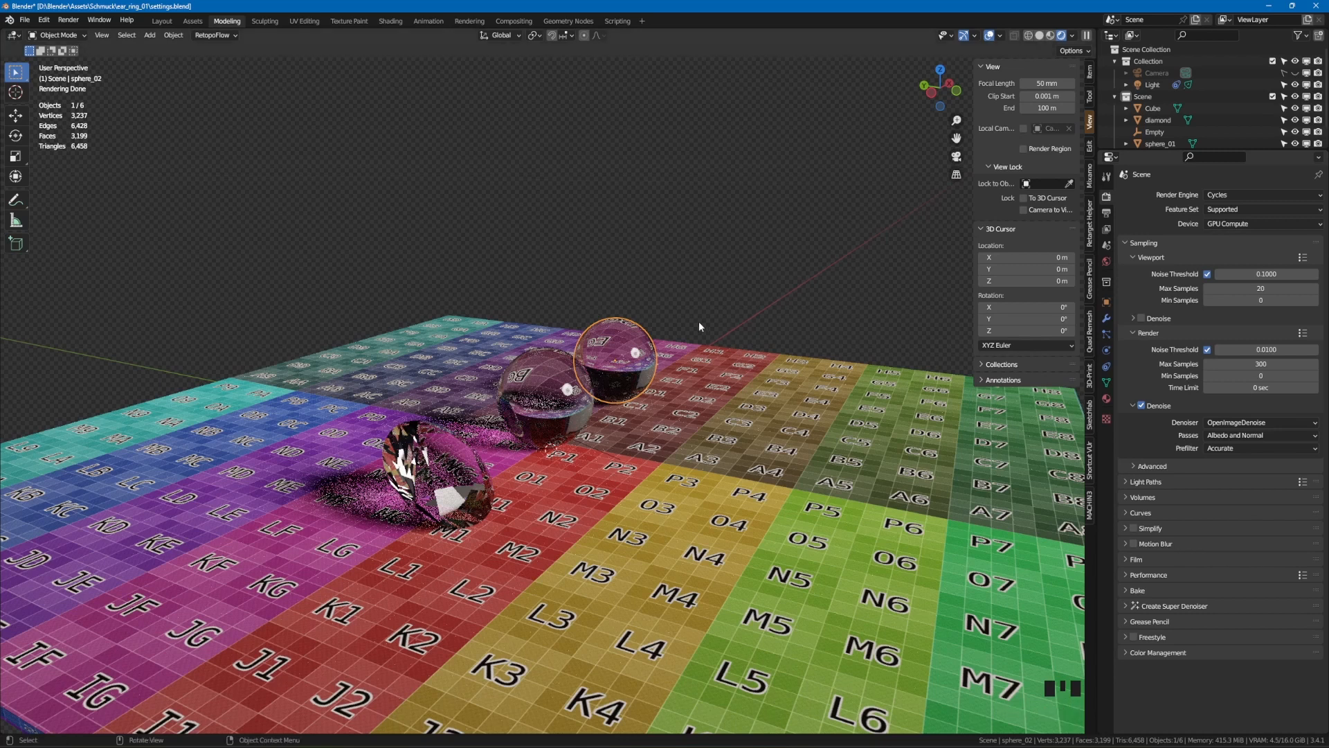
key(F12)
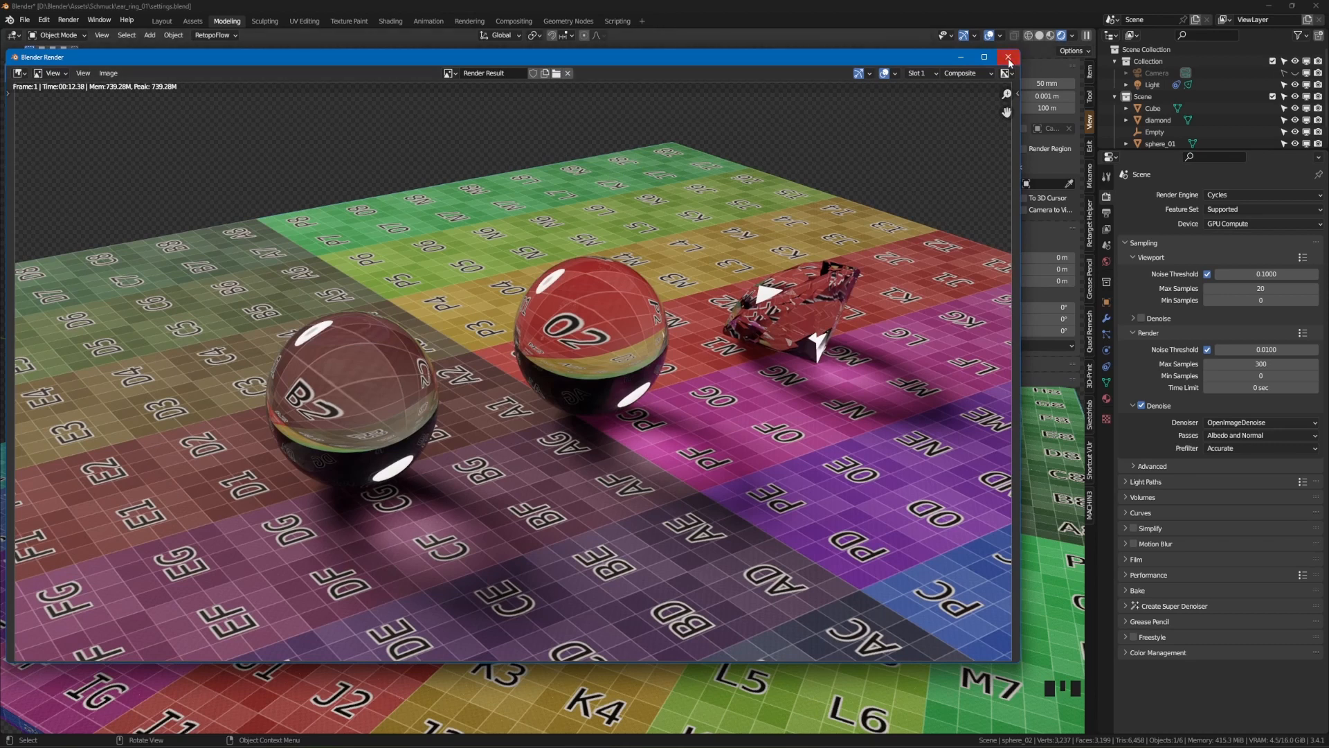
click(1007, 55)
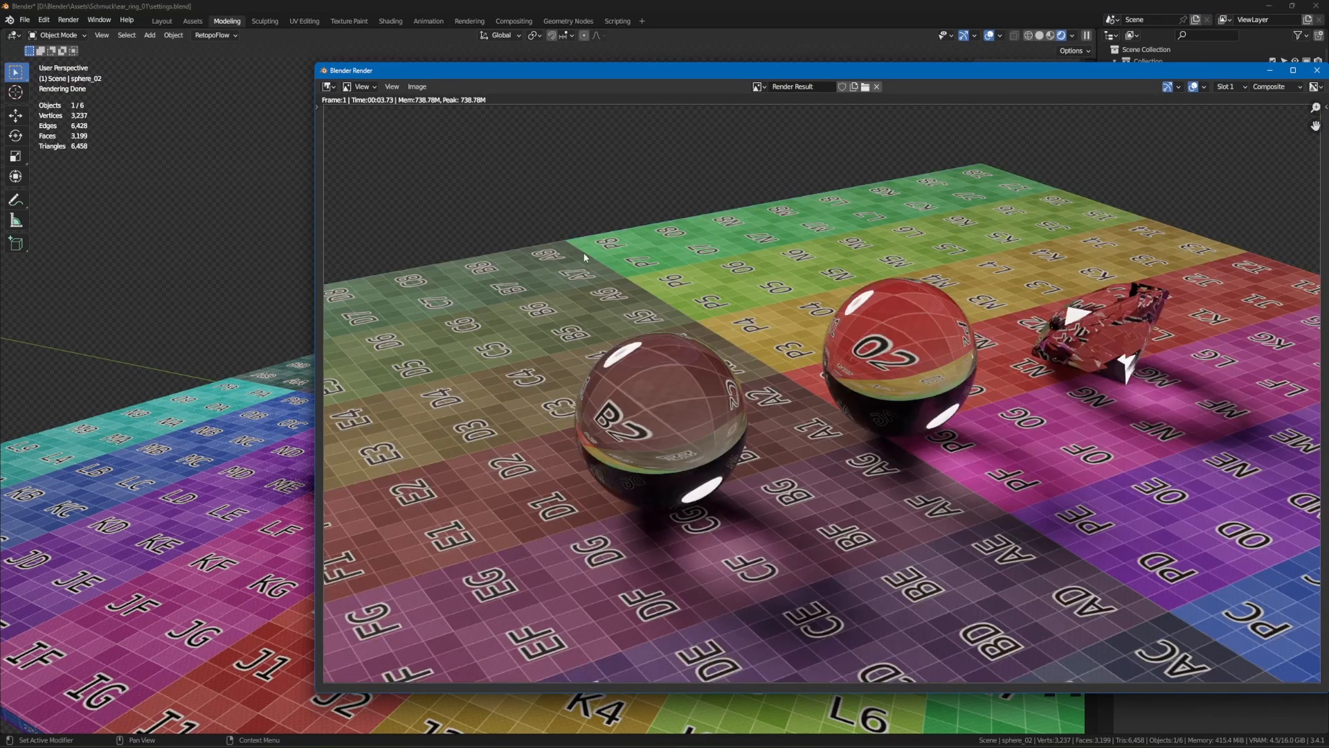
mouse_move(387, 105)
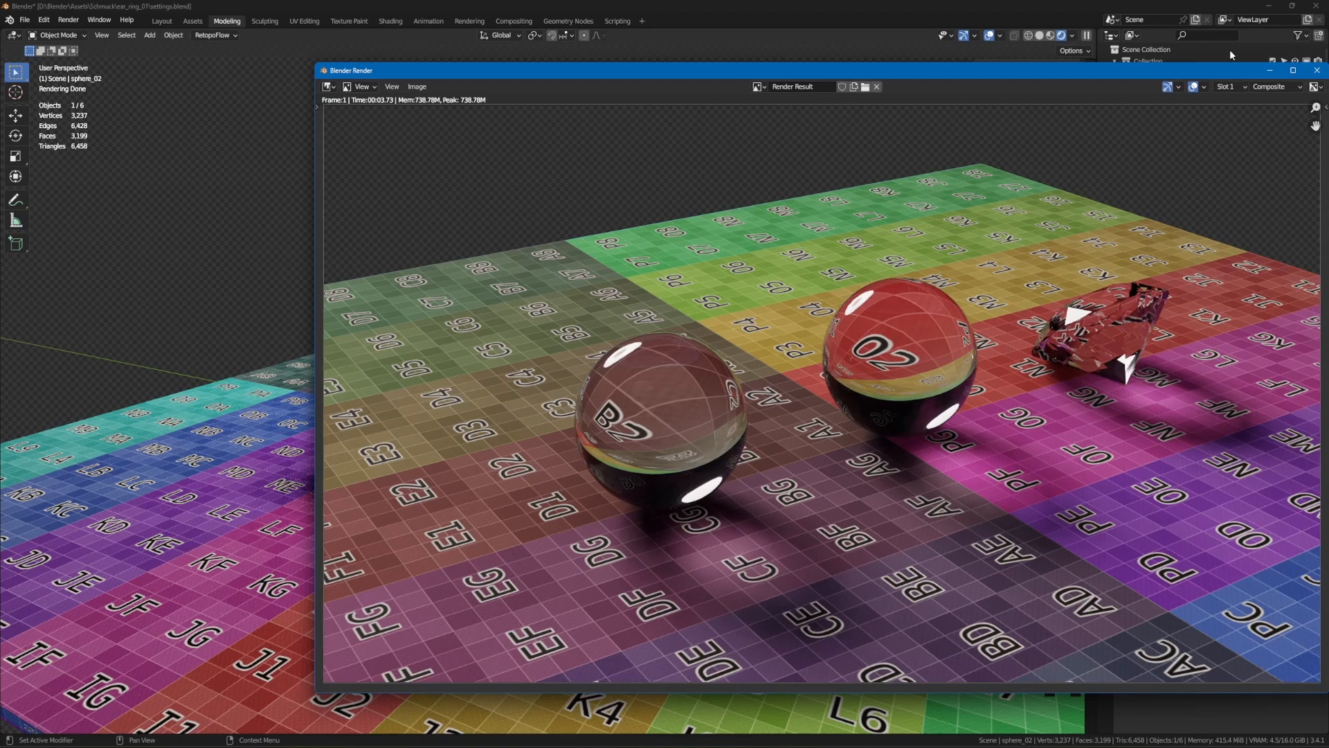
mouse_move(1317, 71)
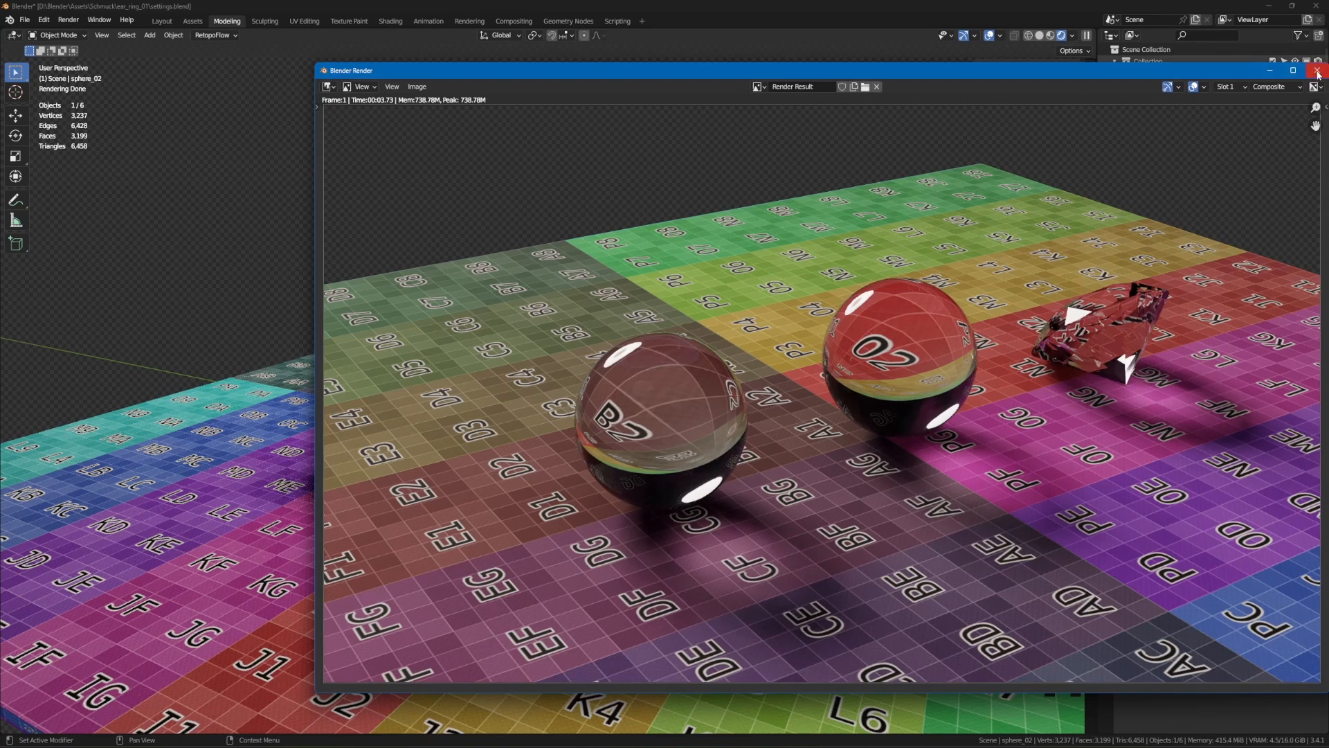
click(1316, 69)
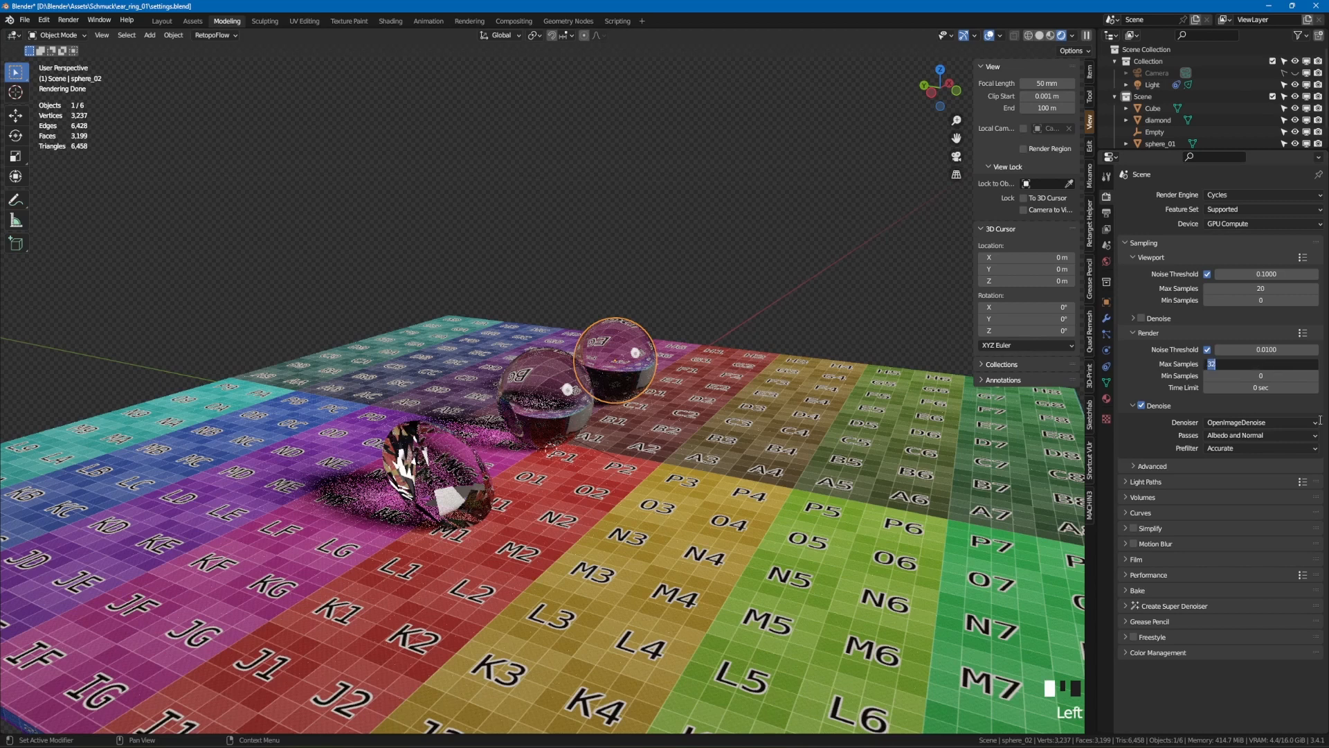
Set render Max Samples to 1000, run a test render and close the result window
text(1000)
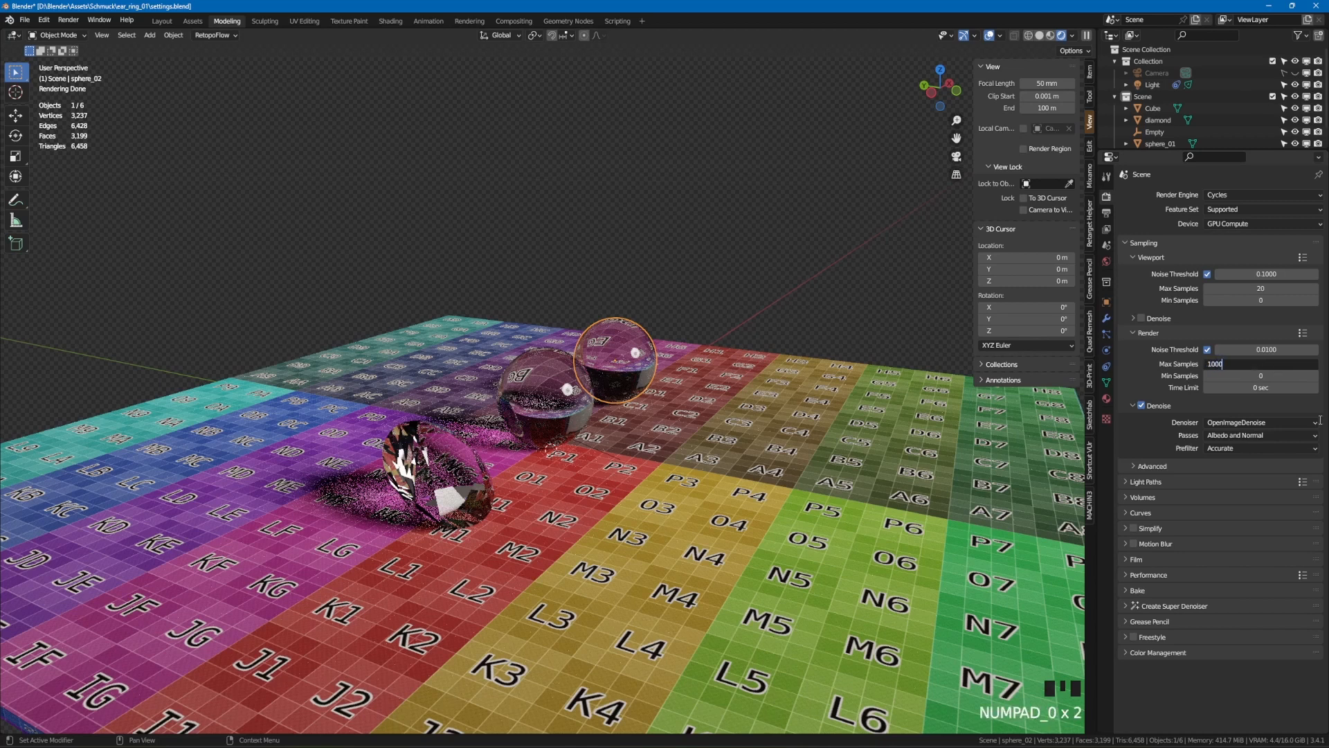
key(Return)
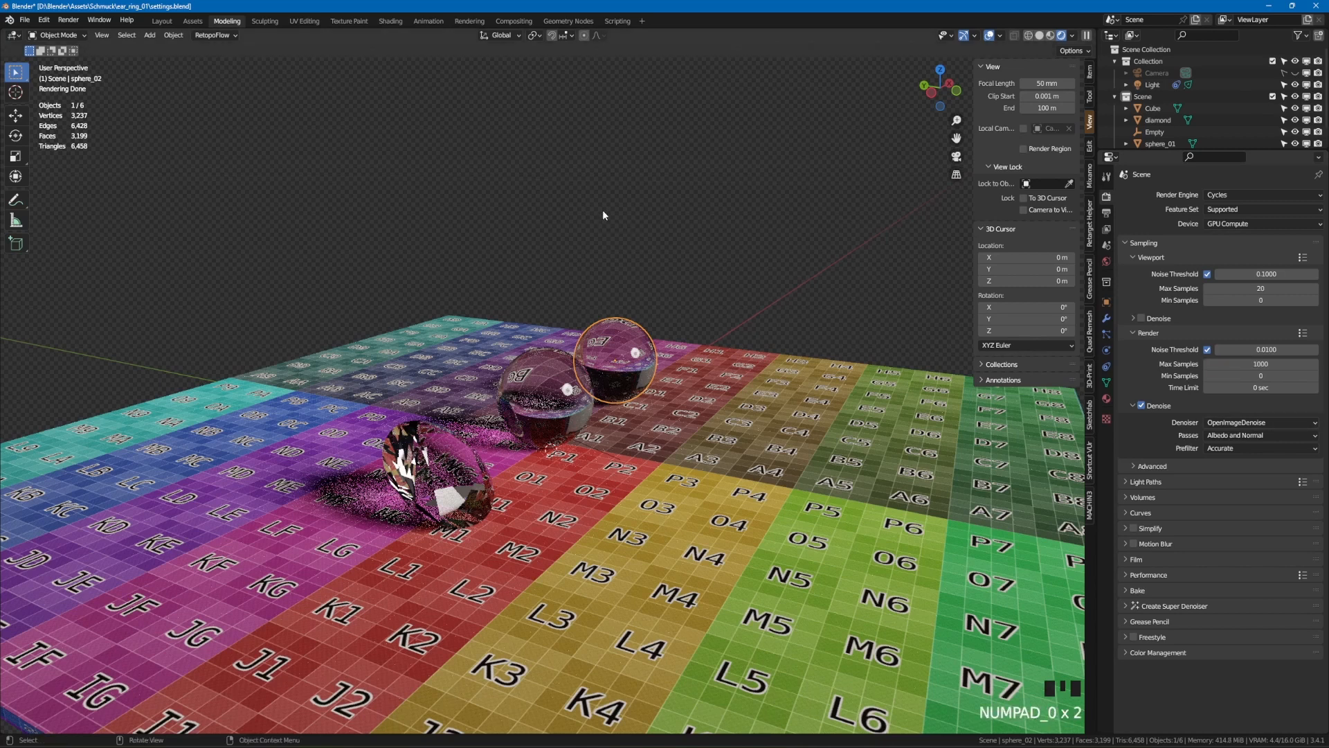
key(F12)
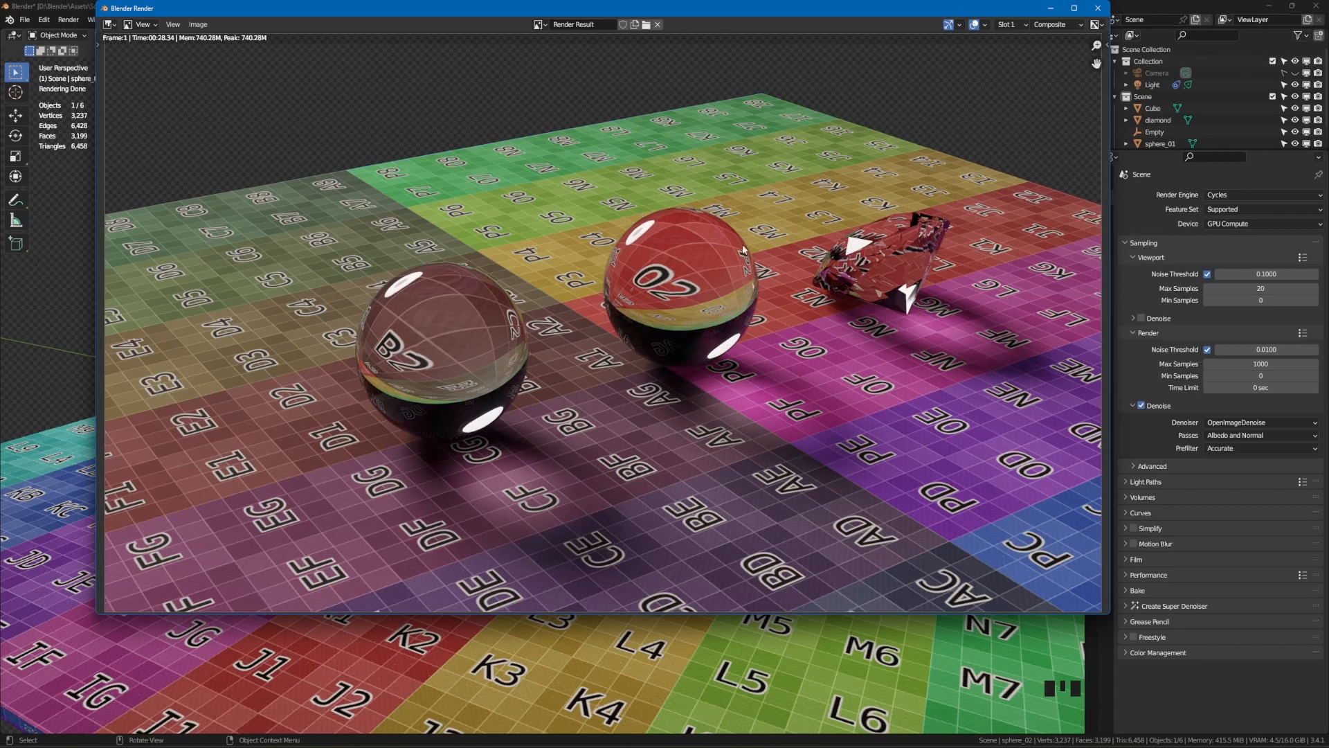
mouse_move(793, 254)
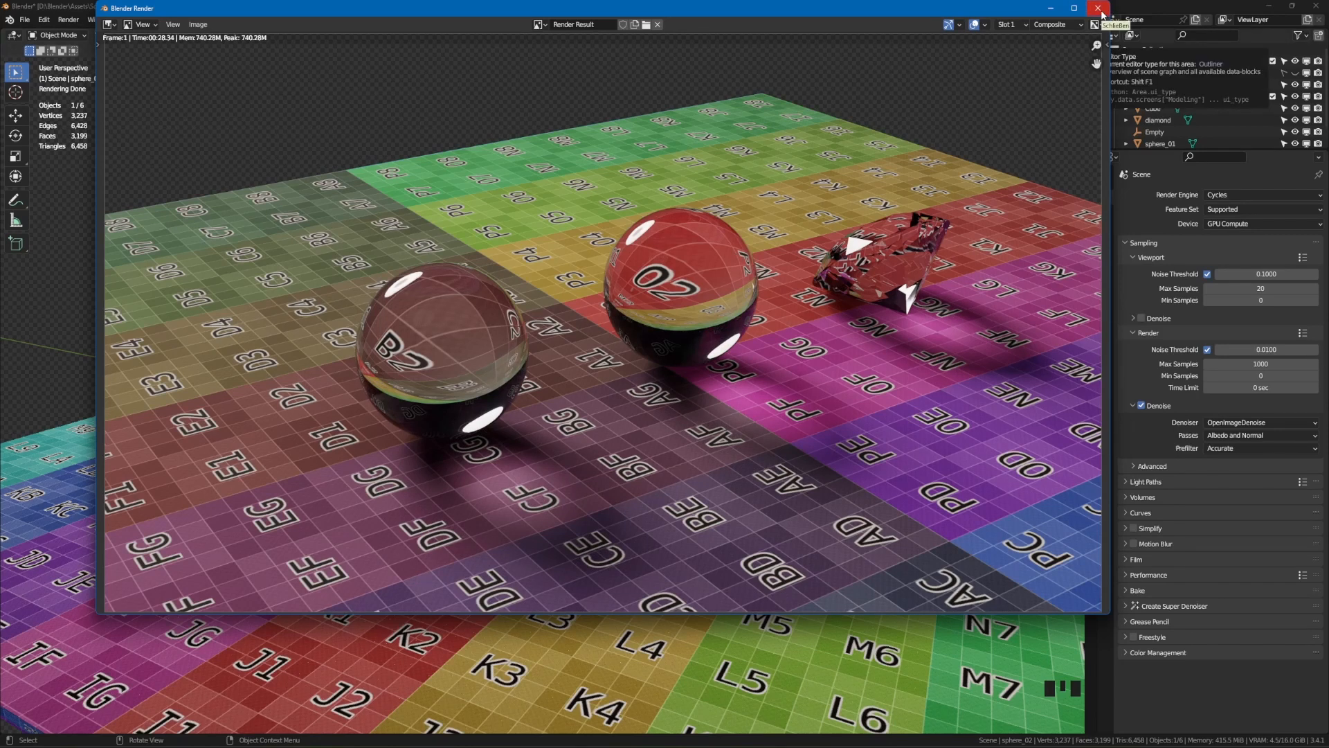
click(1095, 7)
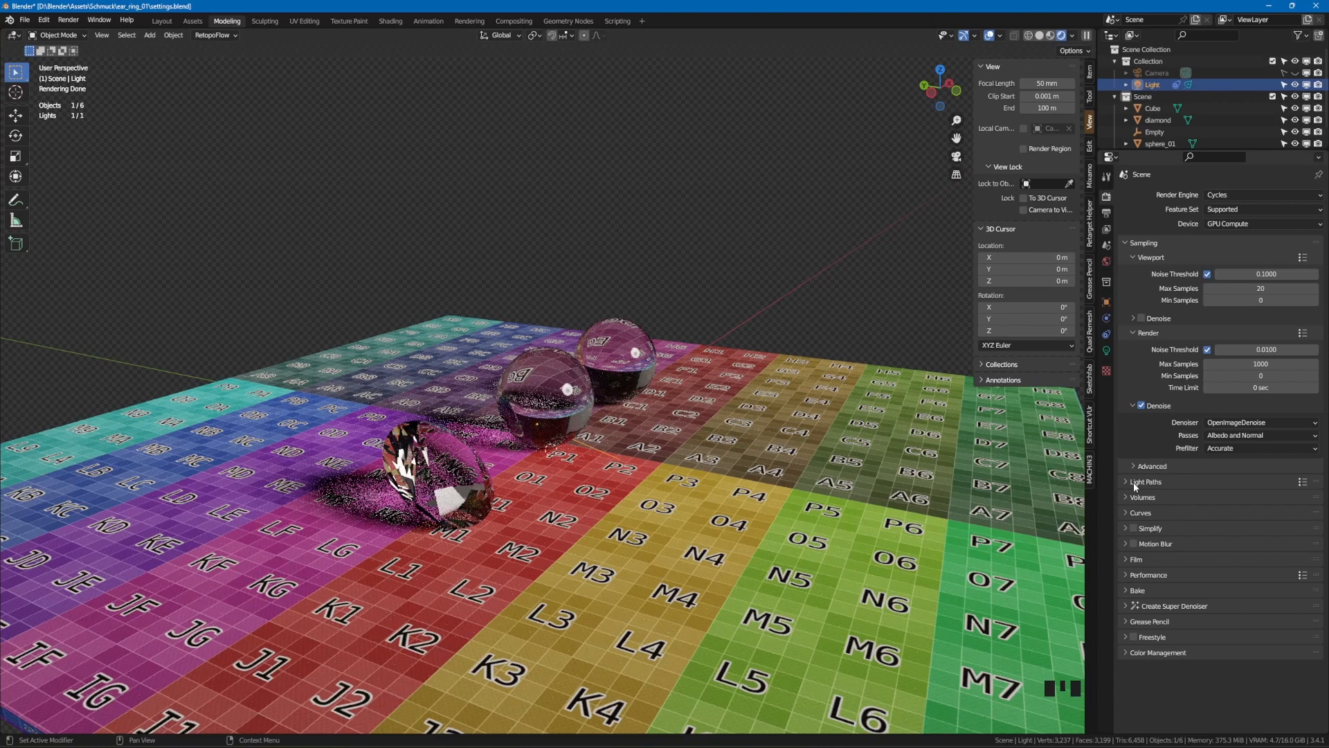
click(1127, 482)
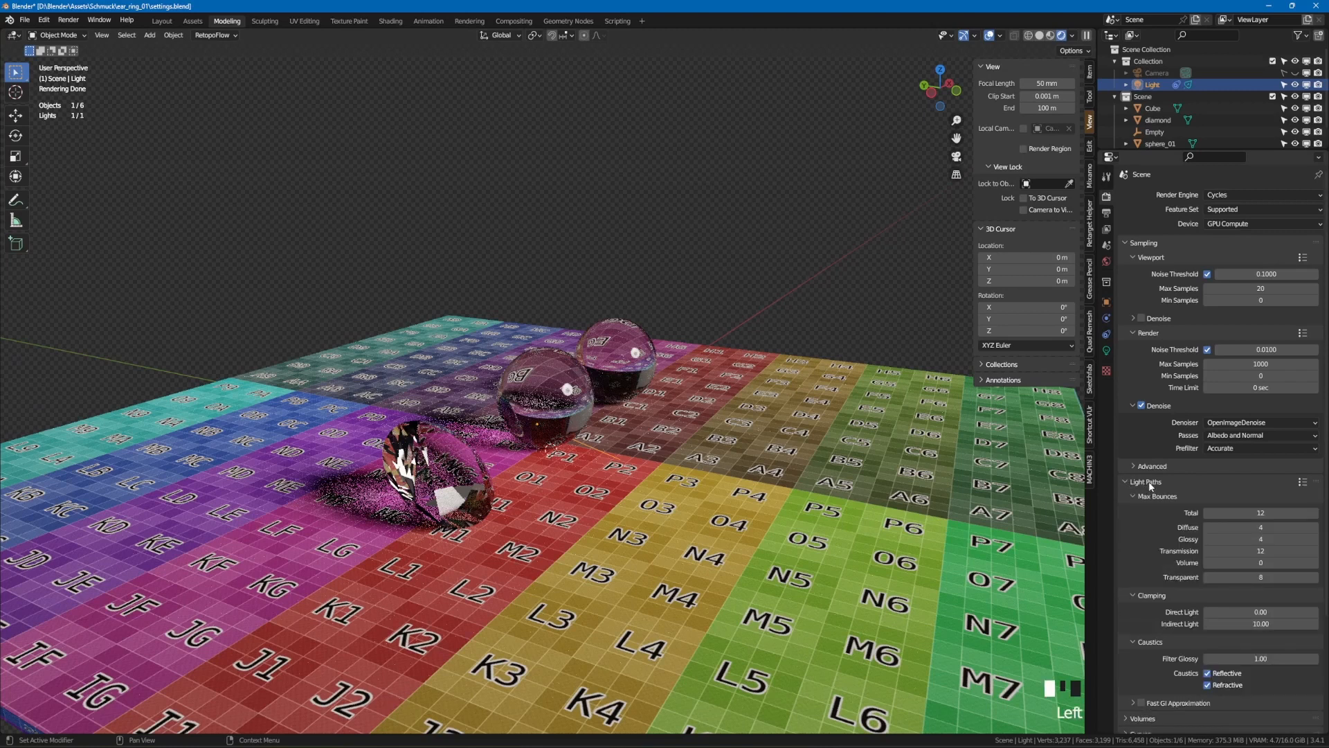
scroll(down, 3)
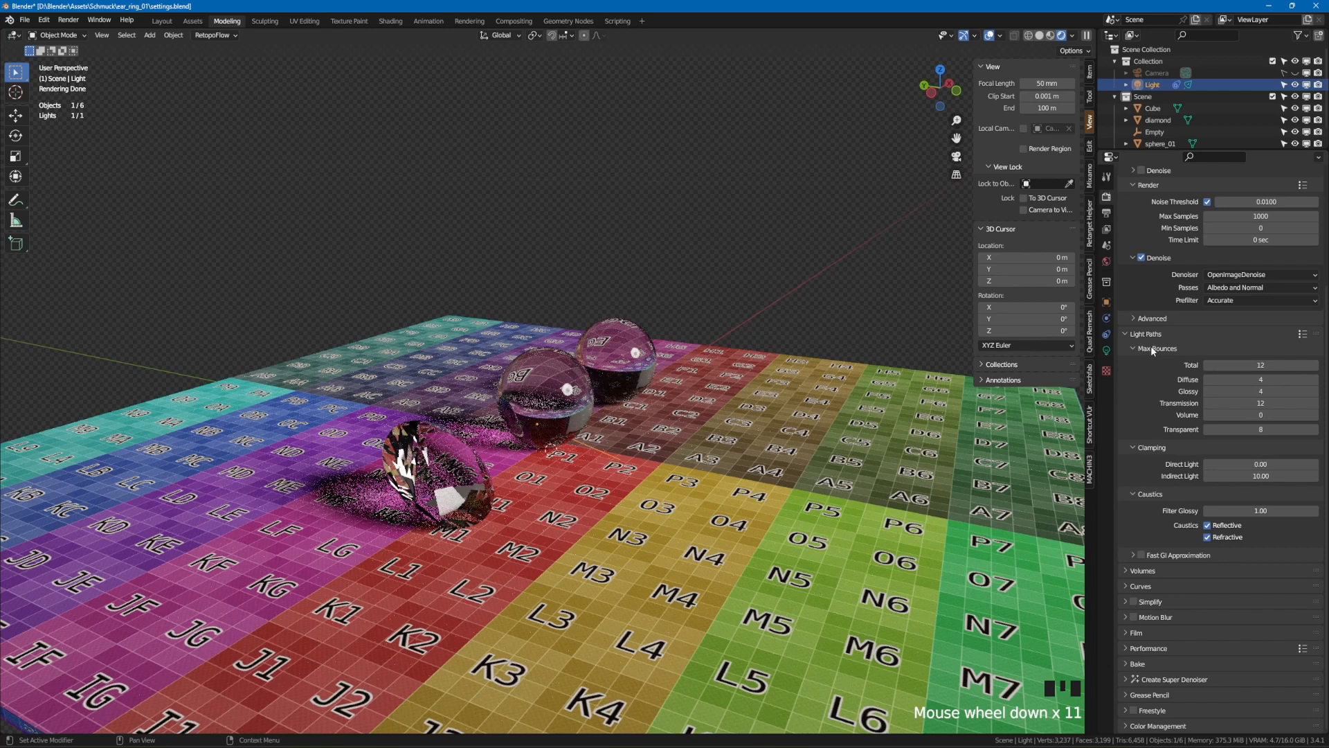
mouse_move(1260, 365)
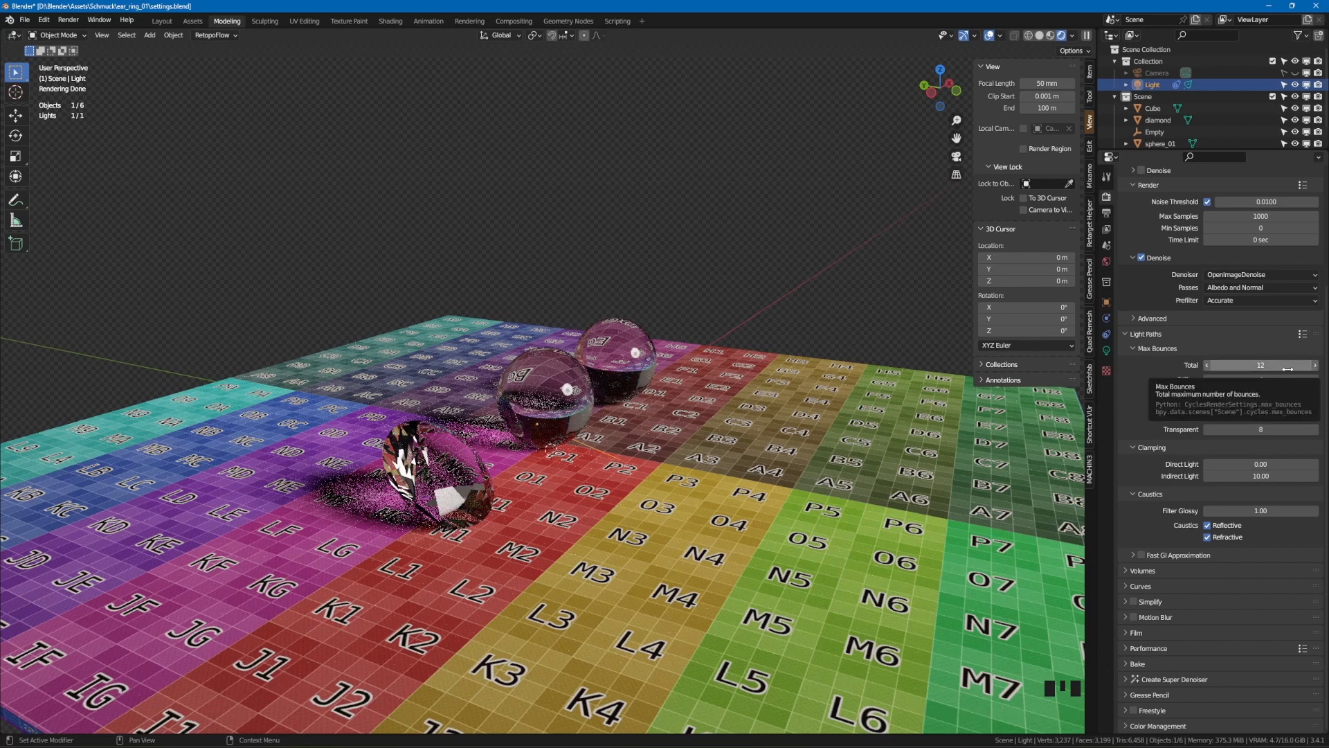
mouse_move(1273, 446)
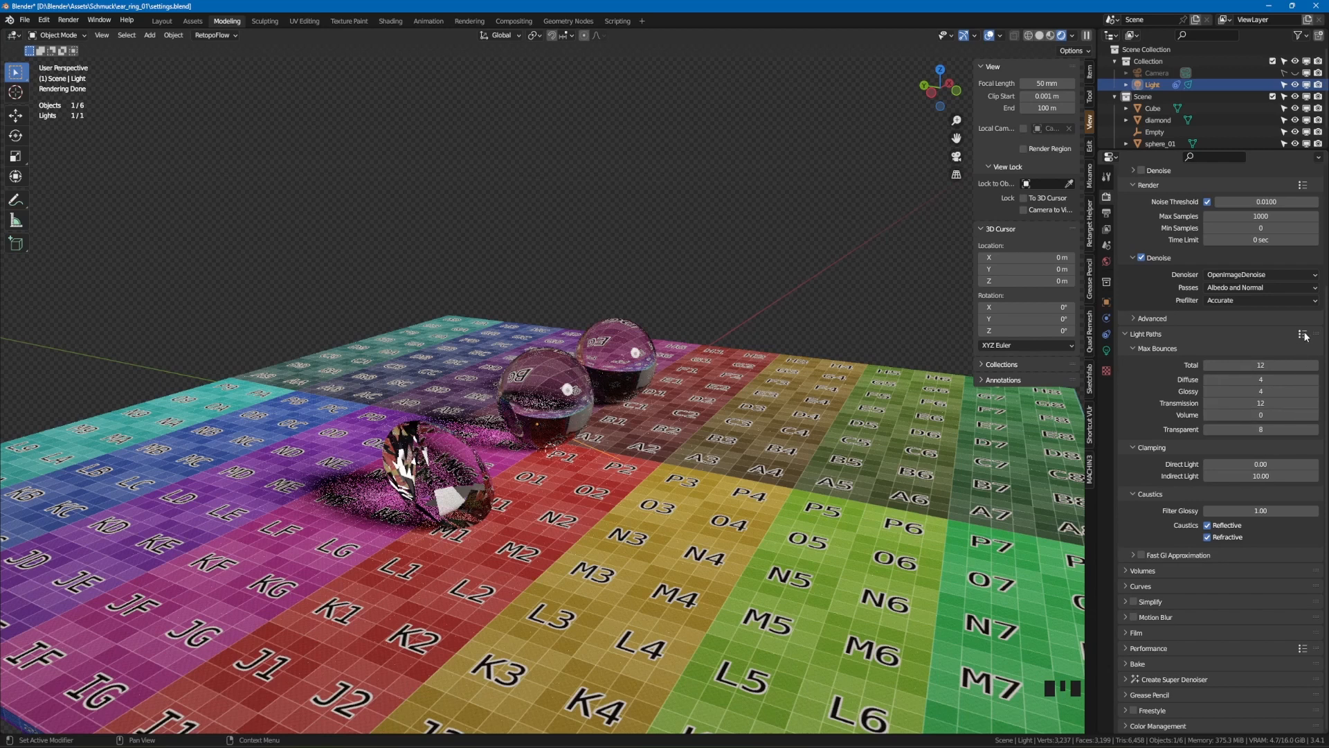
click(1301, 334)
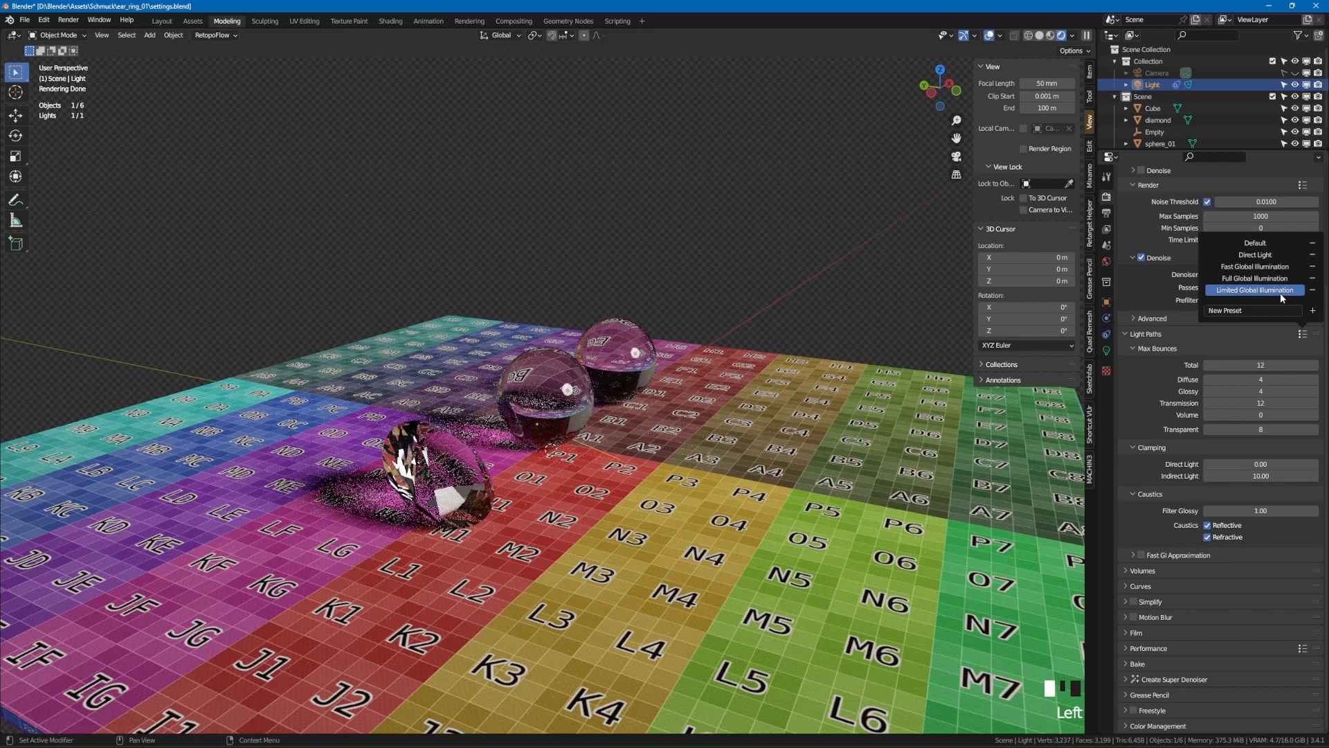
mouse_move(1255, 255)
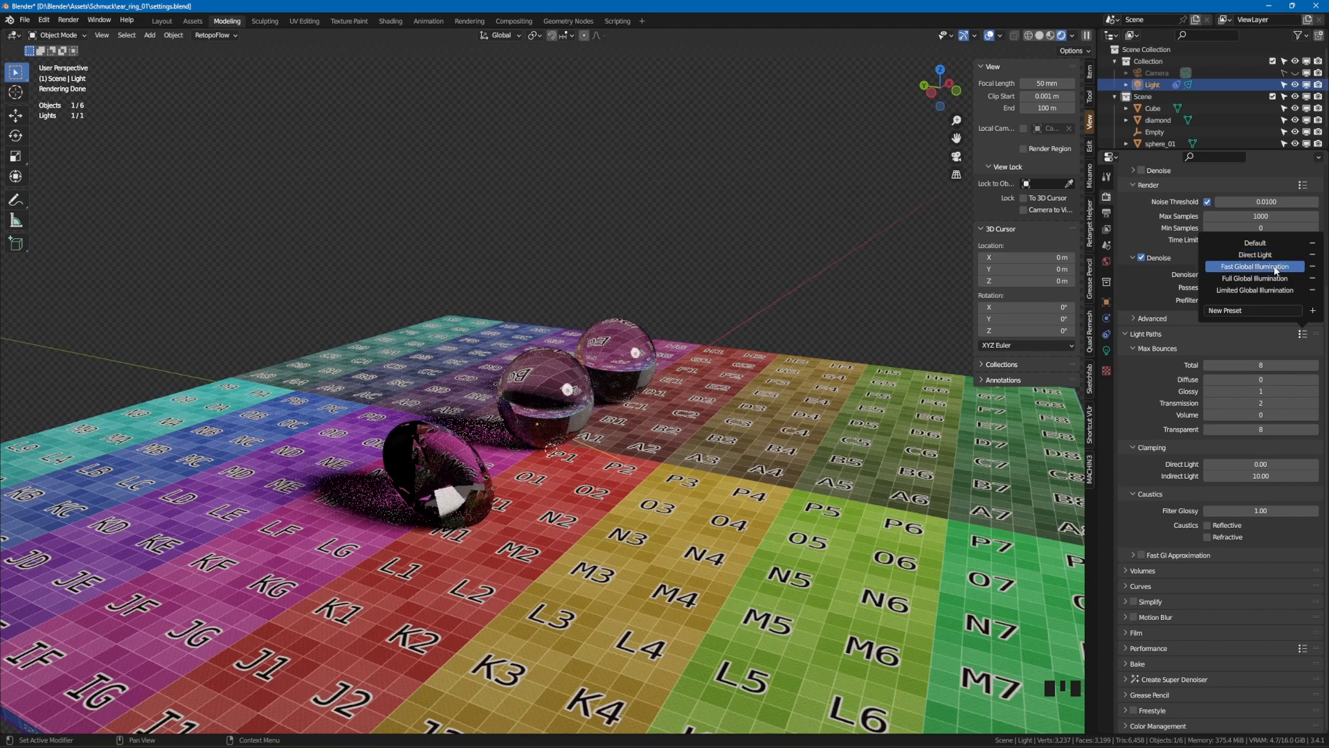
click(1254, 277)
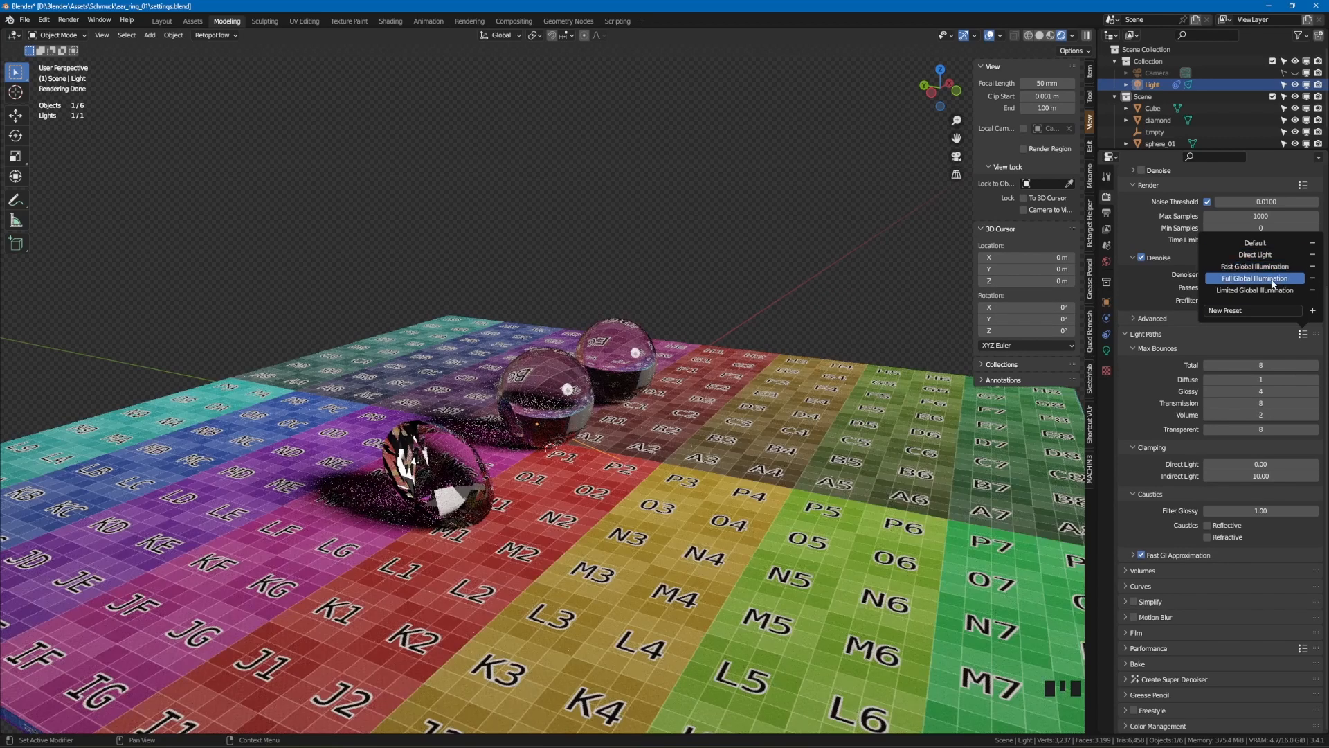
click(1254, 291)
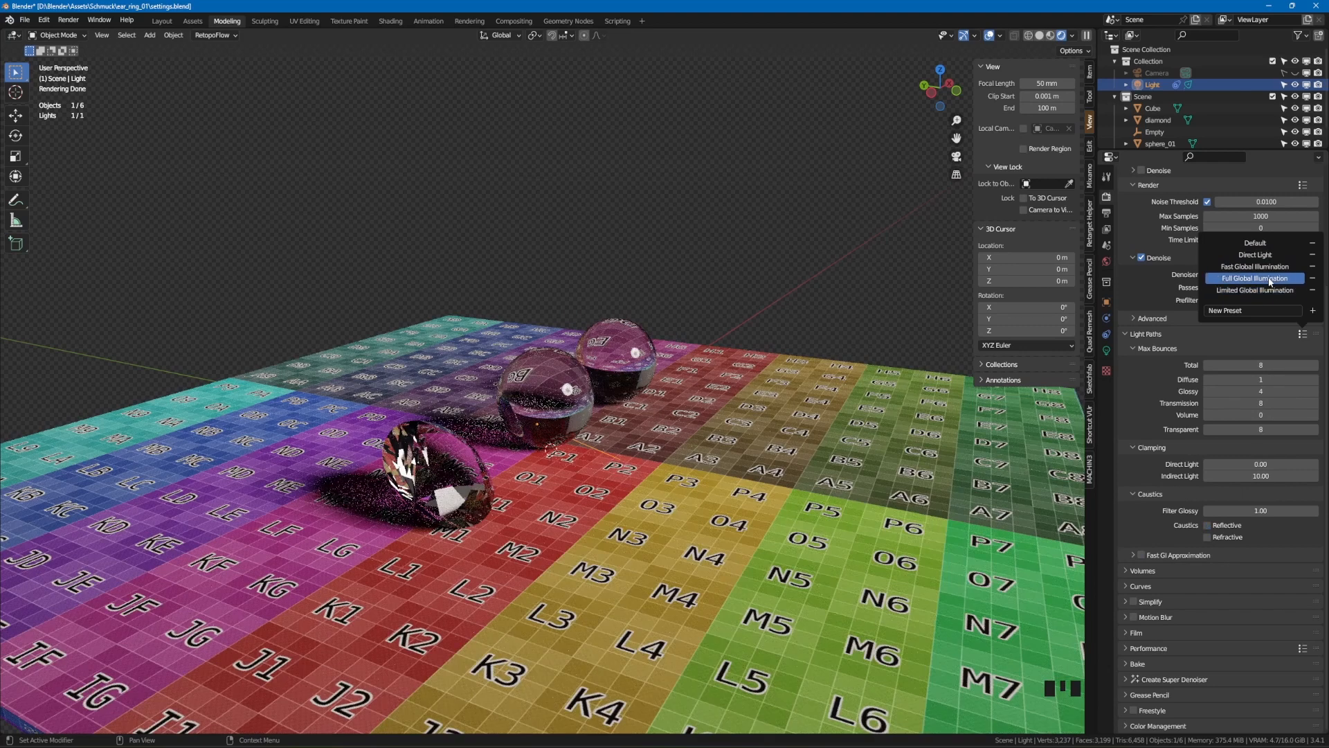
click(1254, 277)
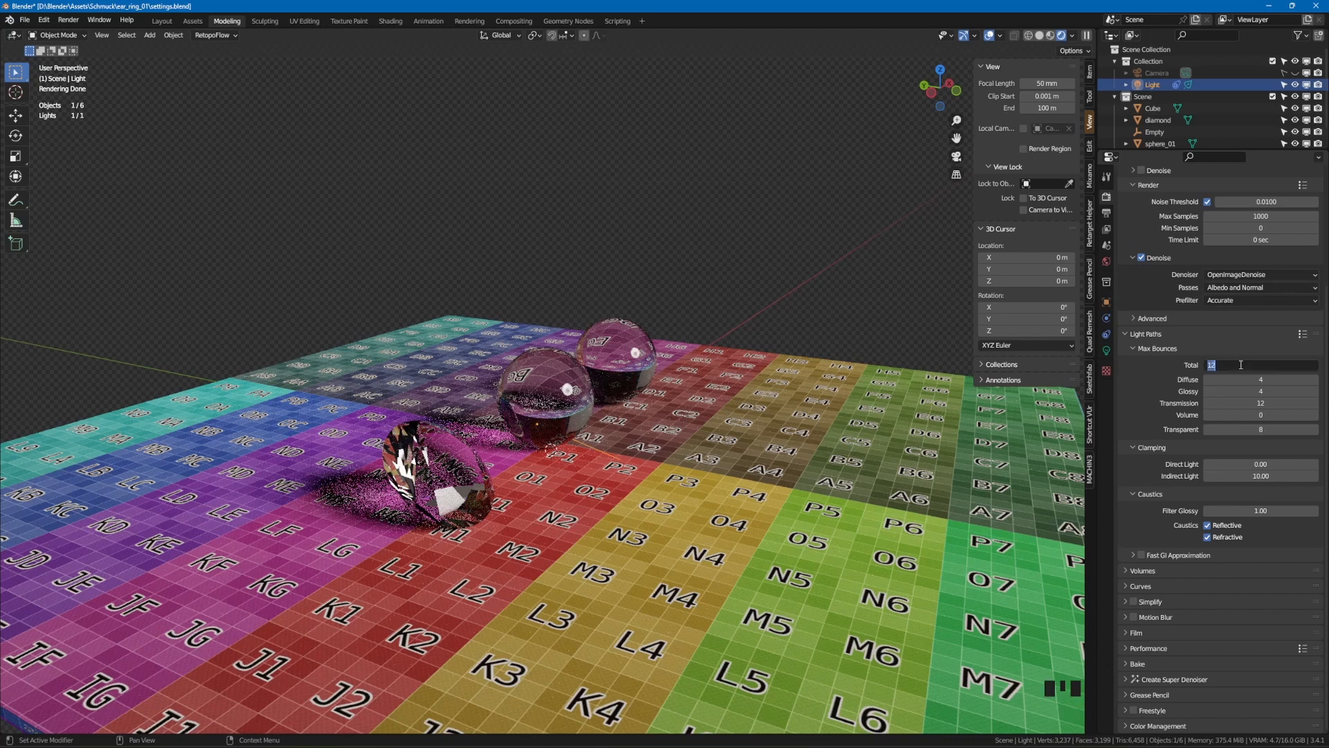
Enter 64 for the light path max bounce limits
text(64)
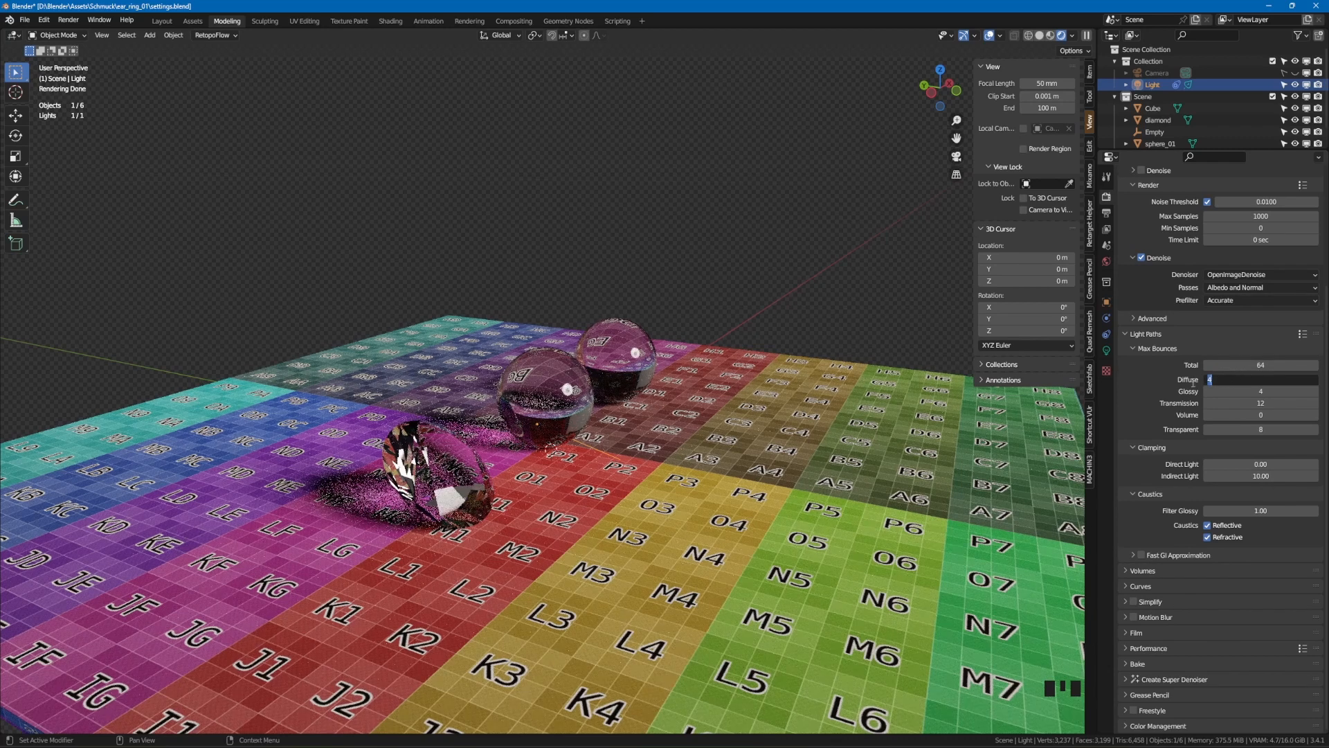
mouse_move(1241, 390)
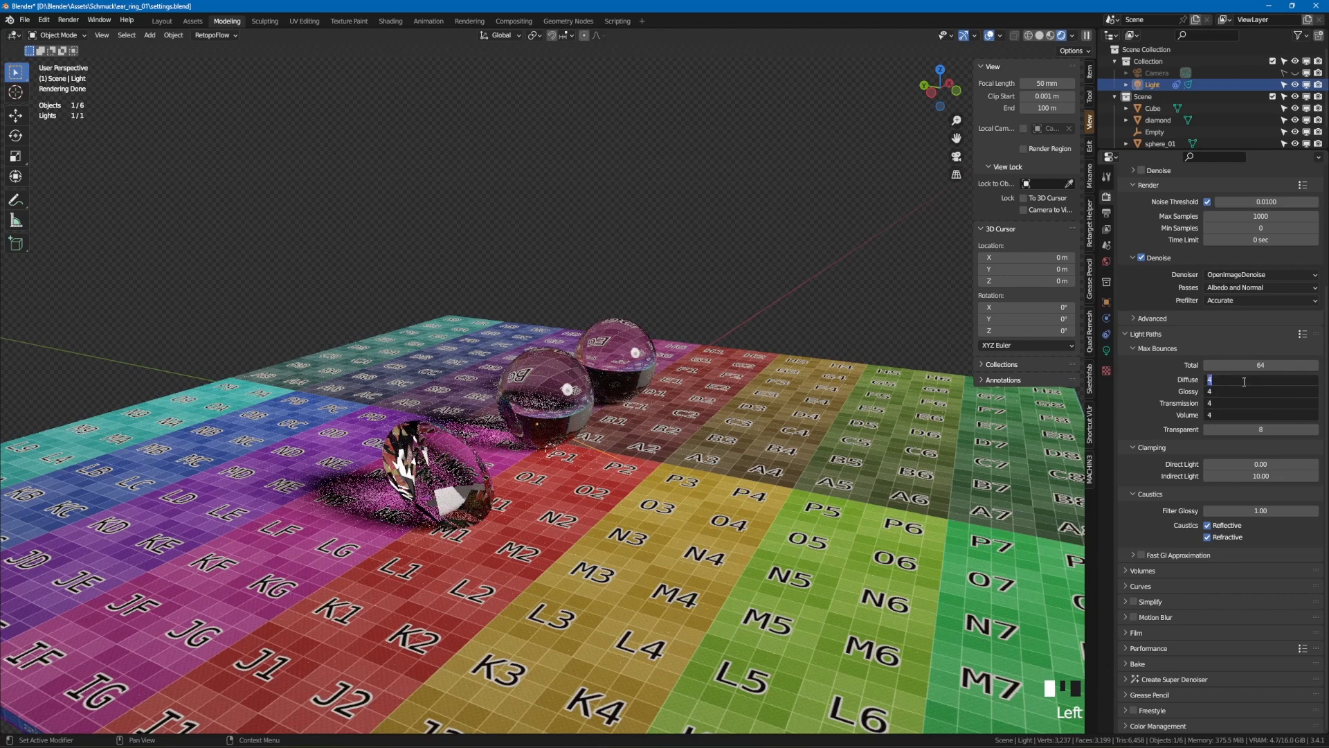
text(64)
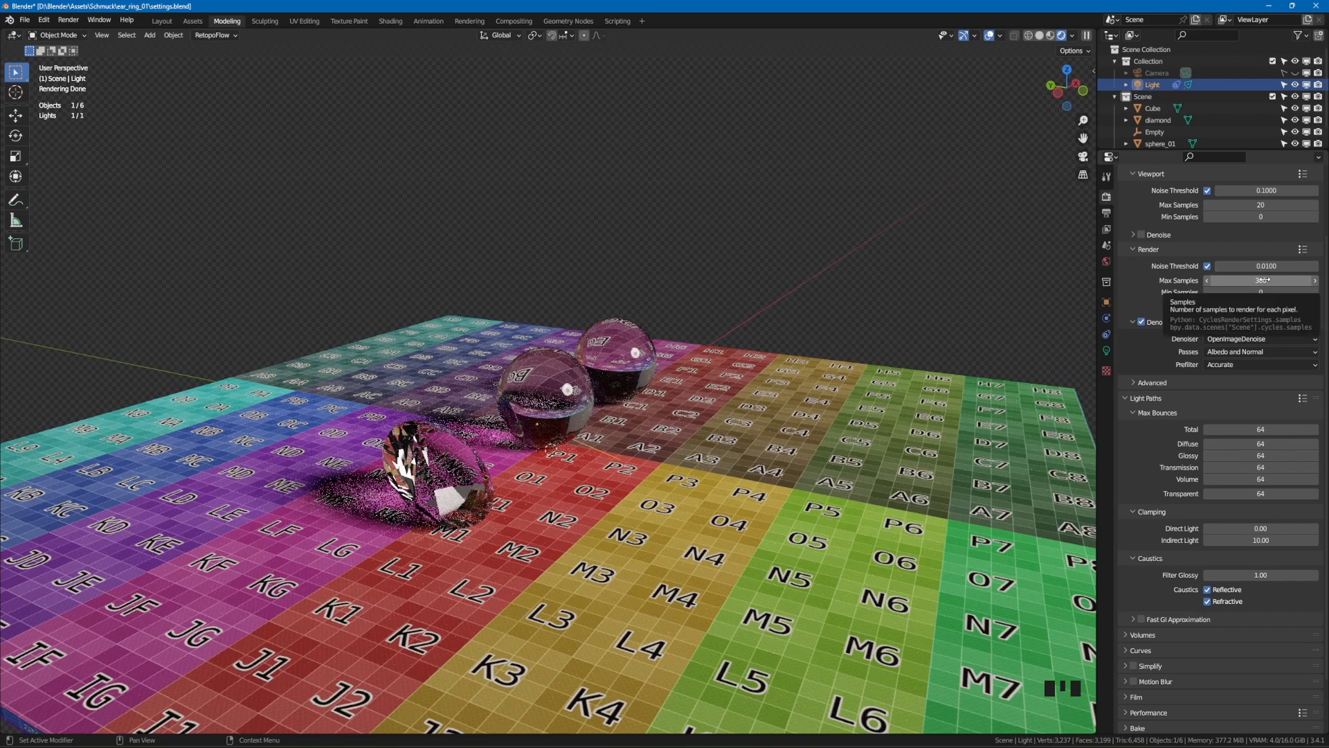
Set Max Samples to 1000, adjust Direct Light clamping, then change Max Samples to 300
click(1259, 279)
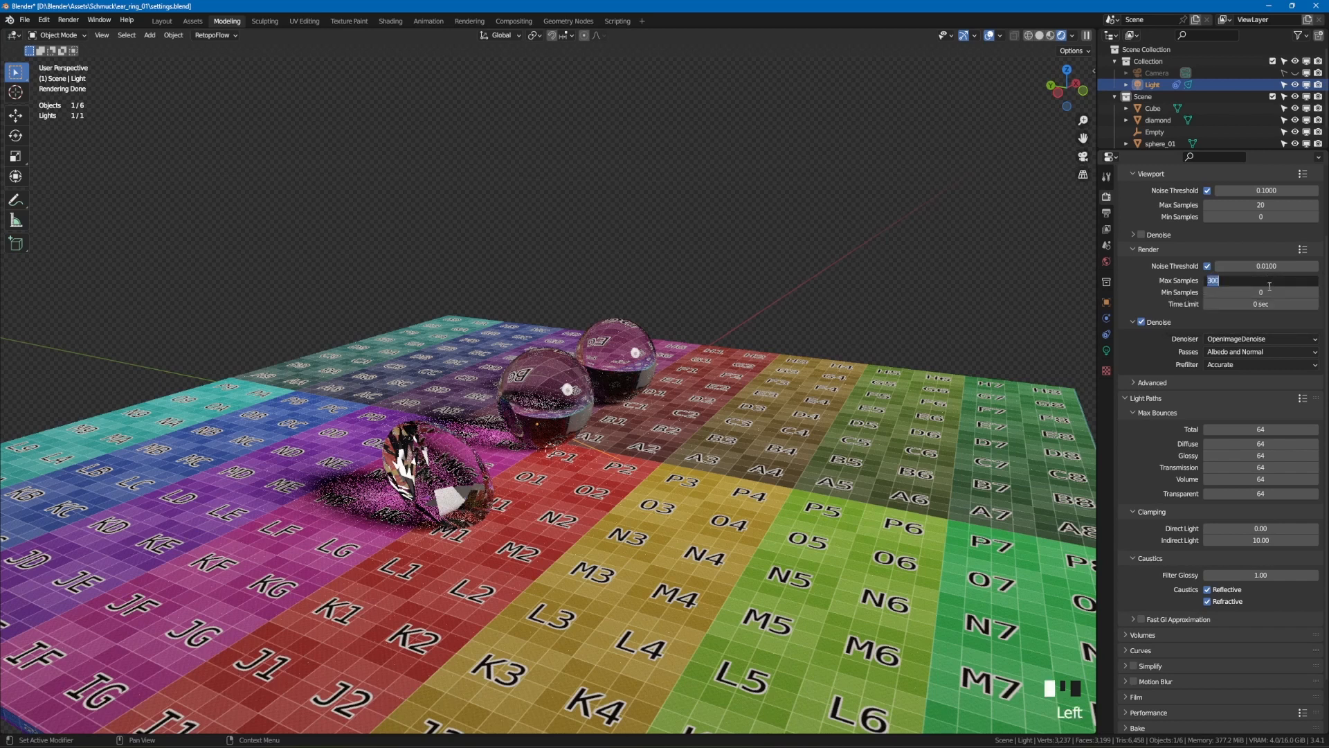
text(1000)
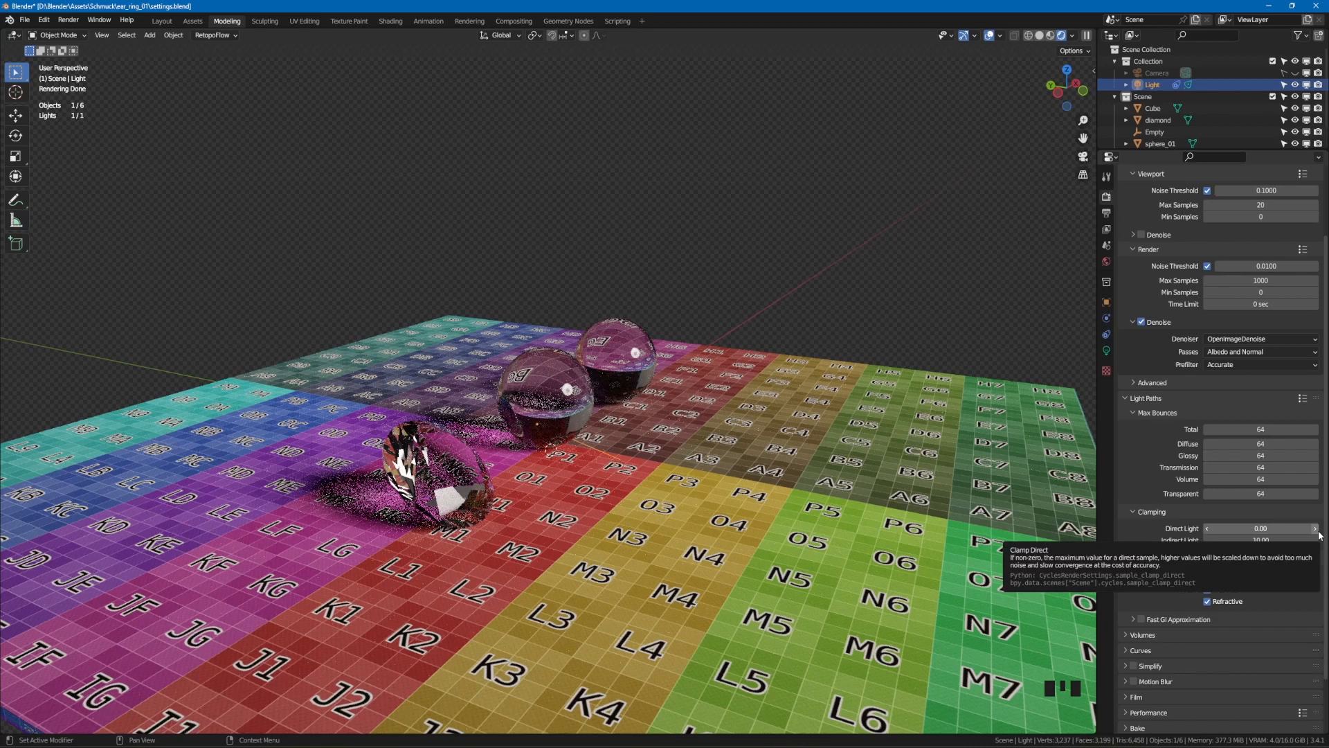
click(1261, 529)
text(600)
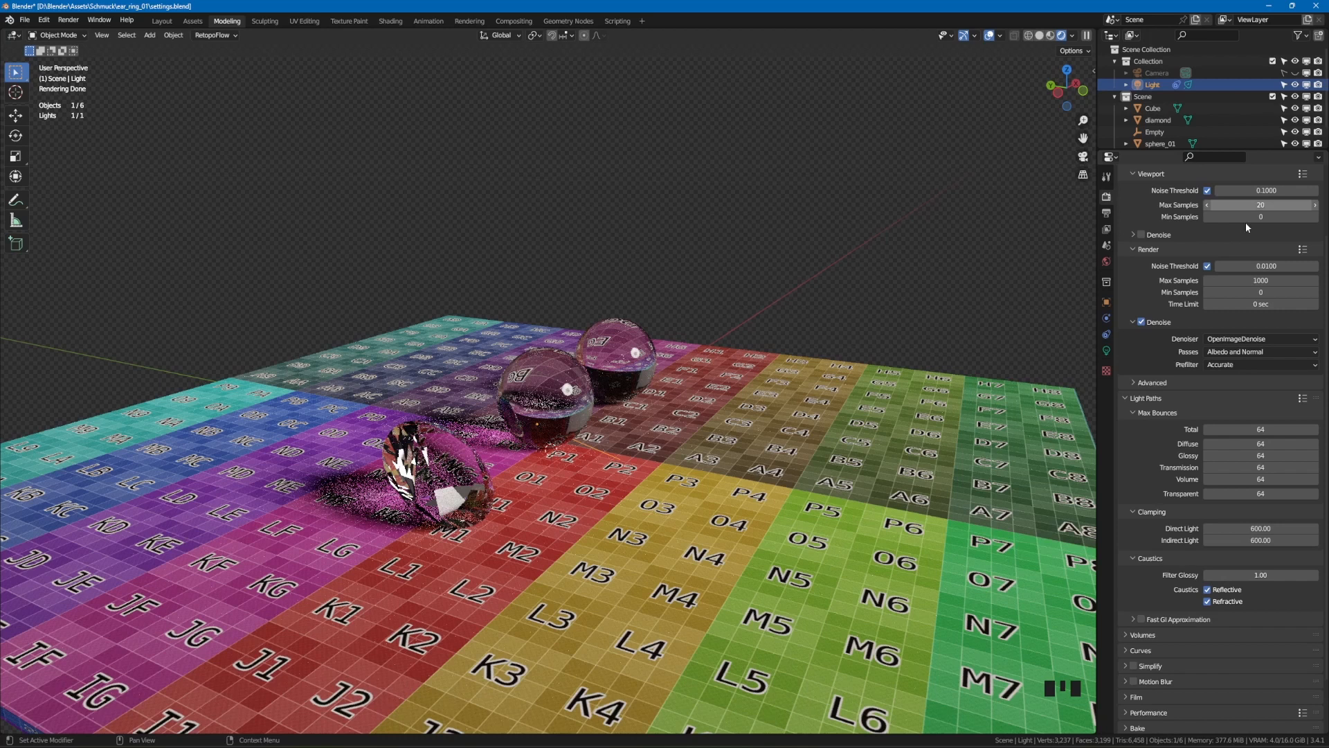
double_click(1259, 280)
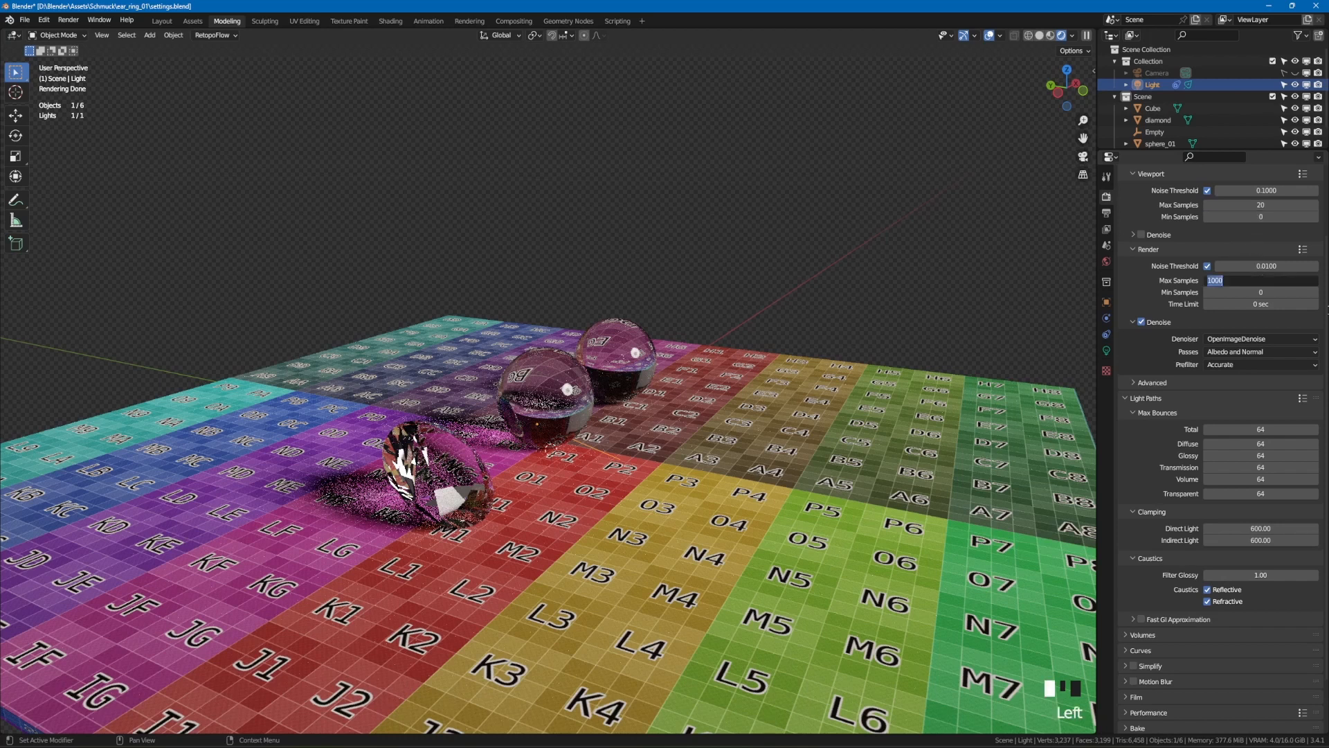
text(300)
click(1260, 540)
text(10)
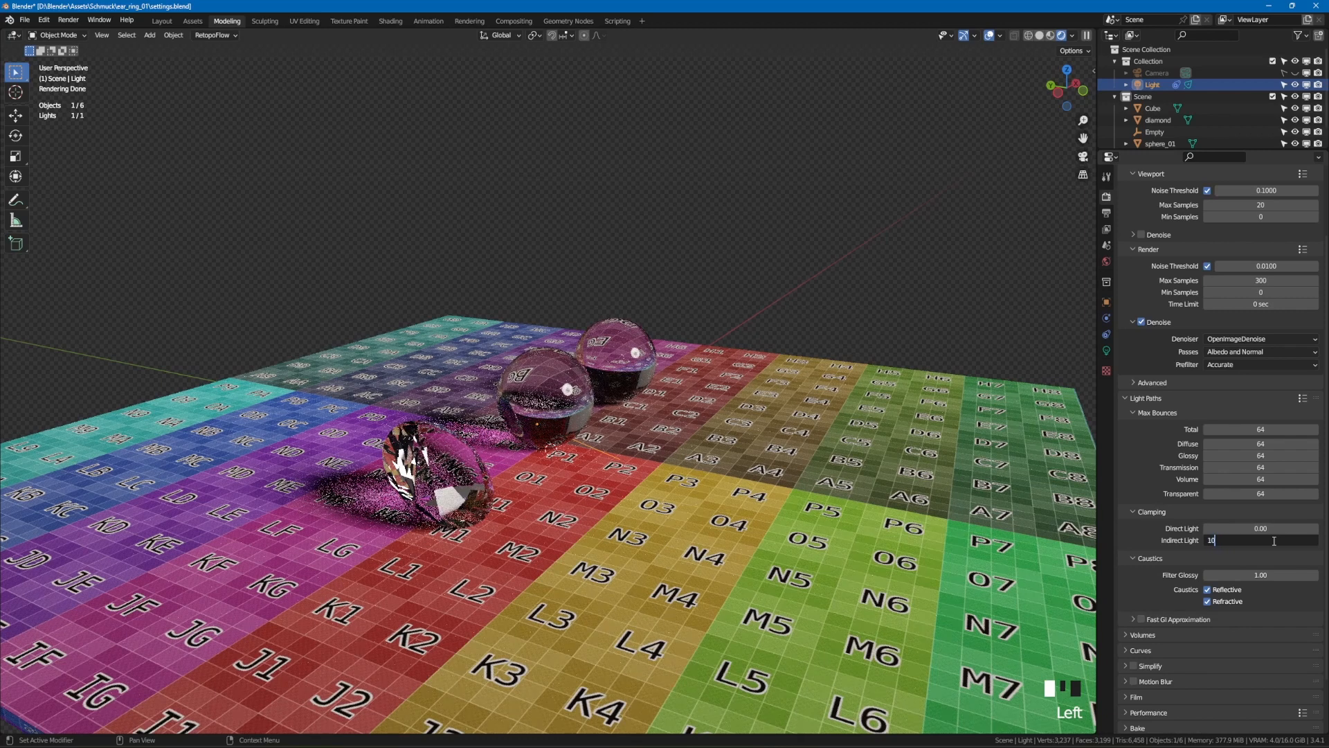
Confirm Indirect Light clamping at 600 to match Direct Light
key(Return)
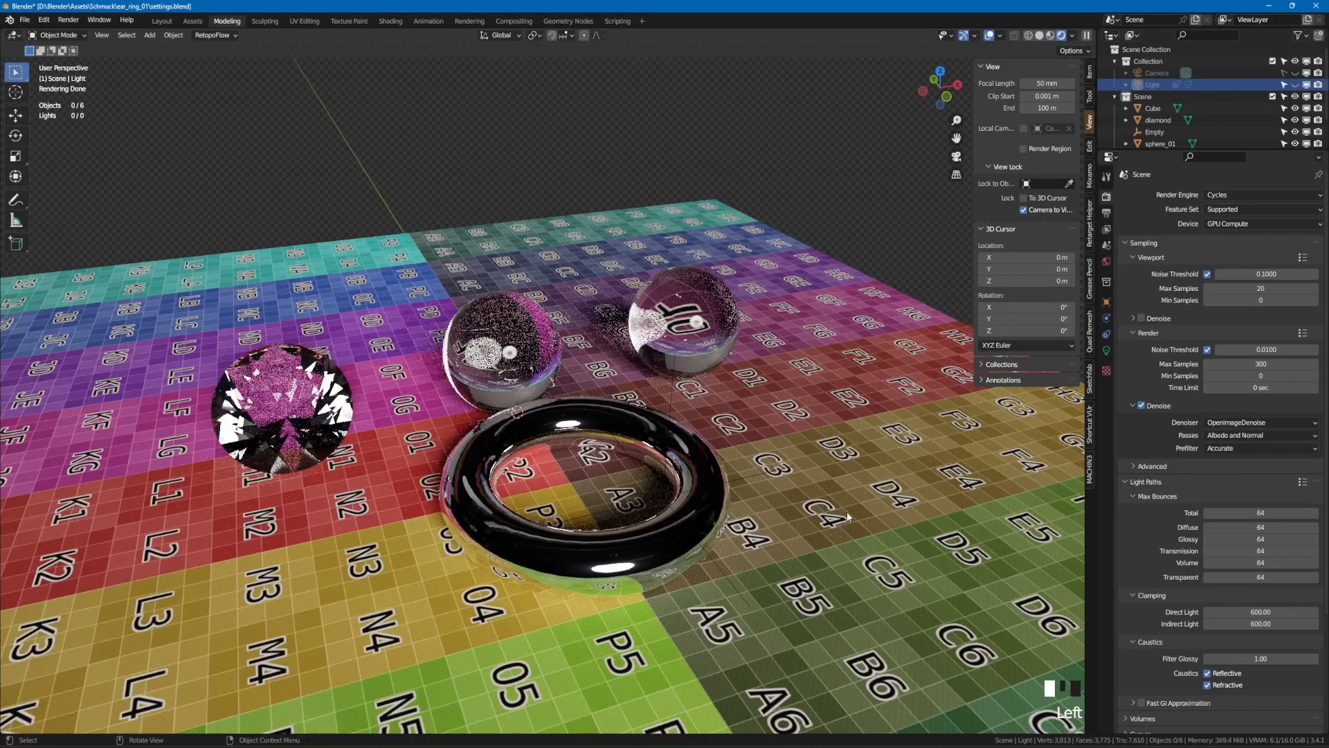
mouse_move(691, 542)
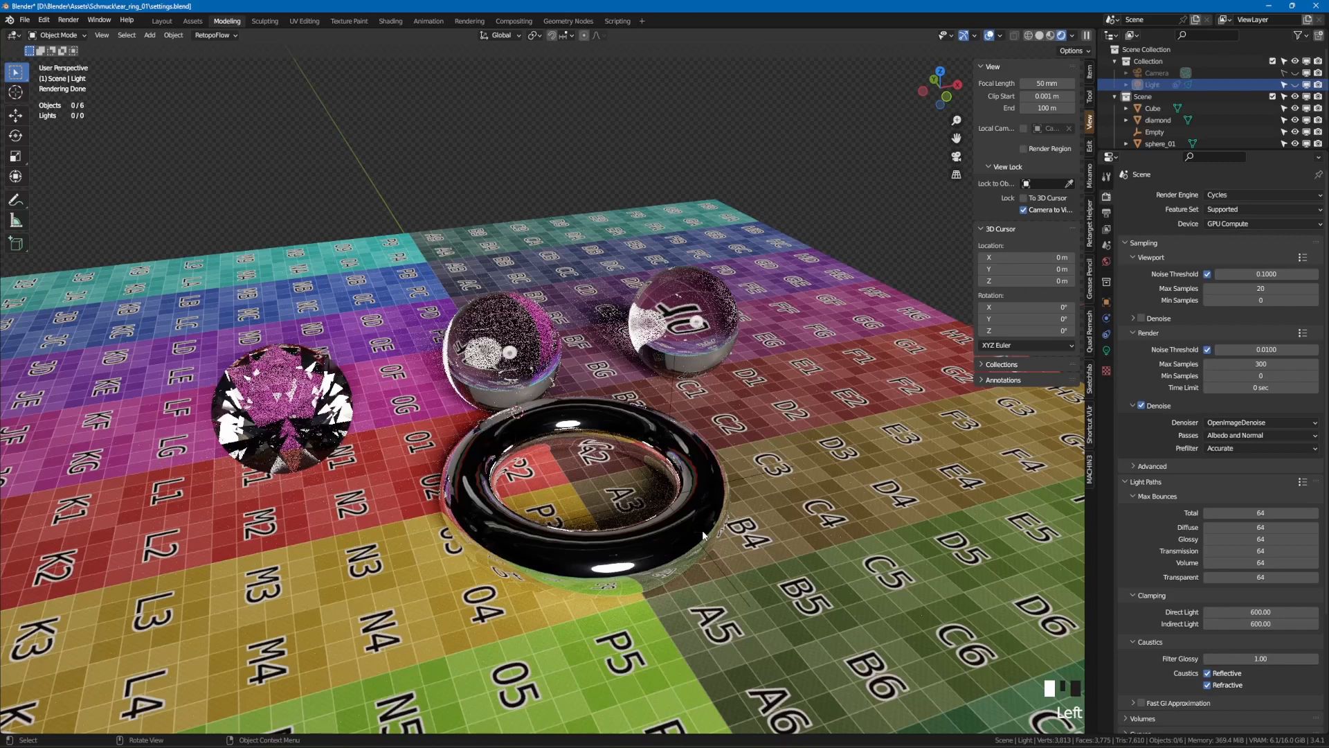
mouse_move(590, 555)
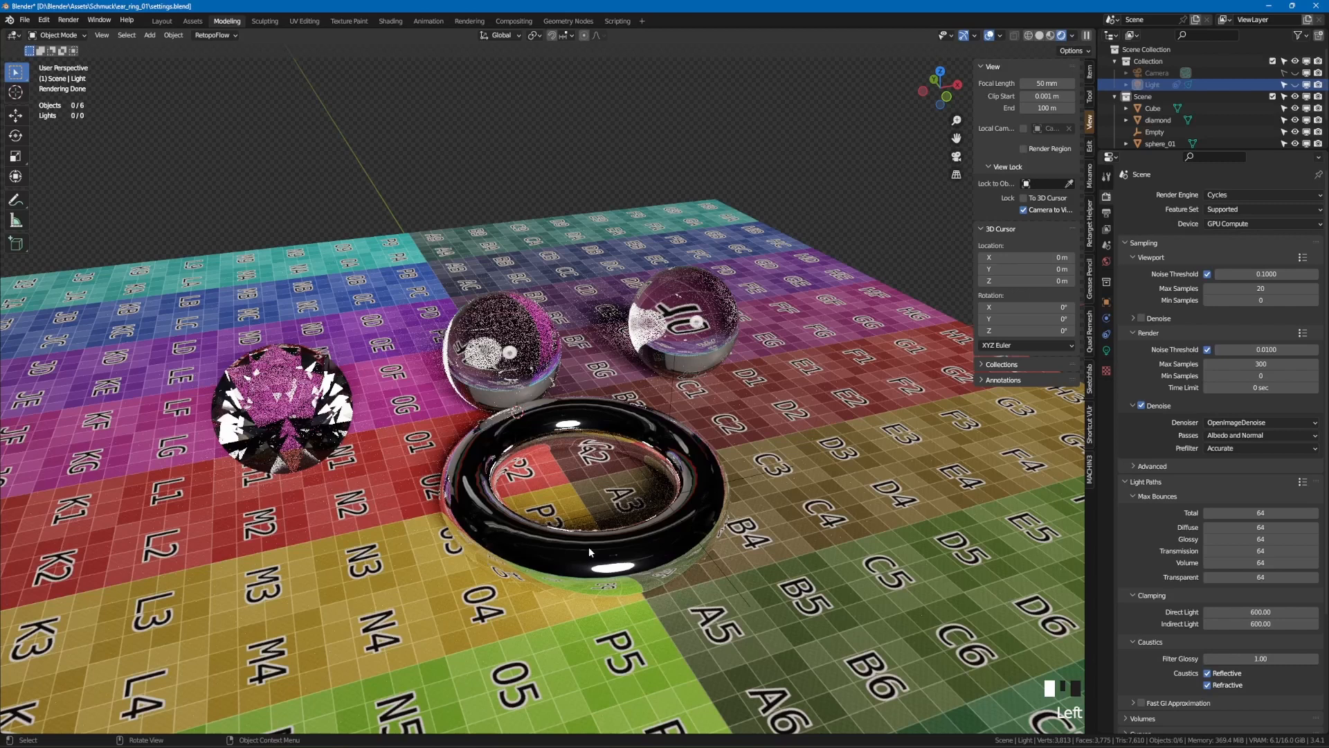
Select the metallic torus and apply Shade Smooth to it
click(592, 554)
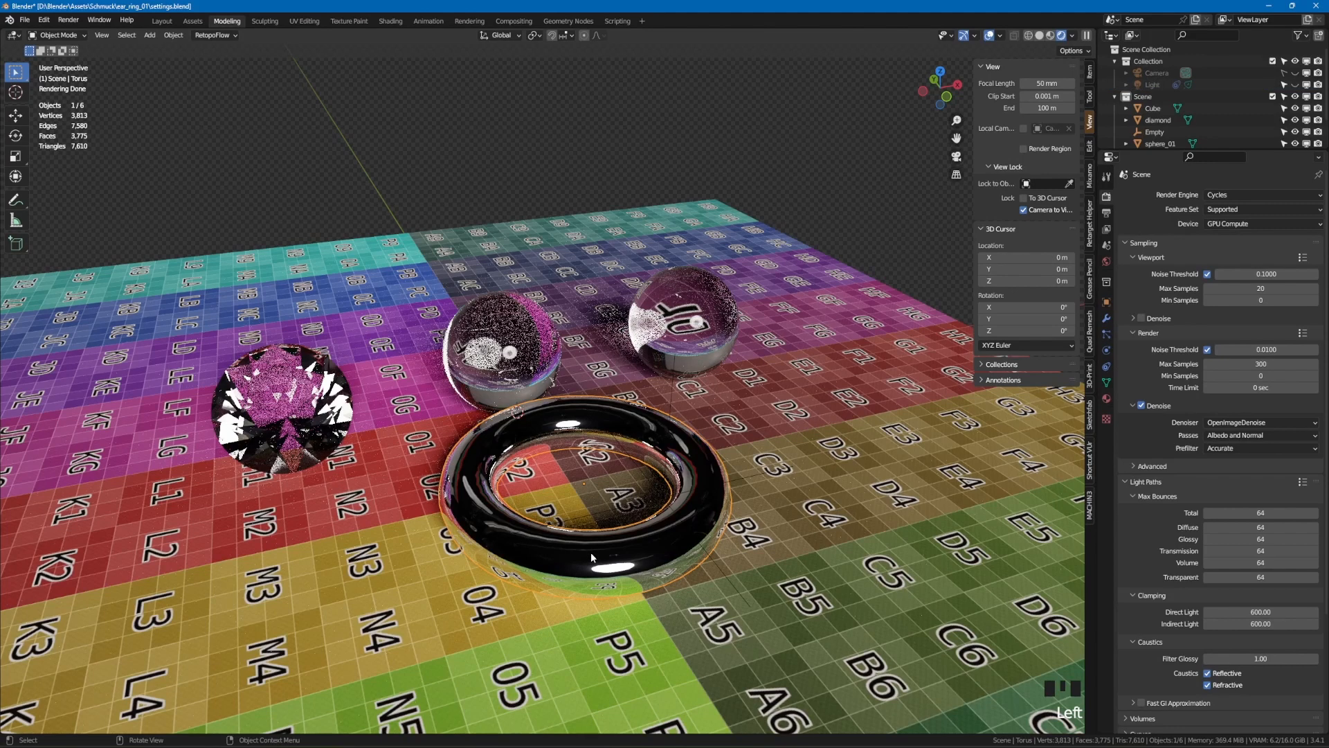
key(Tab)
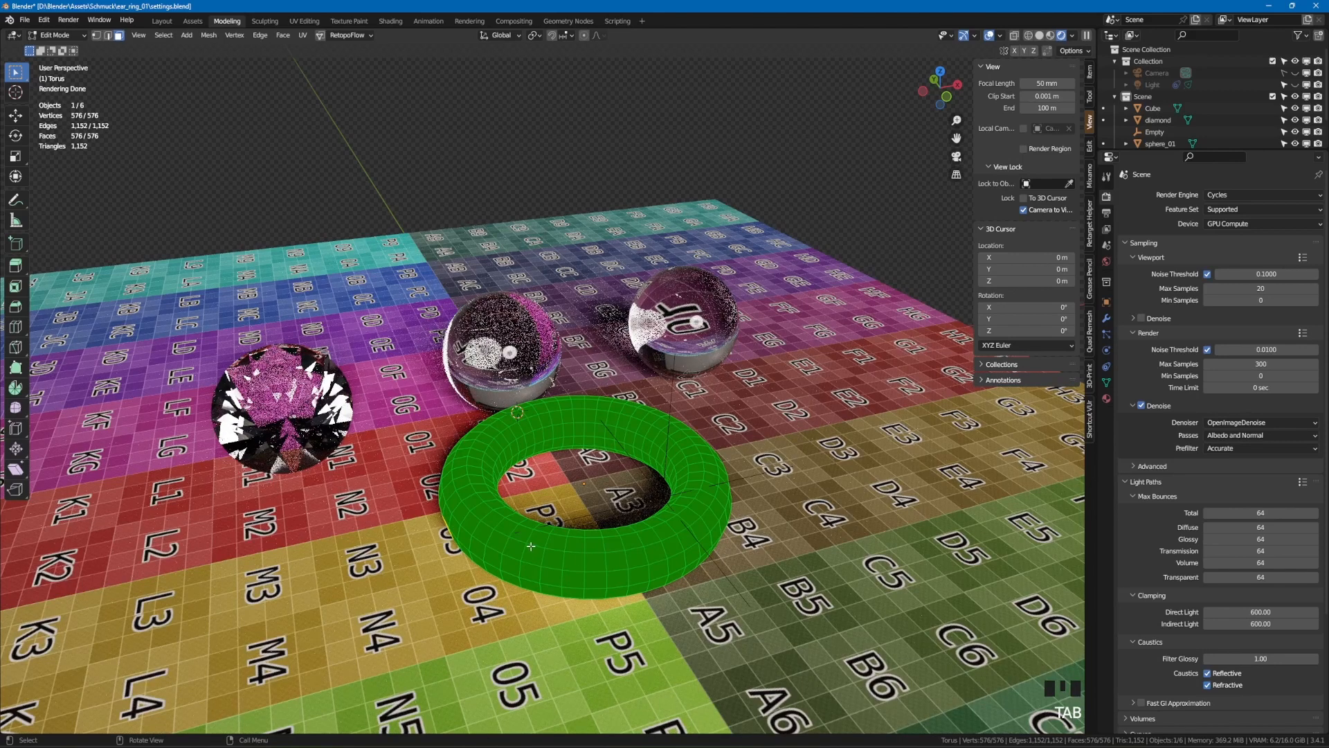
right_click(531, 547)
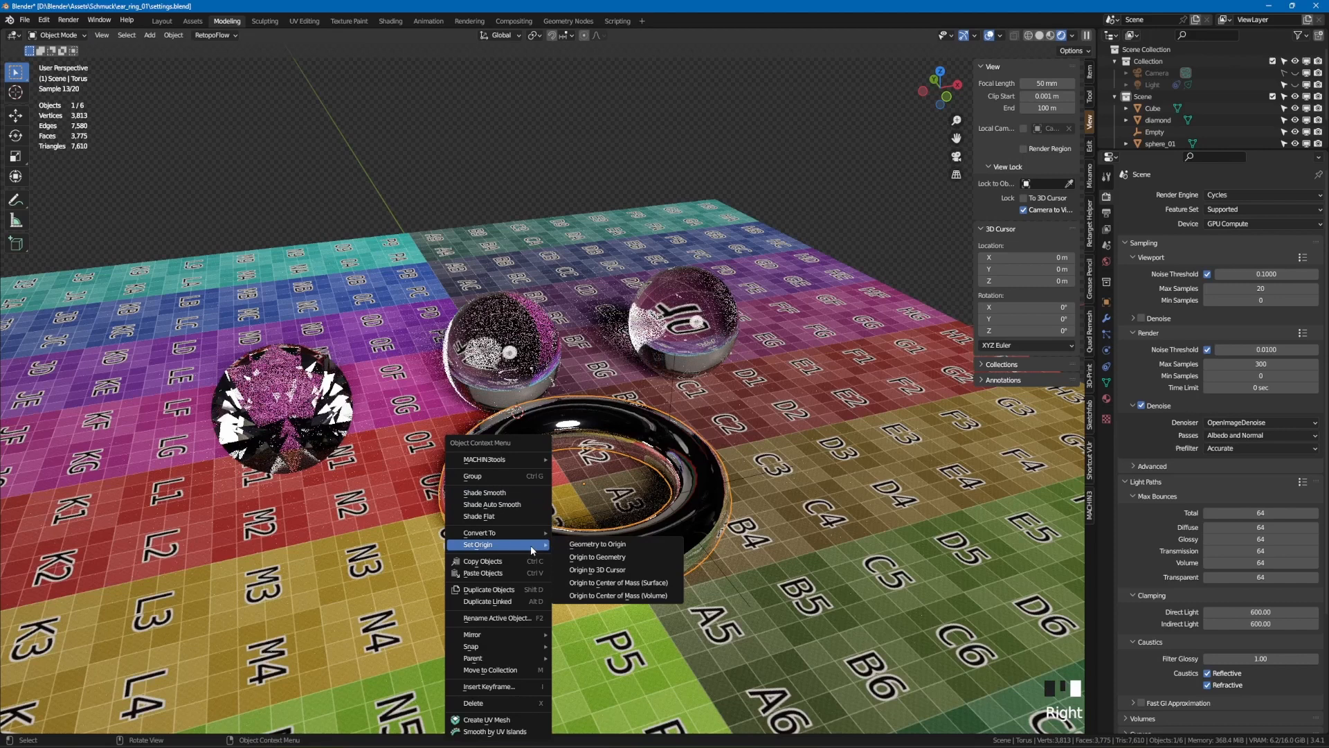
mouse_move(519, 493)
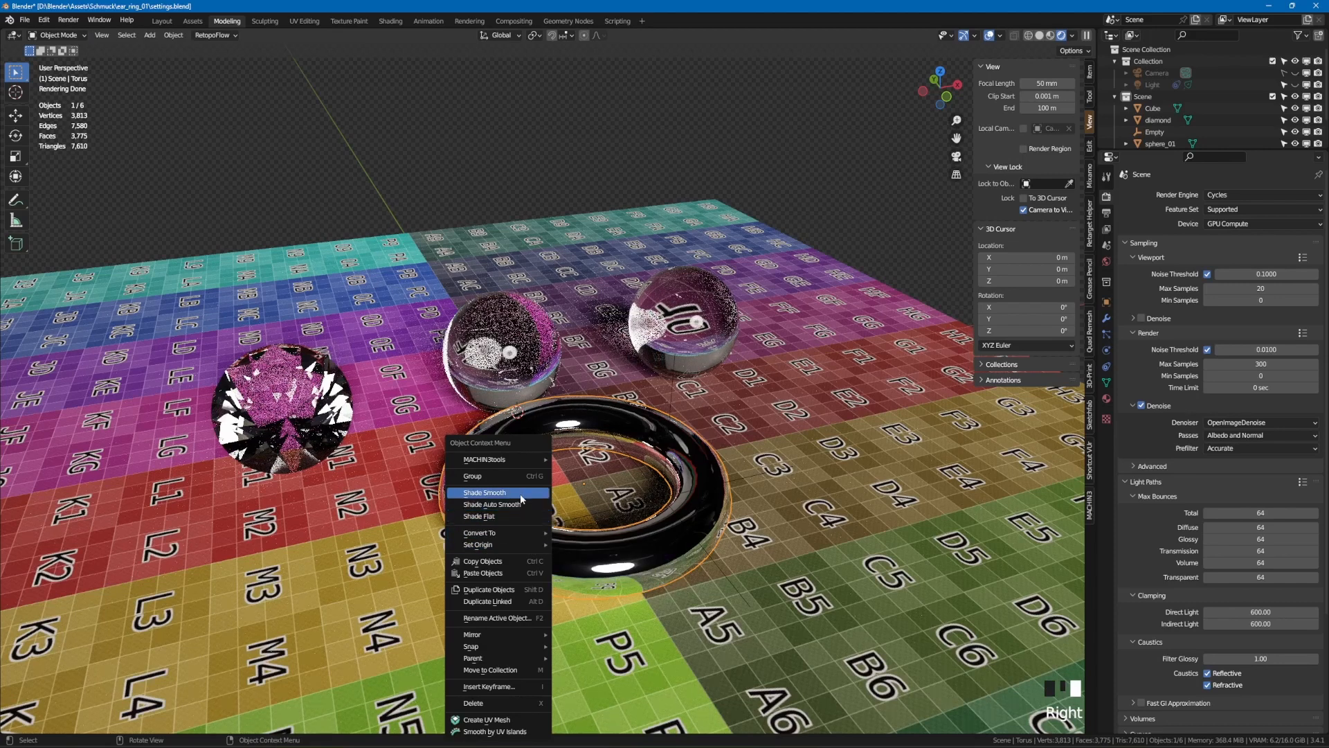
click(484, 493)
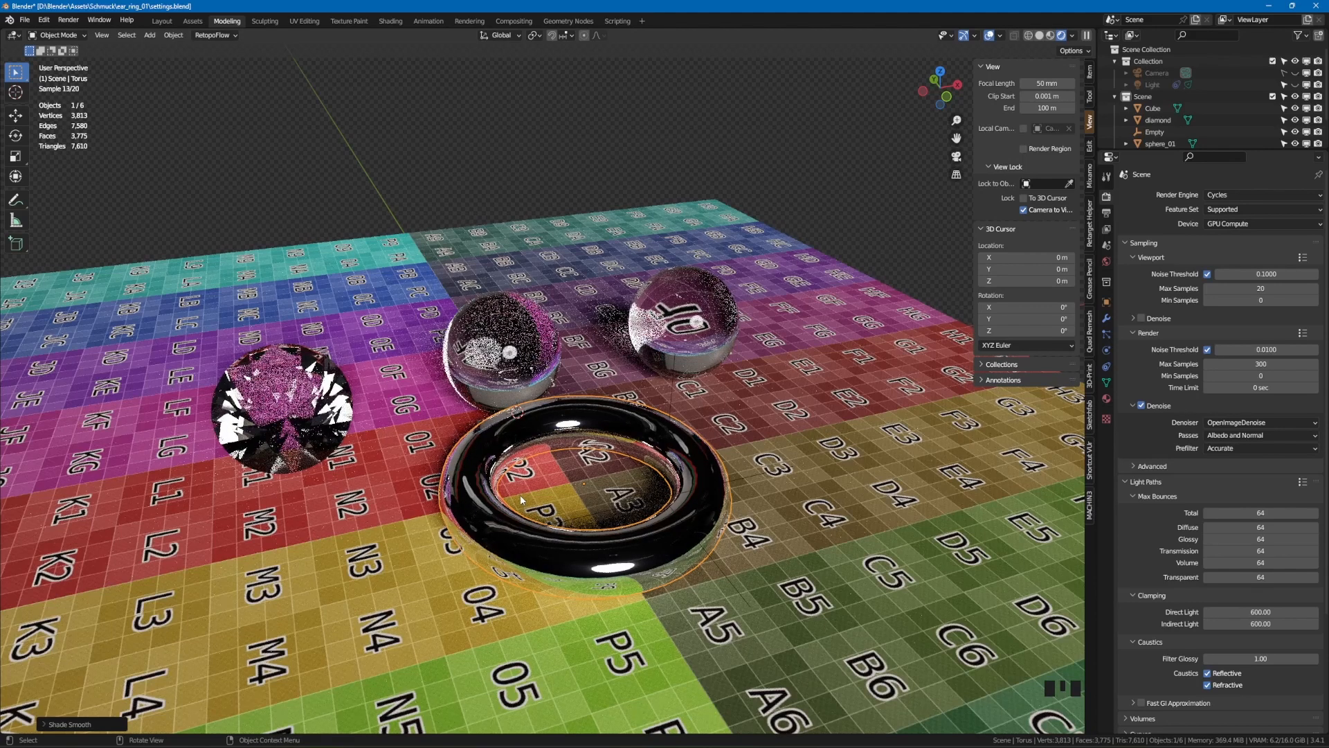
click(390, 21)
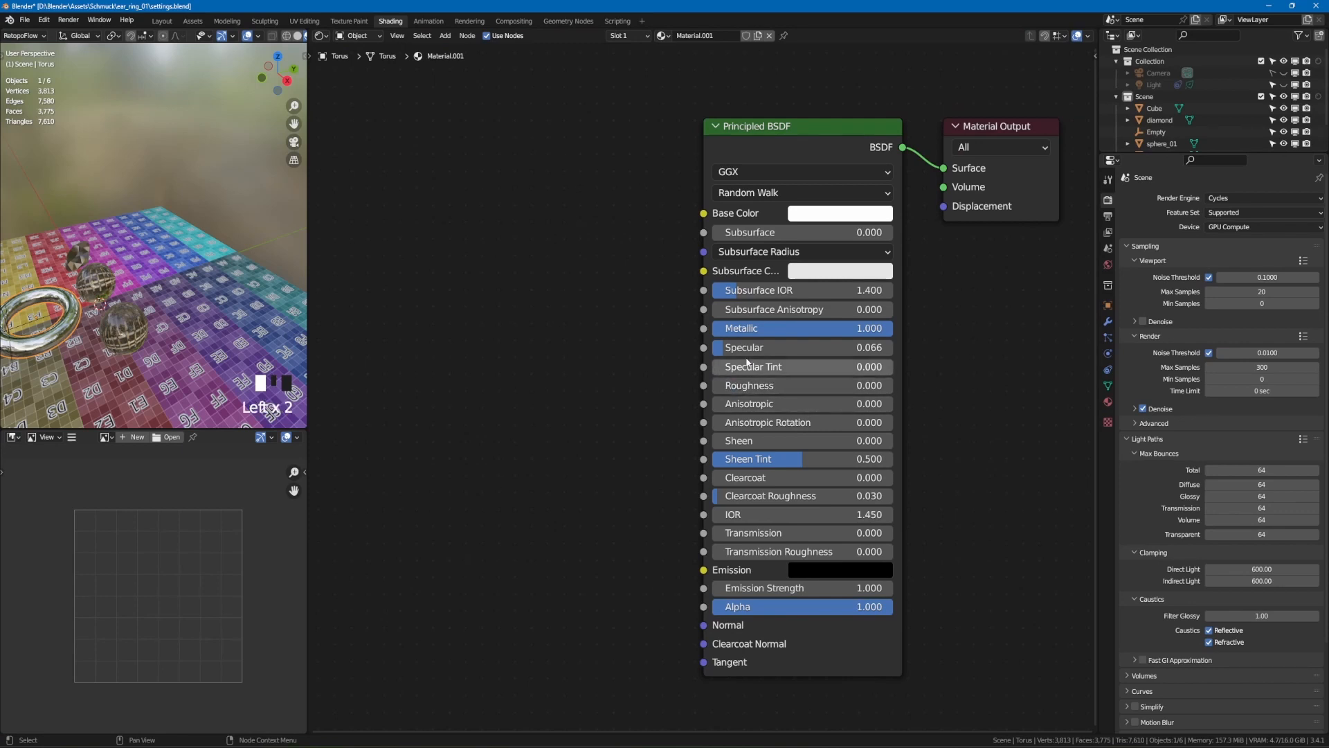
mouse_move(788, 348)
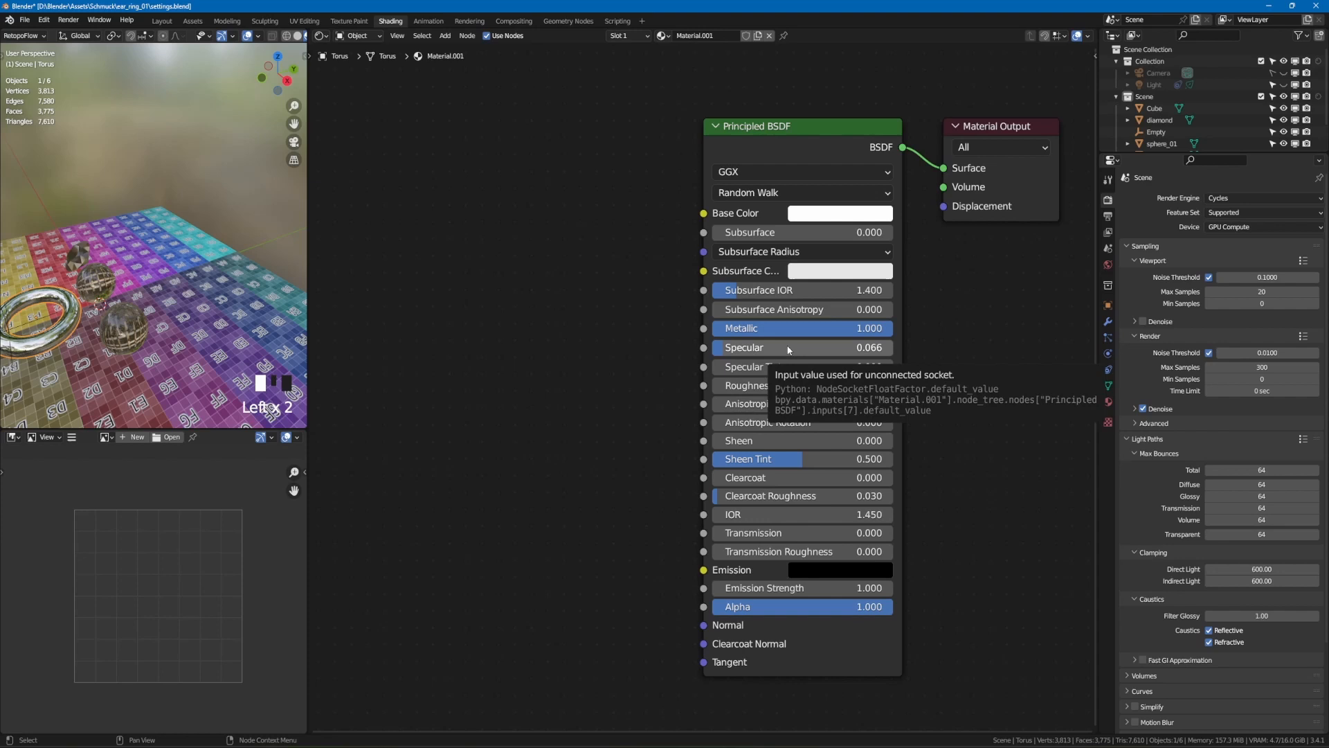
mouse_move(805, 385)
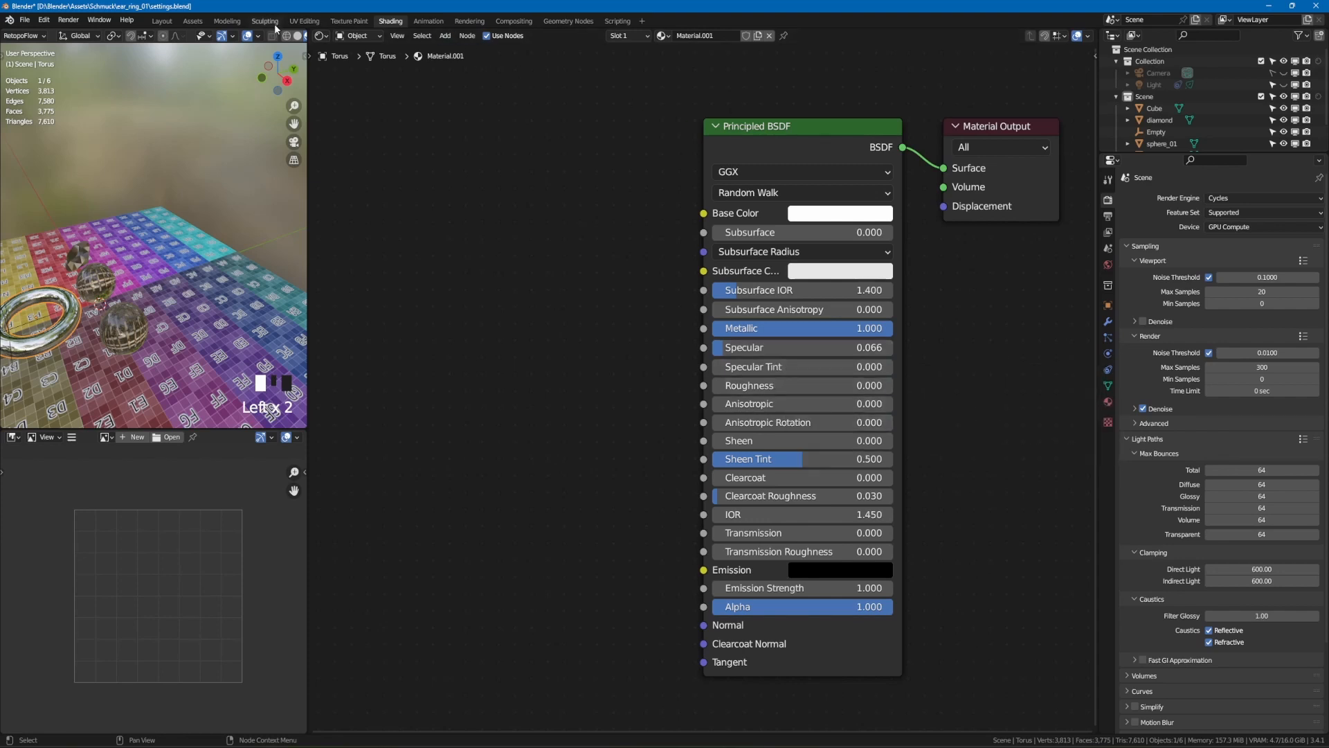
Switch to the Modeling workspace after checking the torus material
click(227, 20)
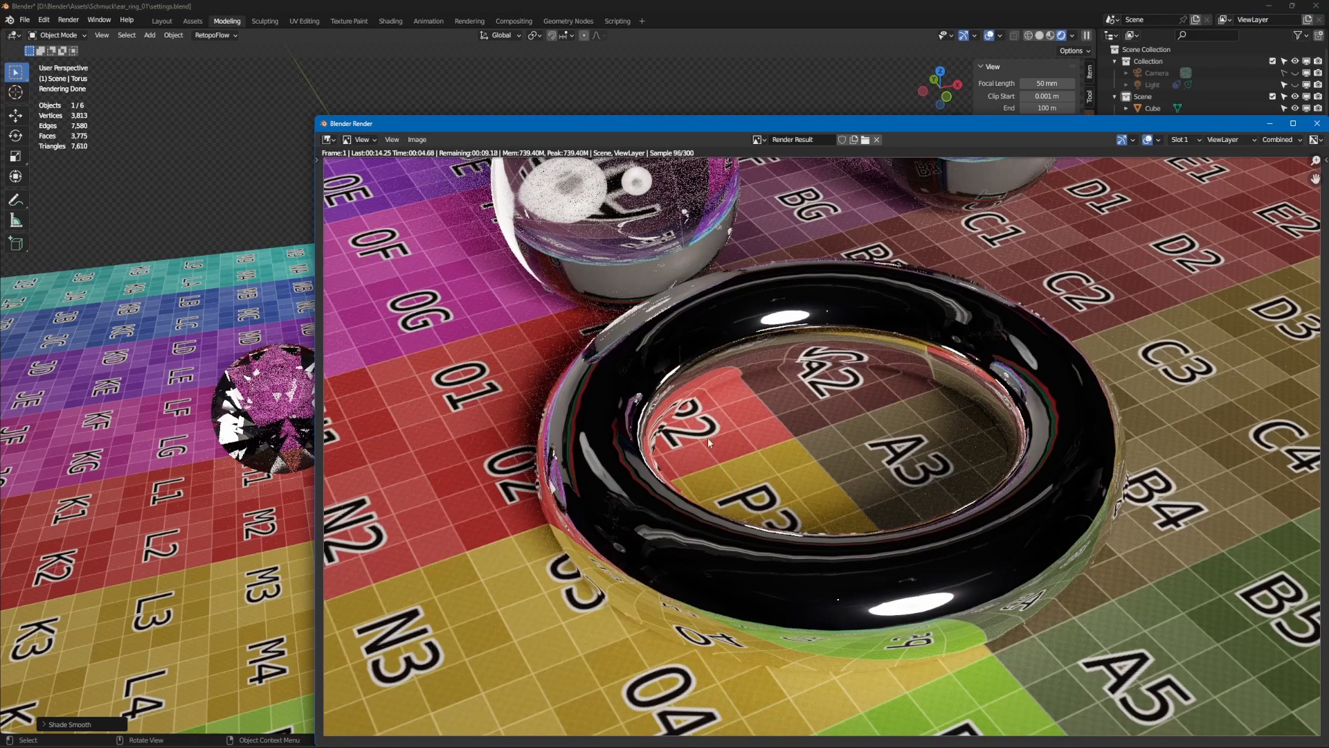
mouse_move(720, 424)
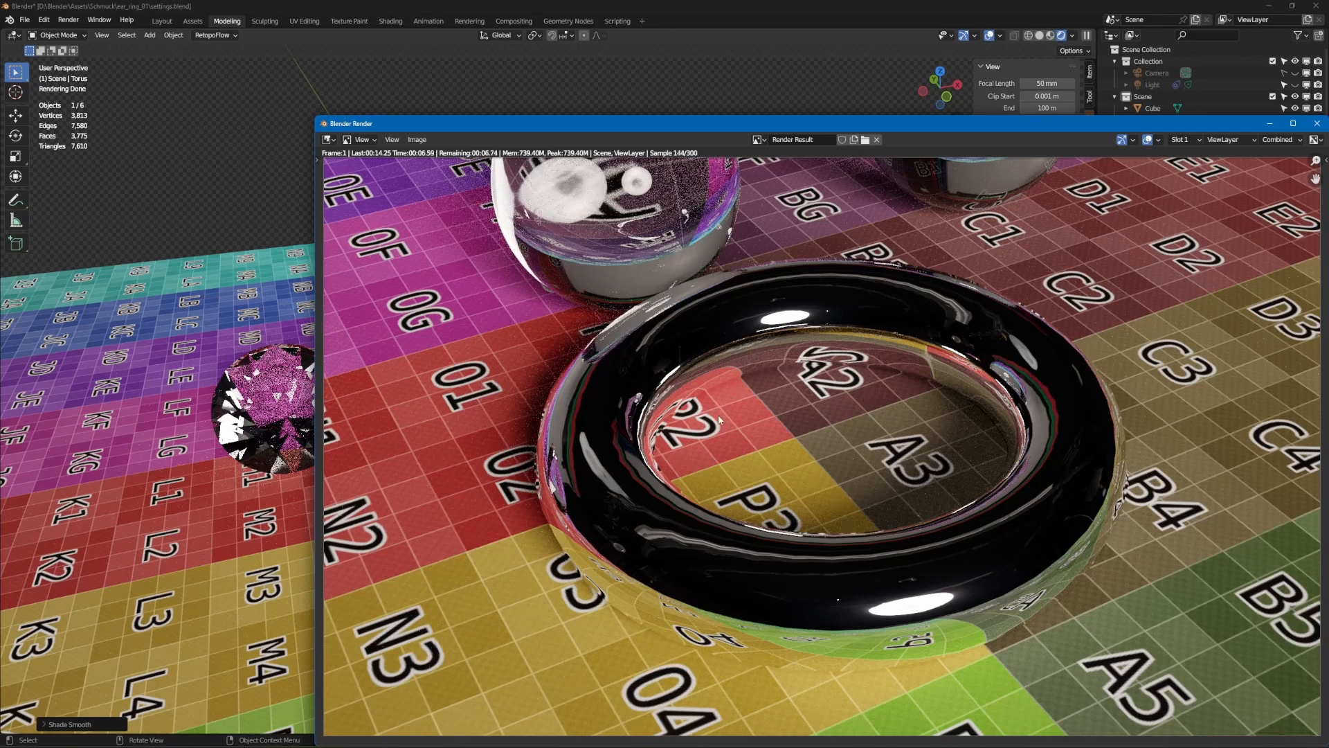
mouse_move(1122, 536)
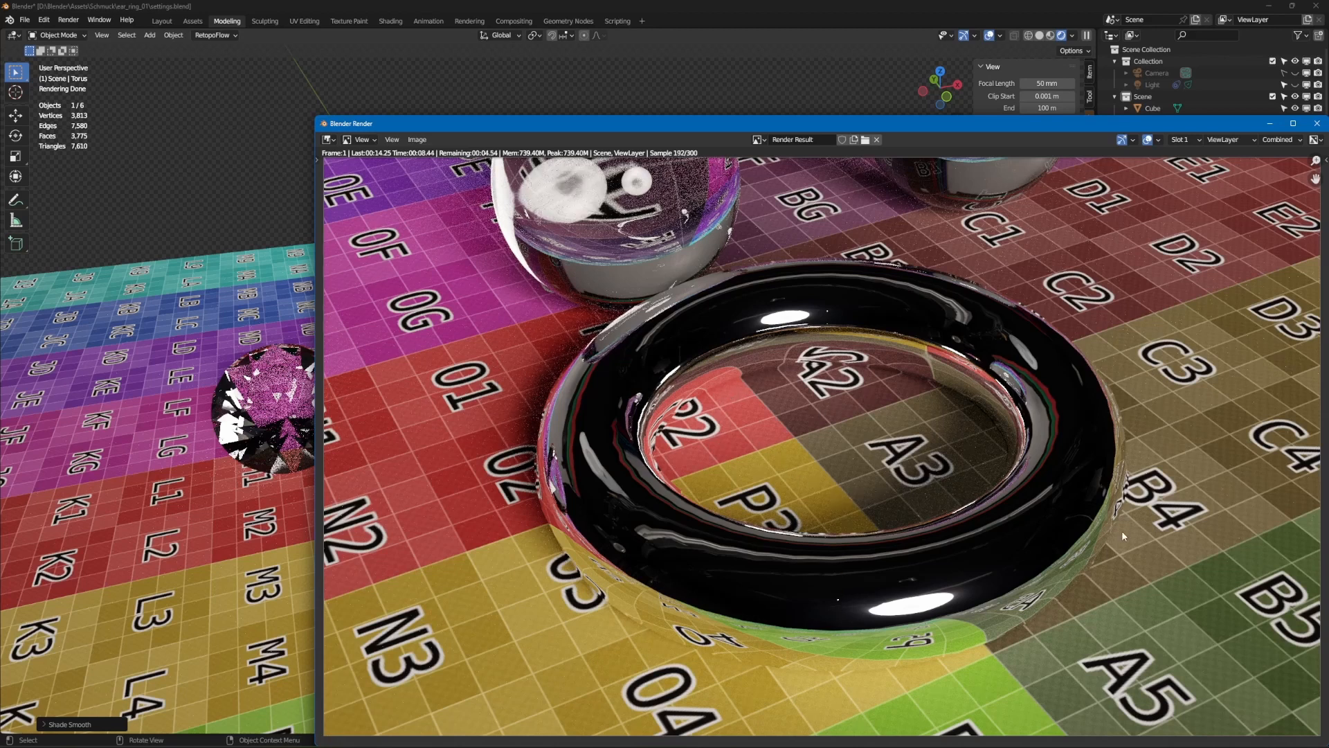
mouse_move(1146, 241)
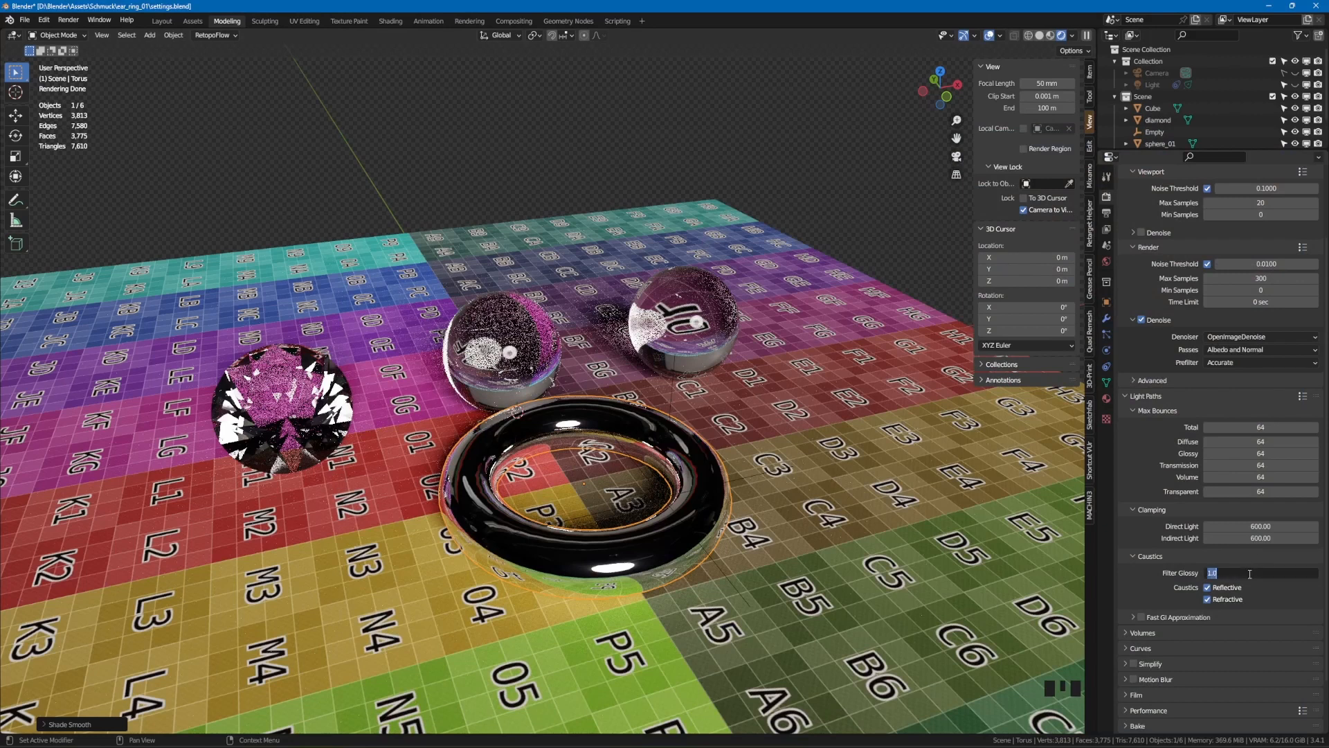
mouse_move(1272, 594)
text(0.01)
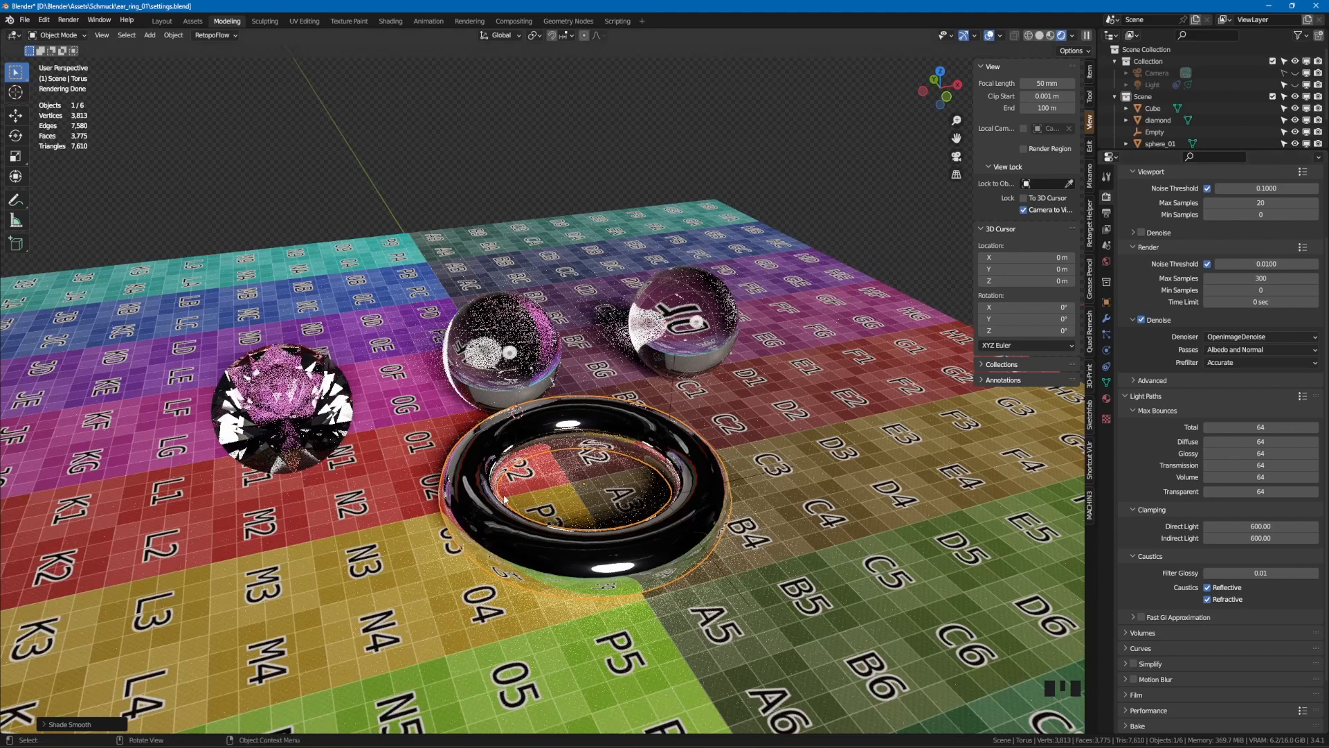
mouse_move(567, 482)
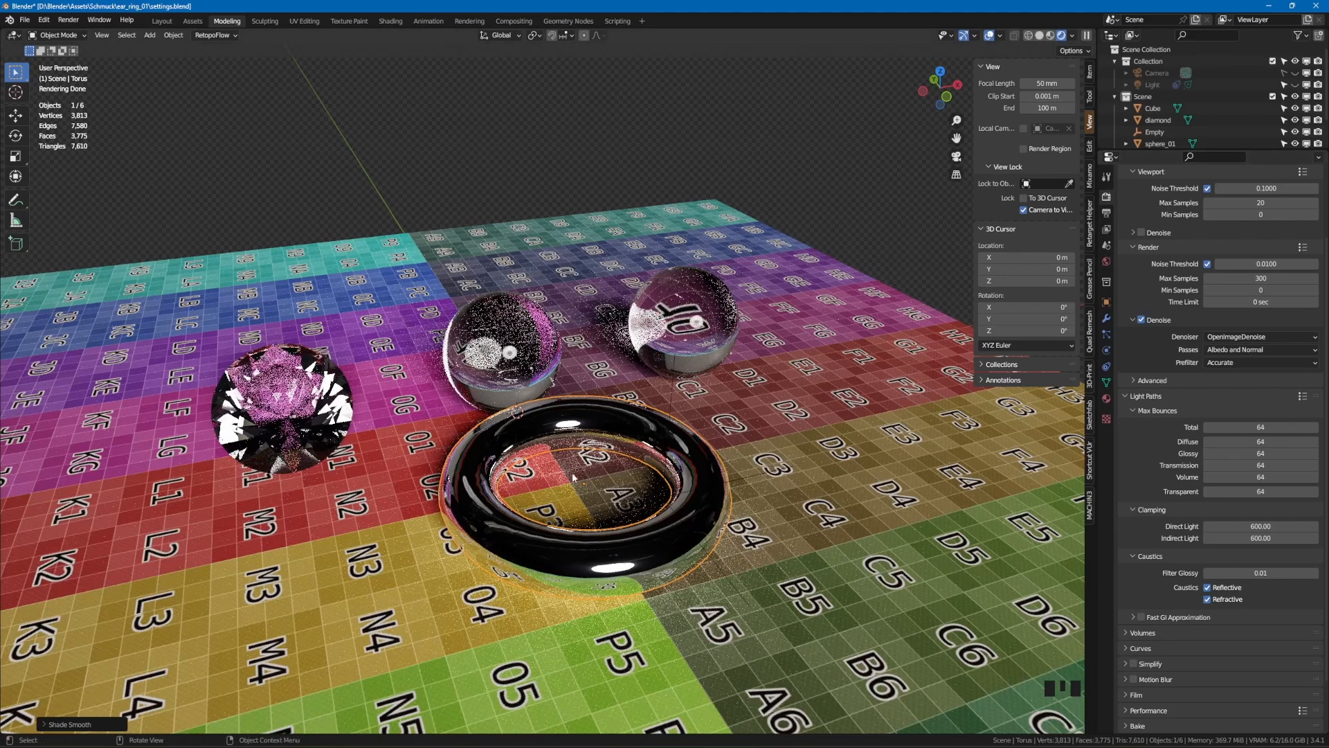
mouse_move(542, 479)
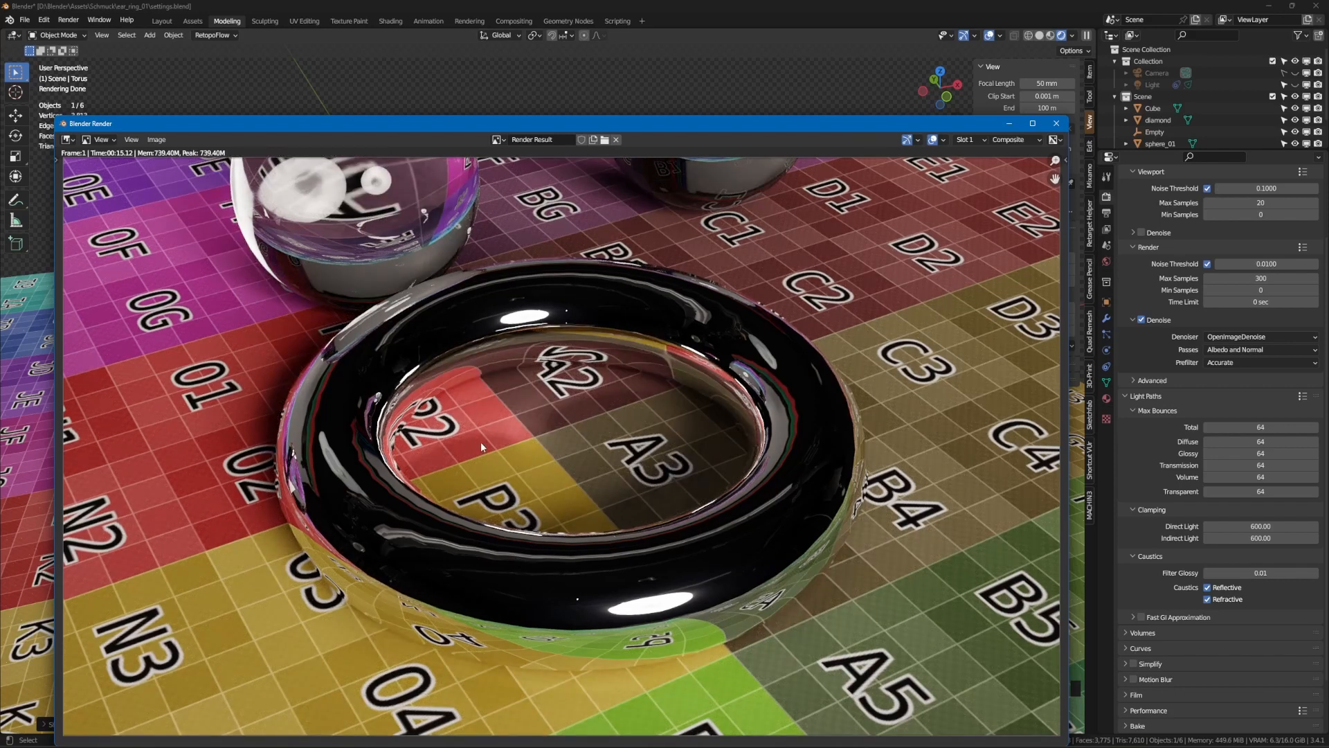
mouse_move(631, 404)
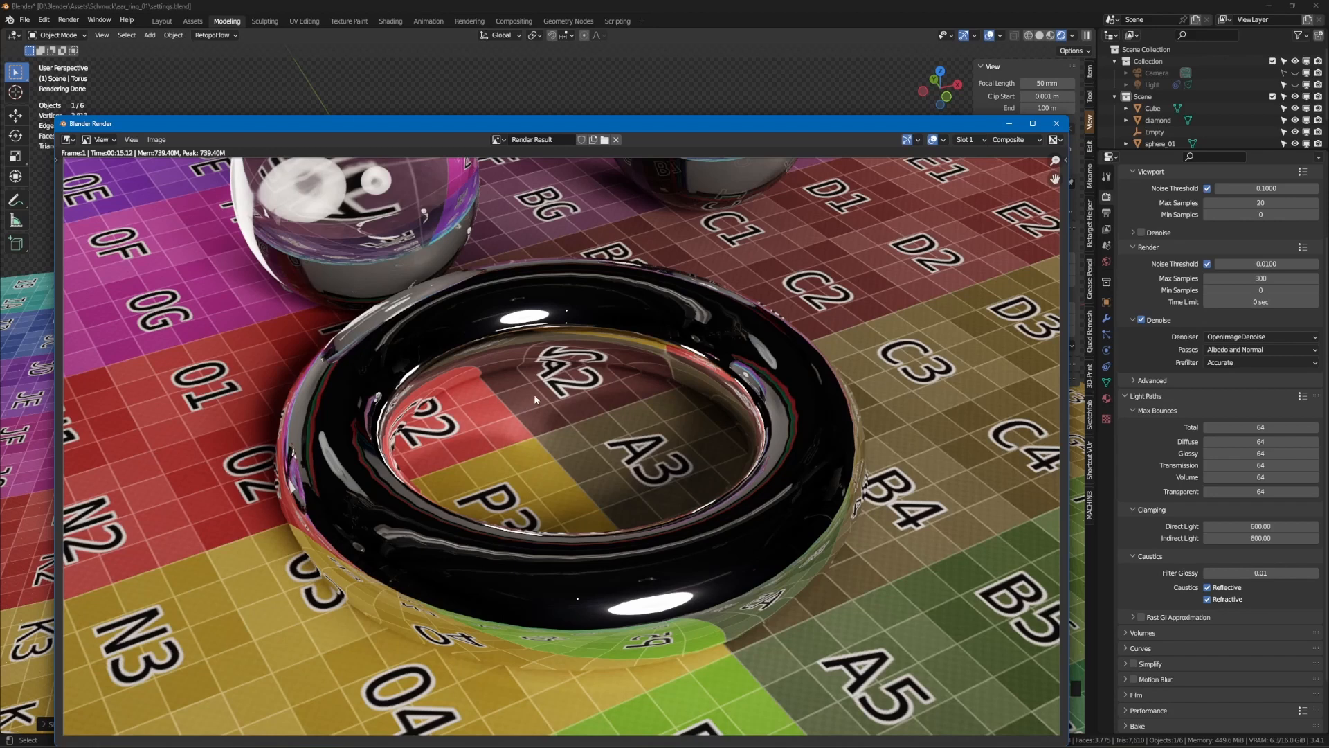
mouse_move(1055, 123)
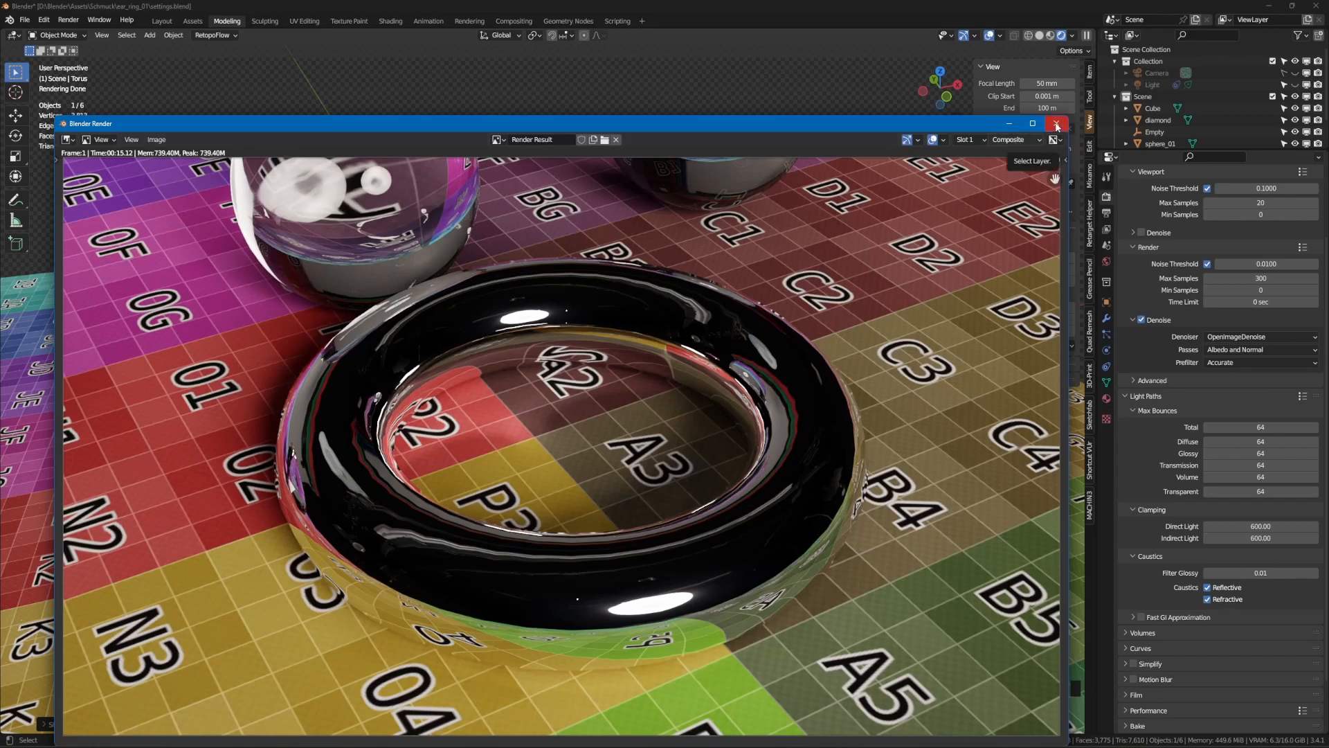
click(1055, 123)
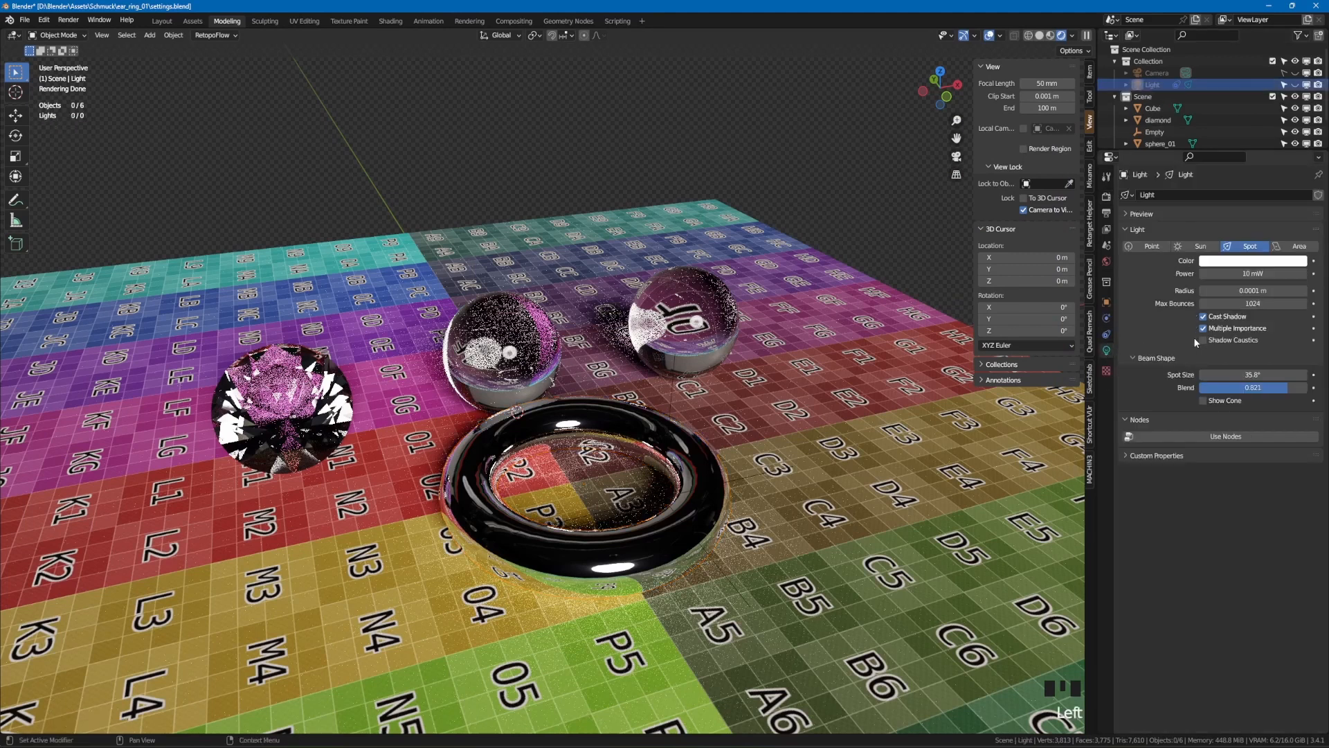
Enable Shadow Caustics on the spot light and return to Render Properties' Caustics section
click(1201, 340)
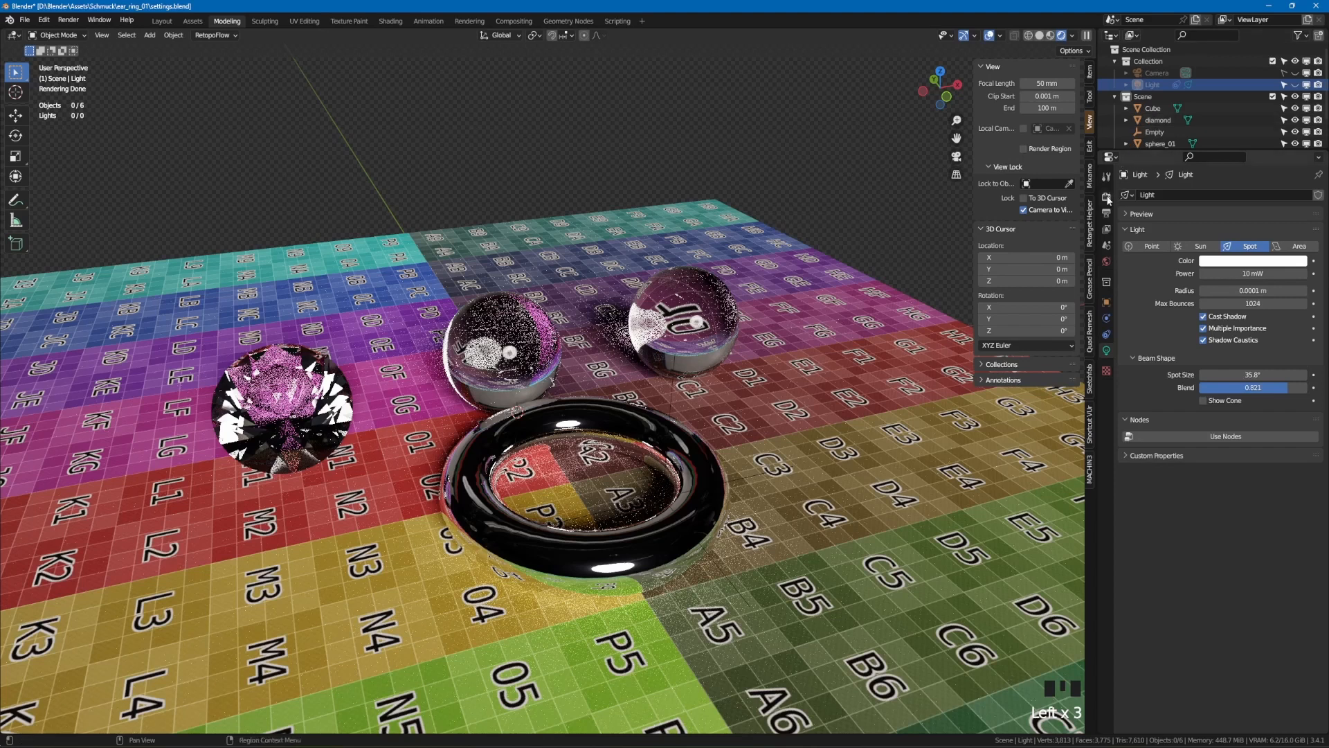
click(1105, 194)
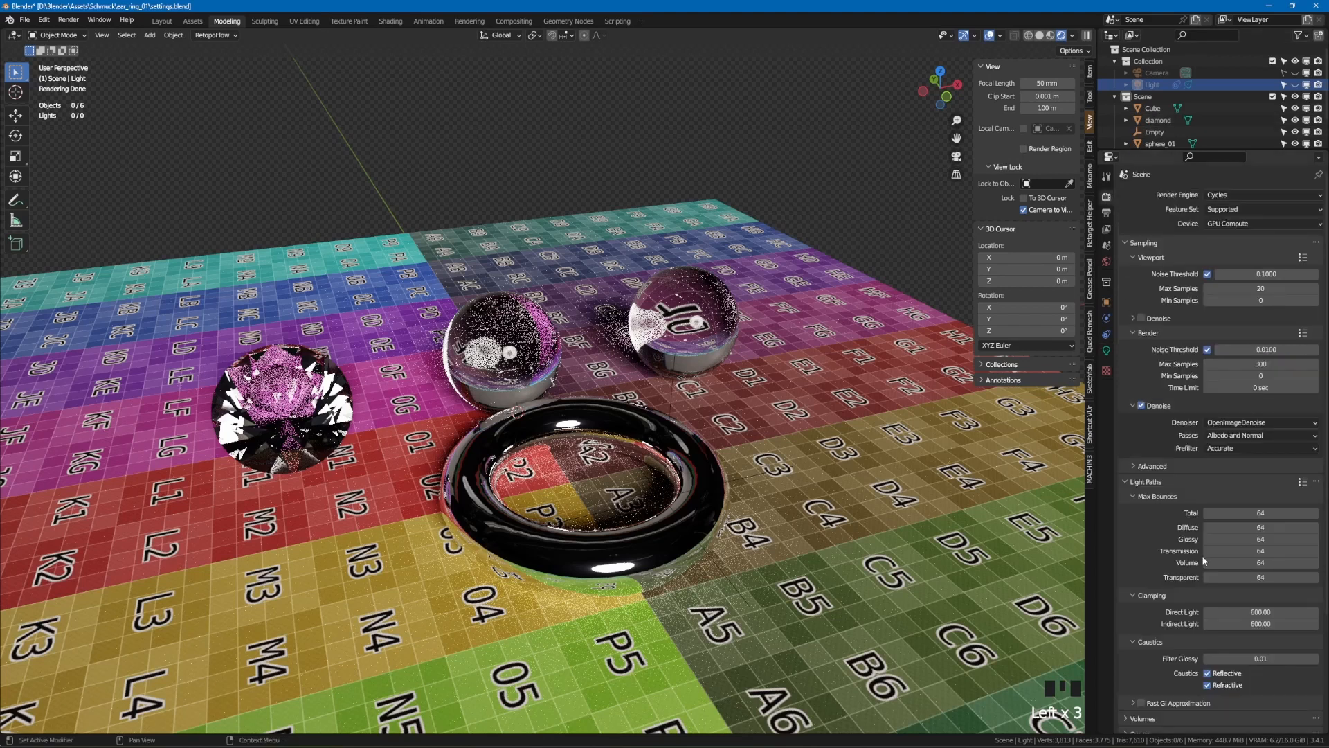
scroll(down, 3)
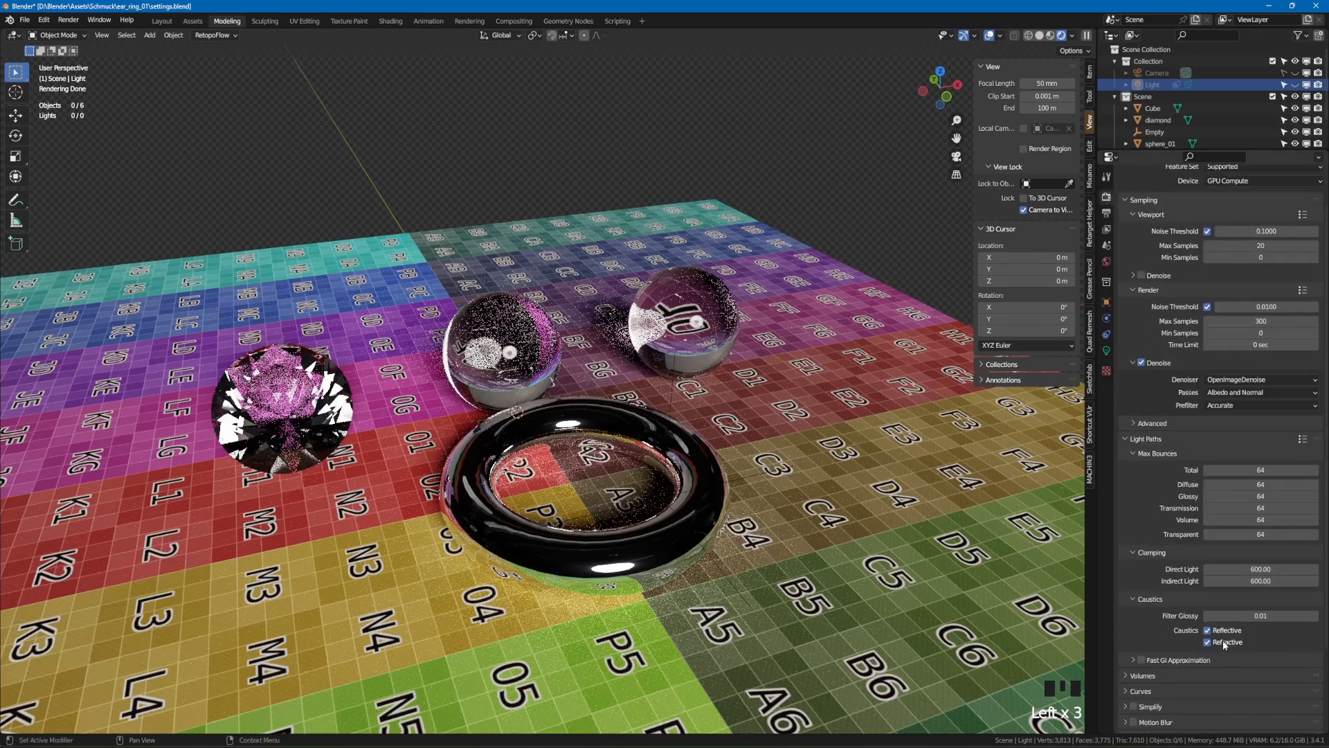
mouse_move(1221, 630)
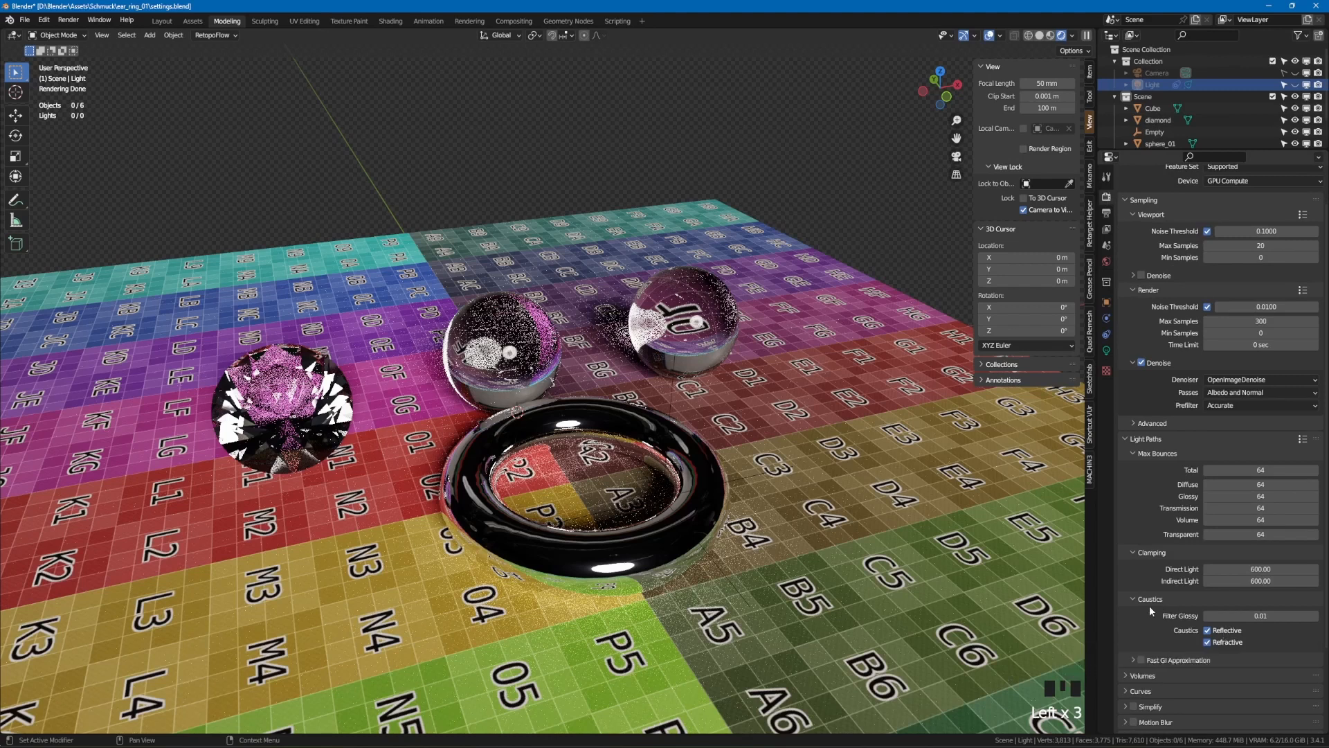
mouse_move(1259, 615)
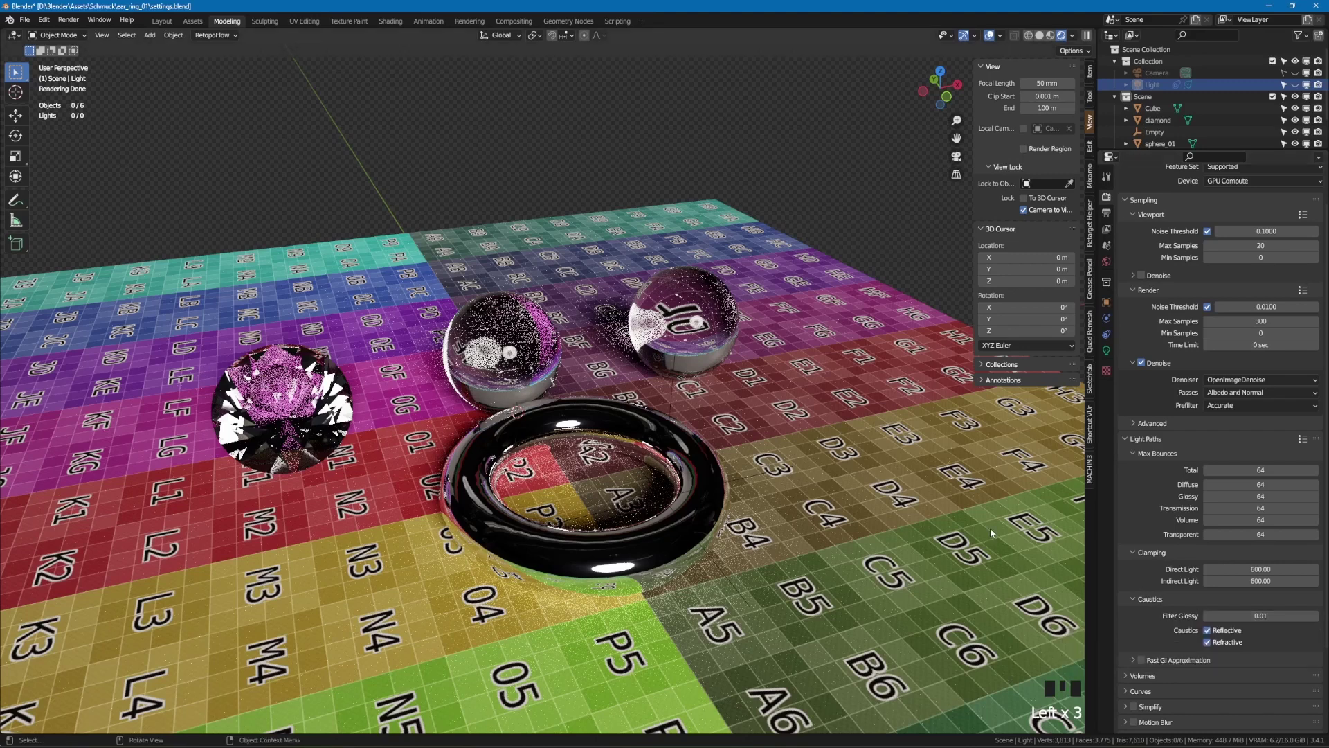
mouse_move(935, 486)
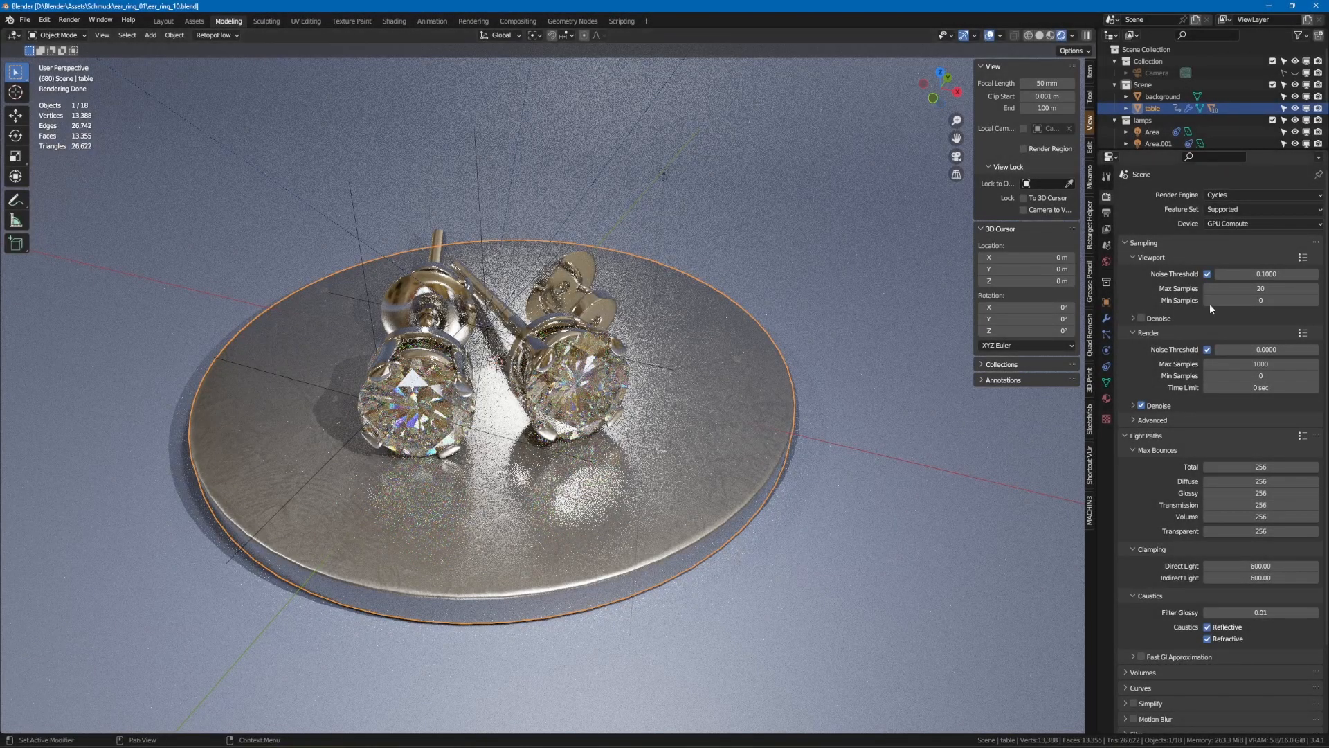
Edit the Indirect Light clamping field to set it to 10
double_click(1260, 363)
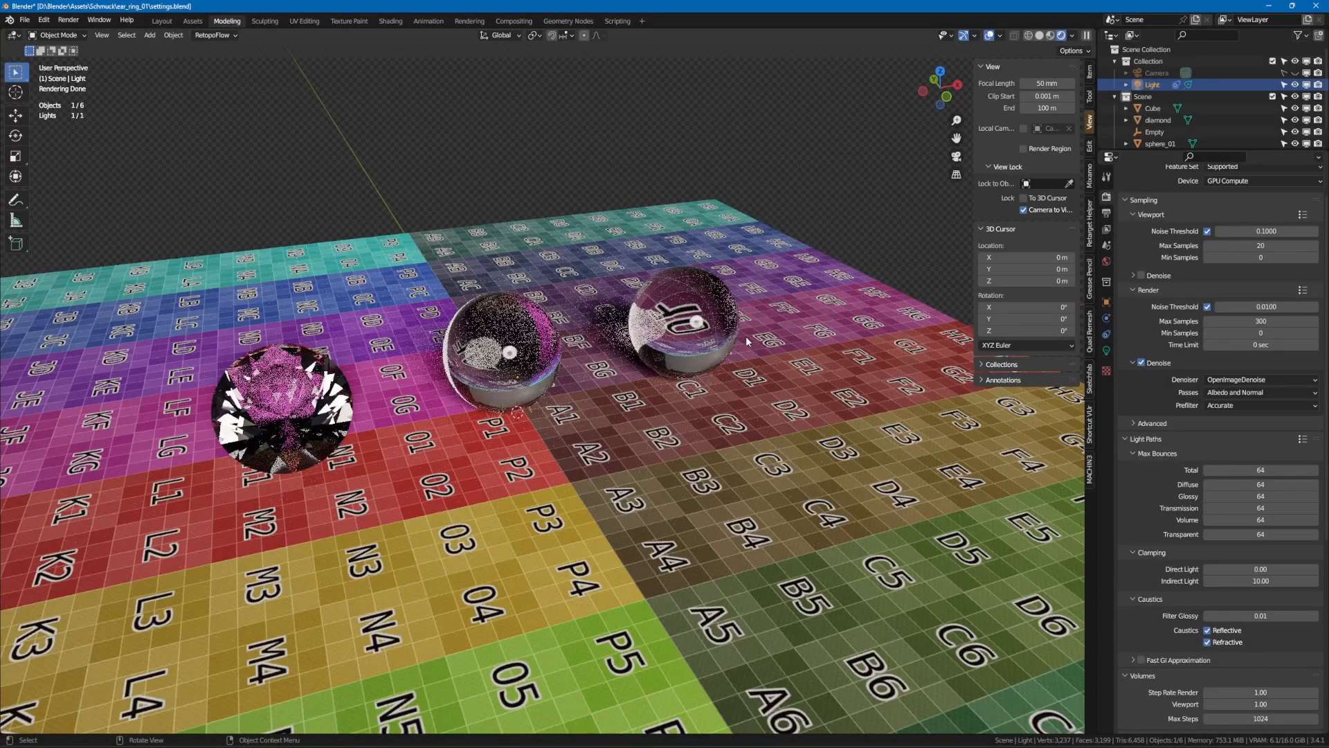
mouse_move(696, 299)
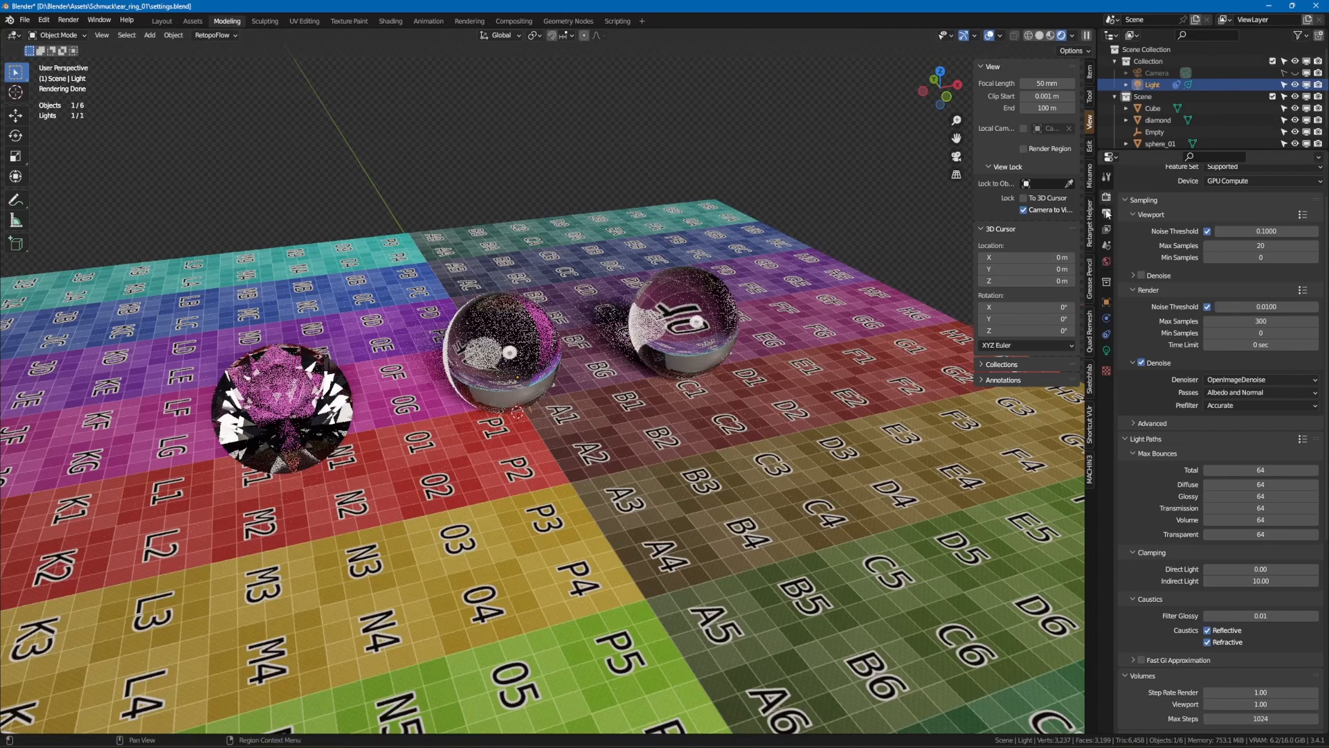
View the Output Properties, then the View Layer Properties with the render passes list
click(1105, 213)
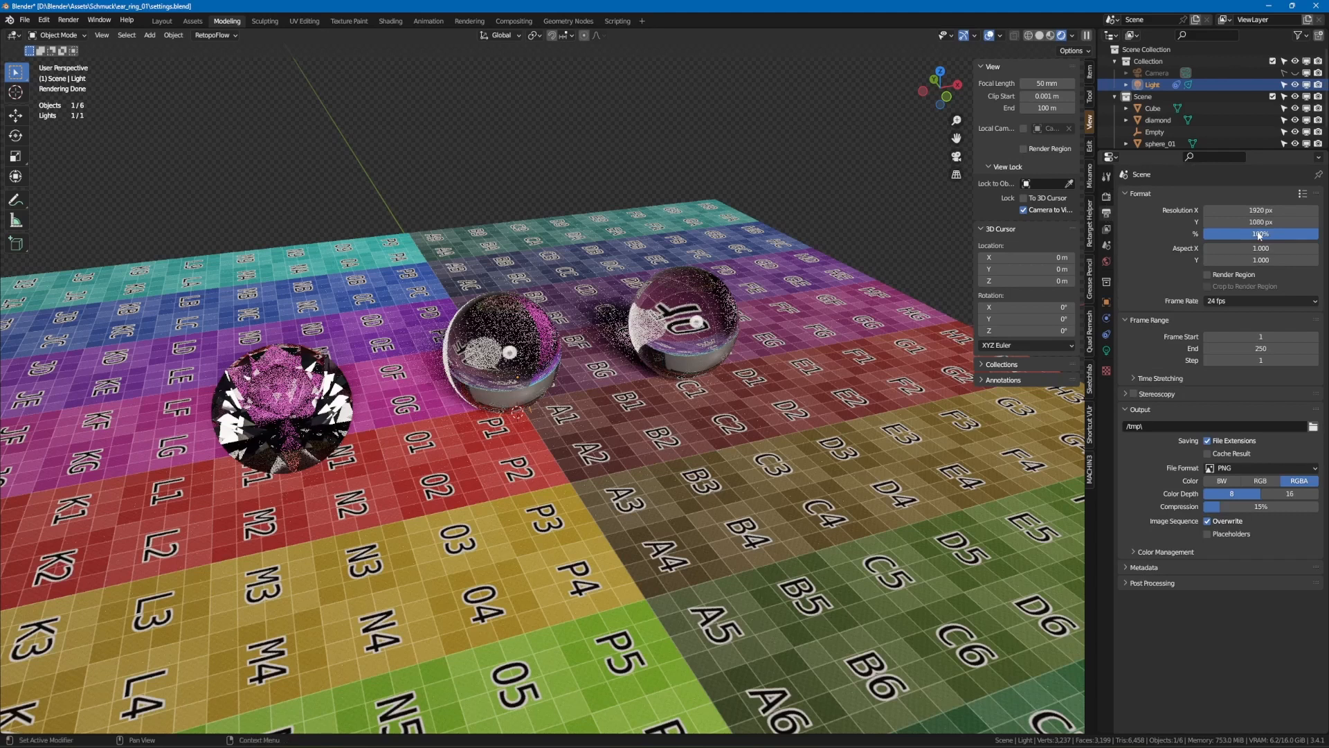
mouse_move(1260, 221)
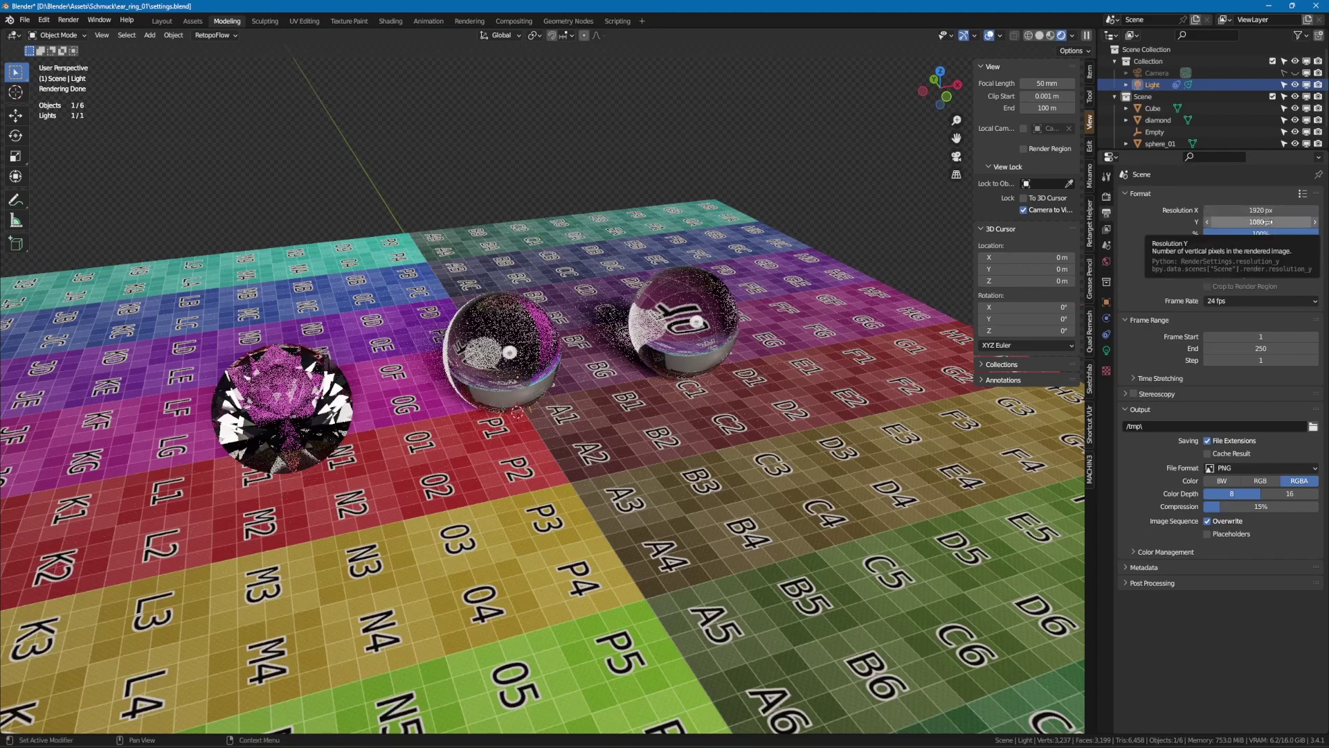
click(1105, 229)
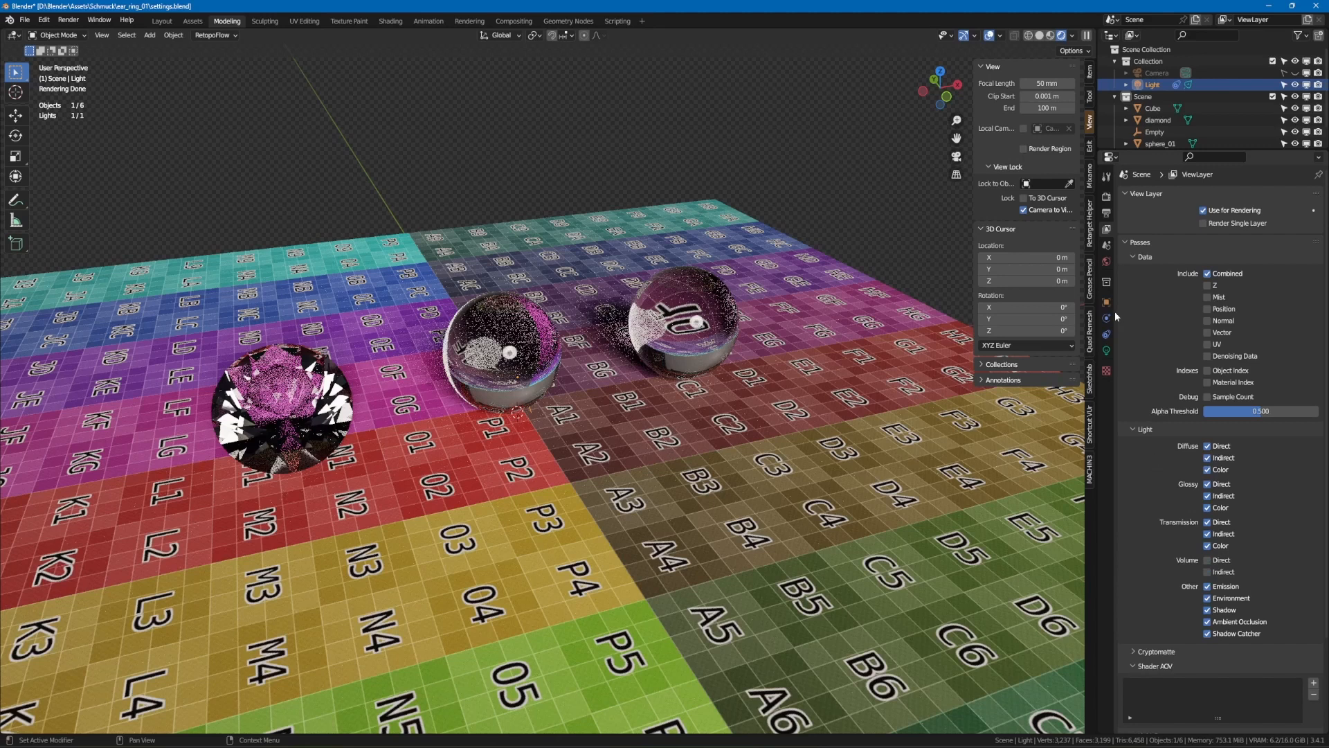
mouse_move(1106, 246)
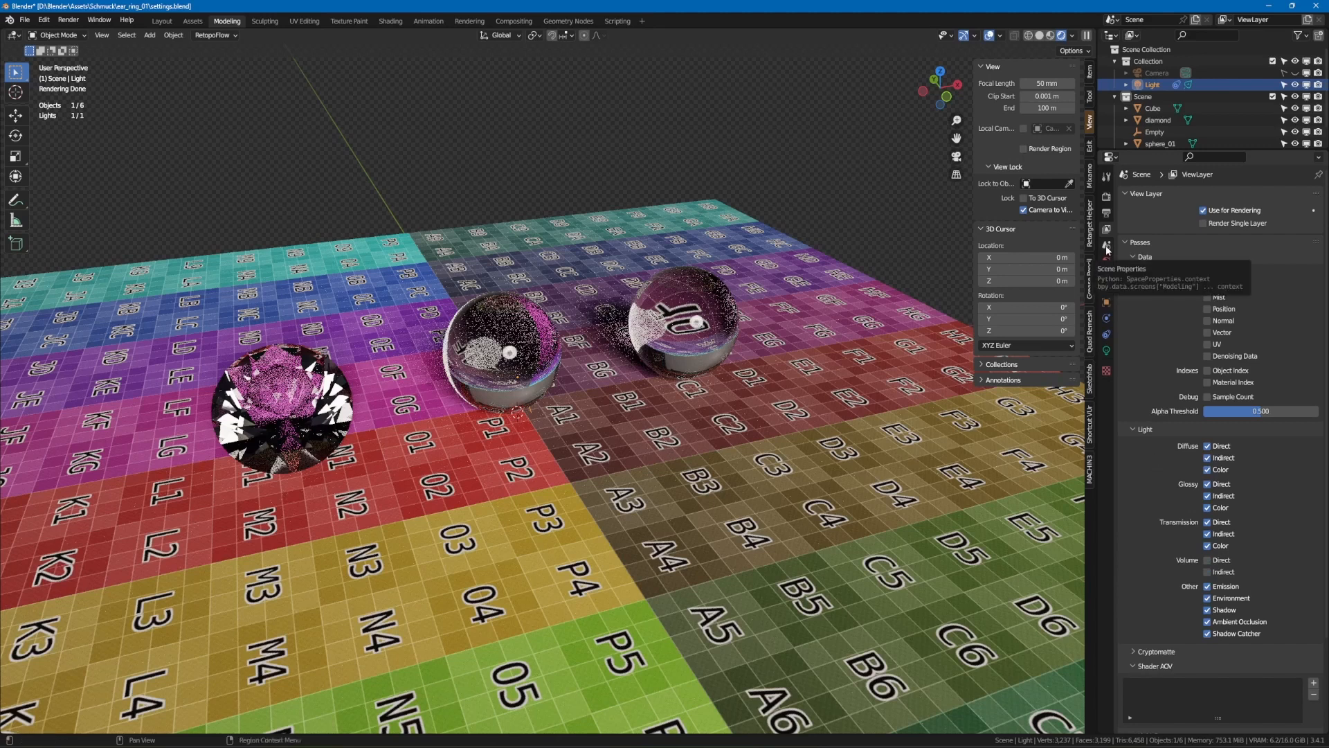